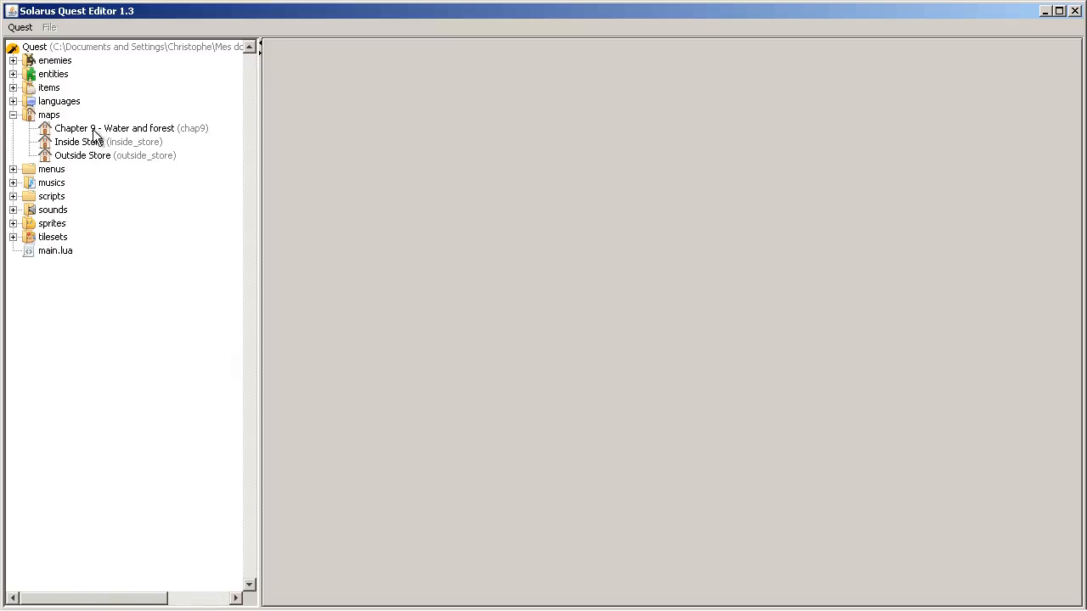
Step: Rename the opened 'Chapter 9 - Water and forest' map to 'Chapter 10 - Swimming'
double_click(116, 129)
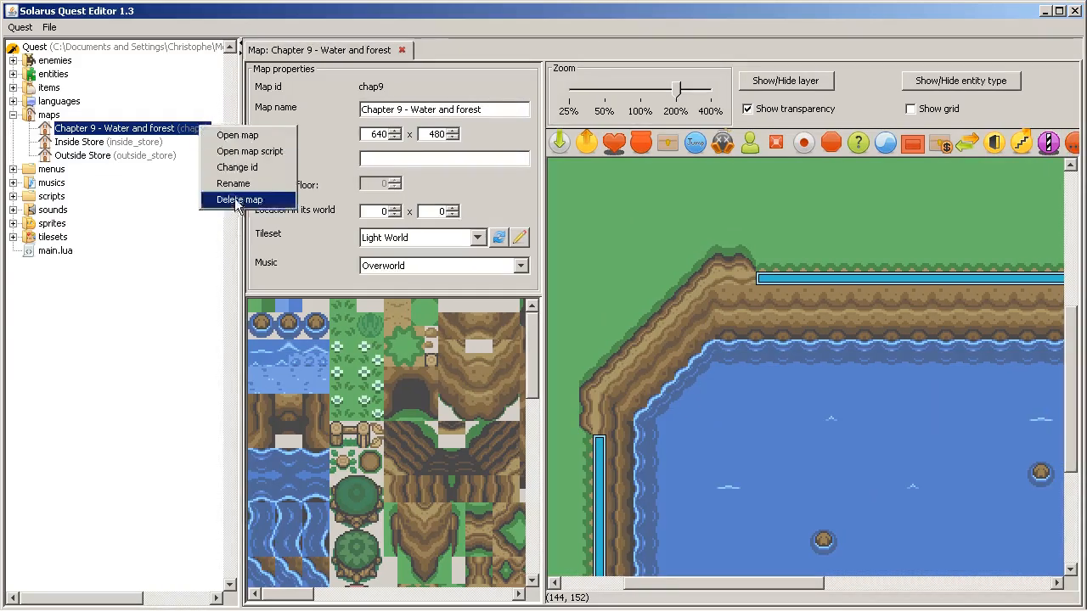
click(233, 183)
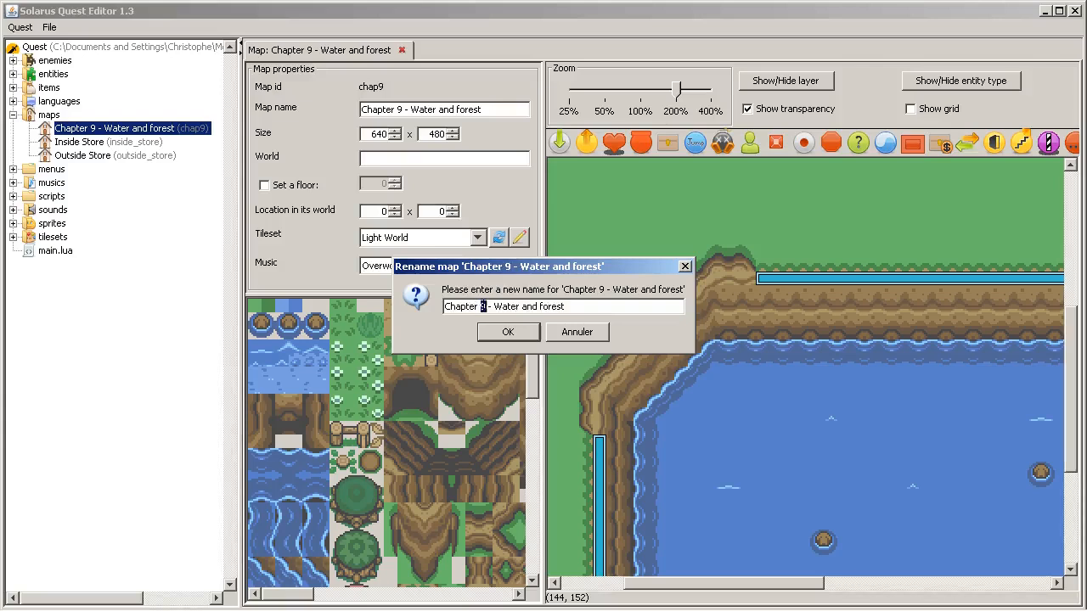
text(10)
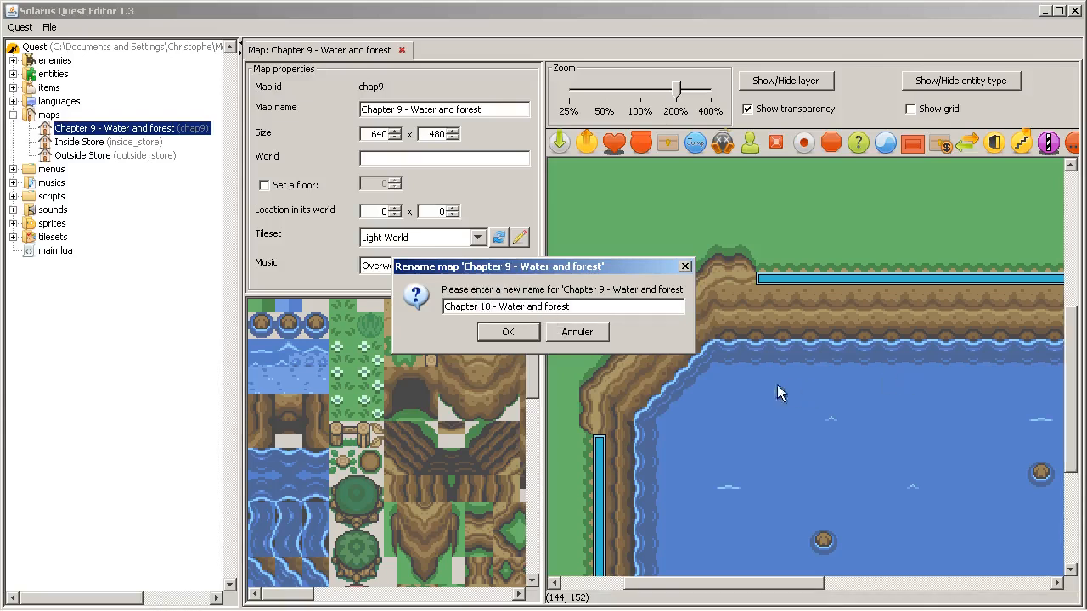
mouse_move(581, 322)
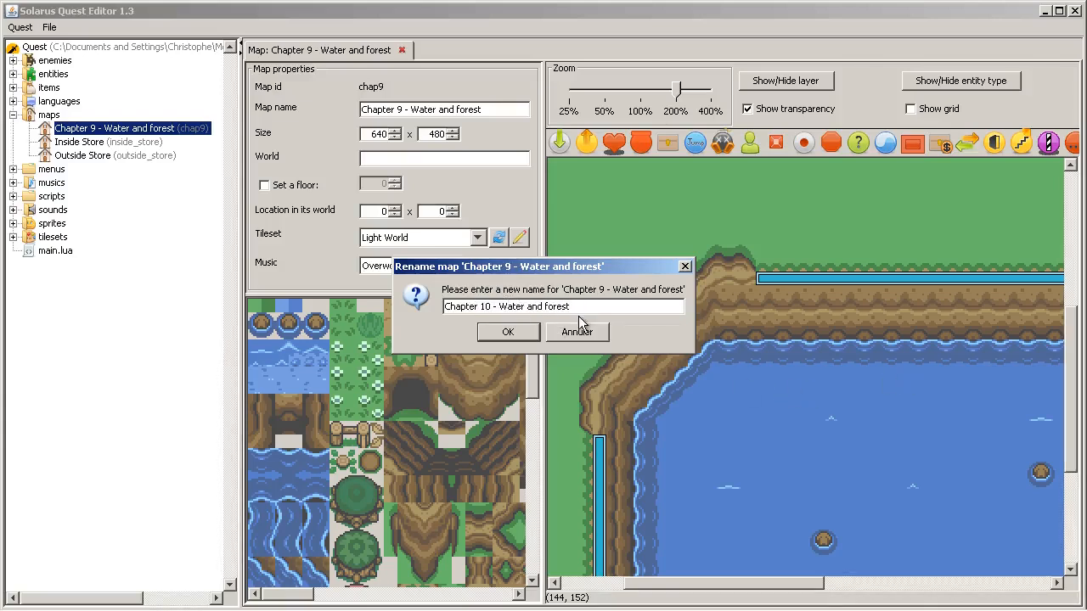
double_click(509, 306)
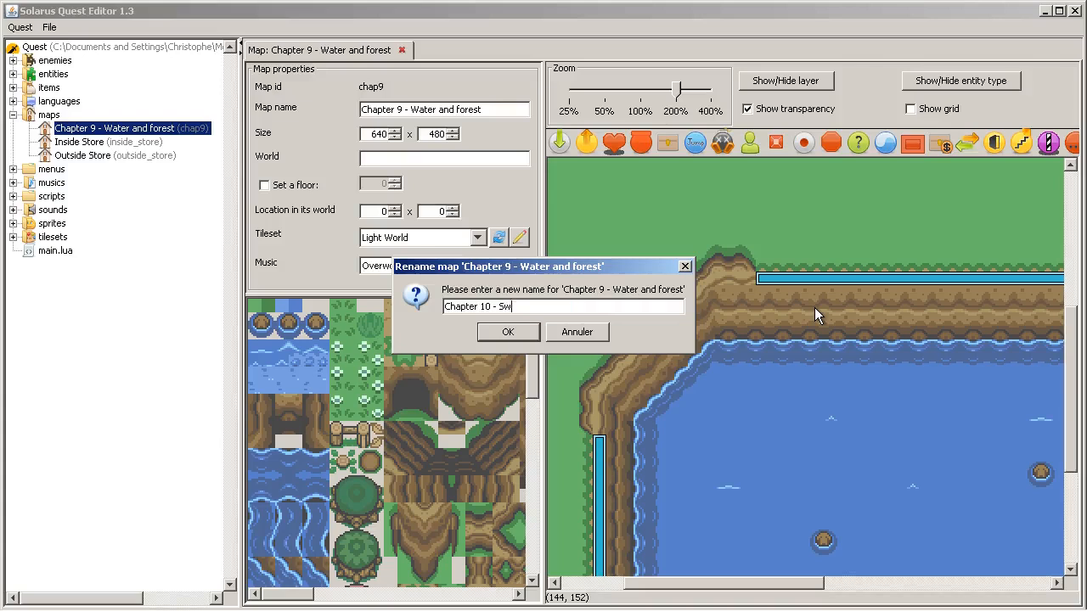
click(507, 331)
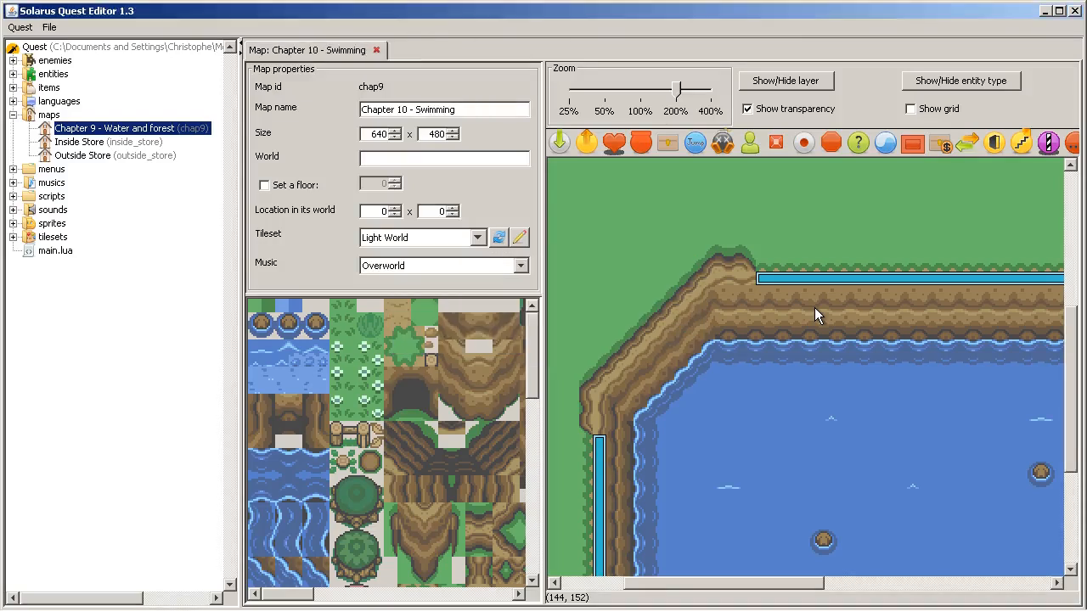
Step: Change the map's id from chap9 to chap10 via its context menu
right_click(127, 130)
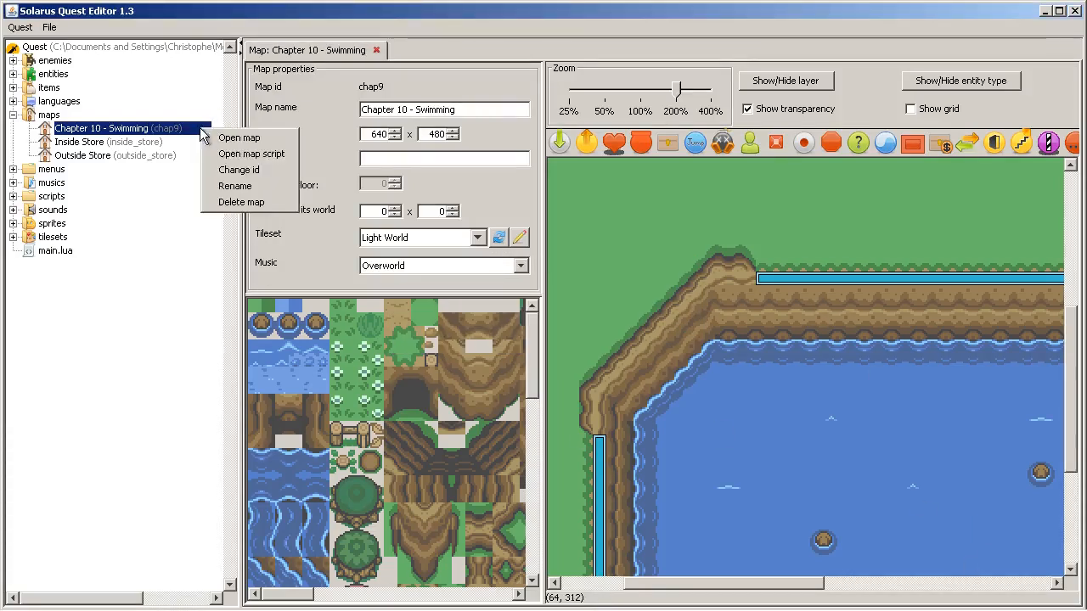
click(238, 170)
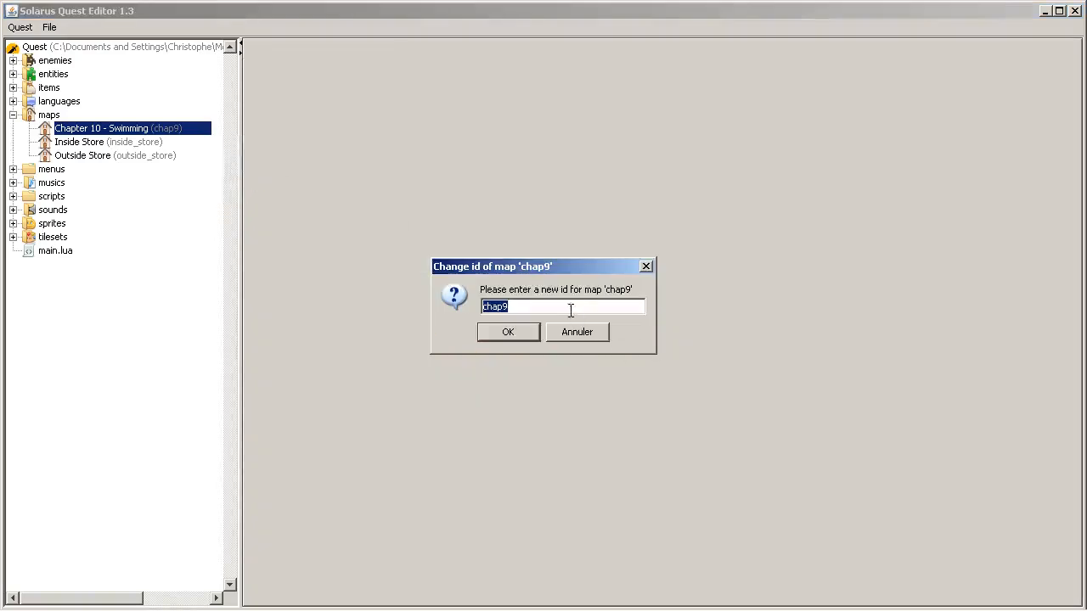
text(chap10)
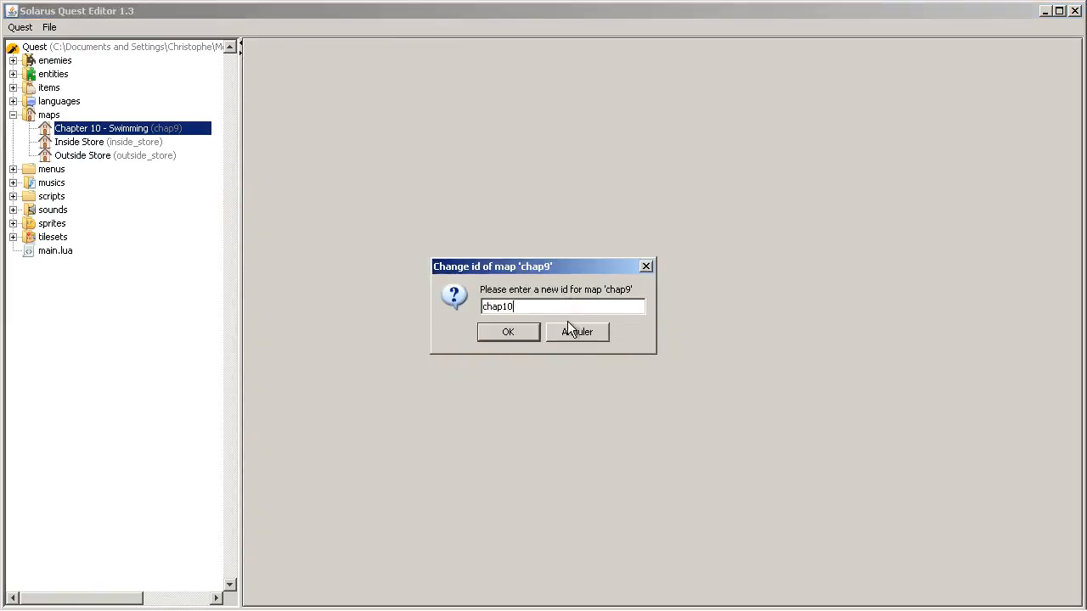
click(508, 331)
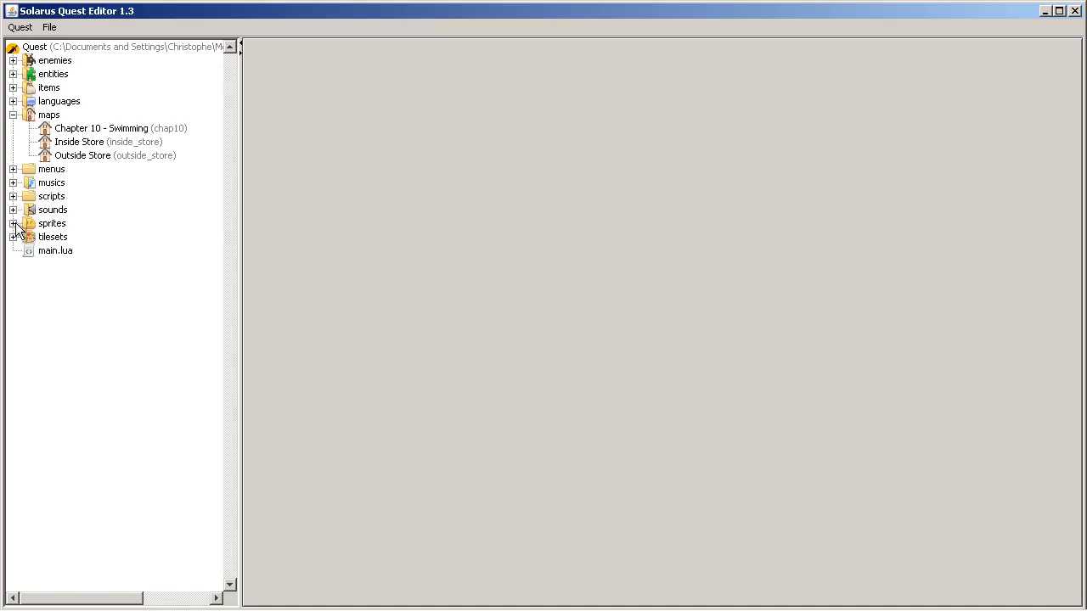
click(14, 197)
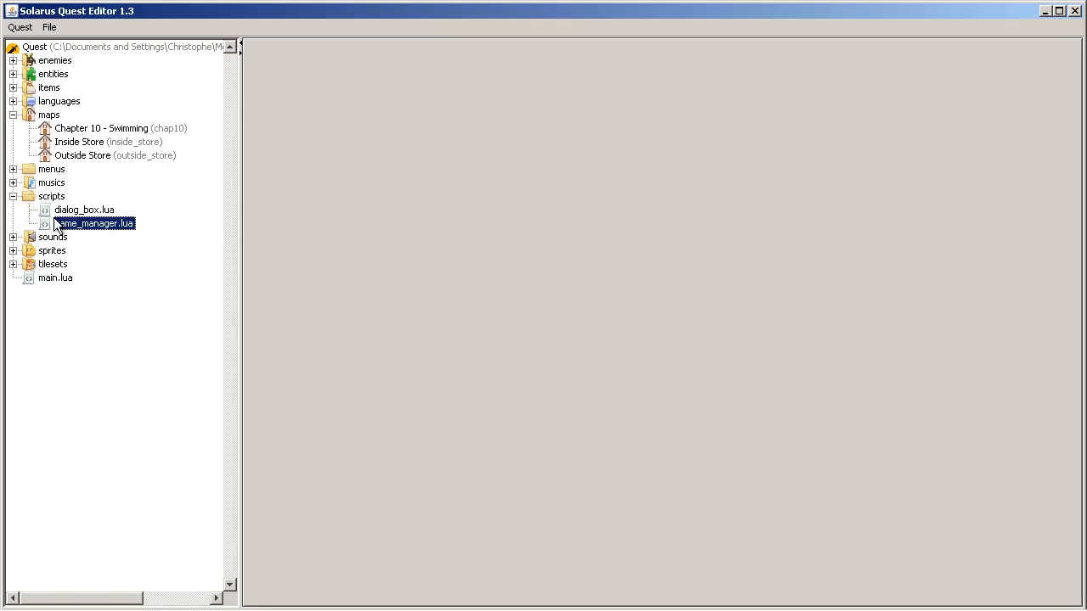
double_click(94, 224)
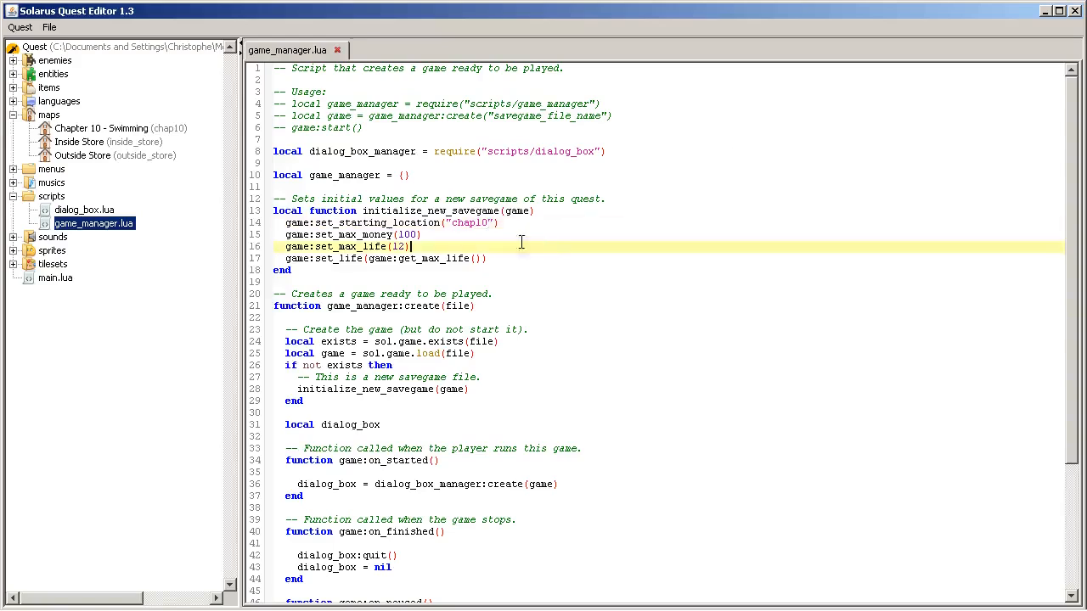
mouse_move(499, 241)
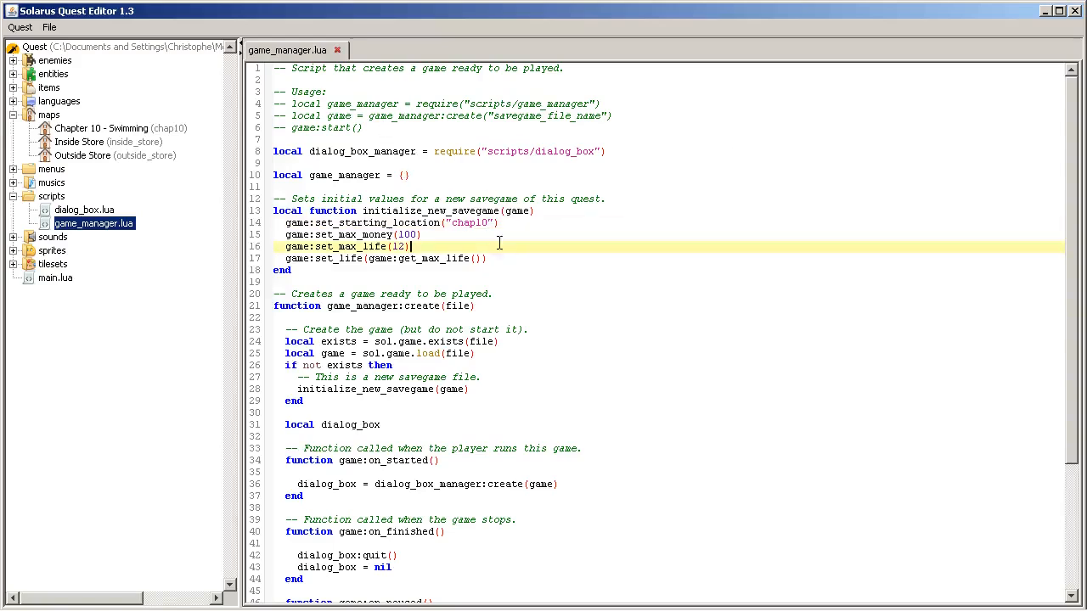
click(336, 51)
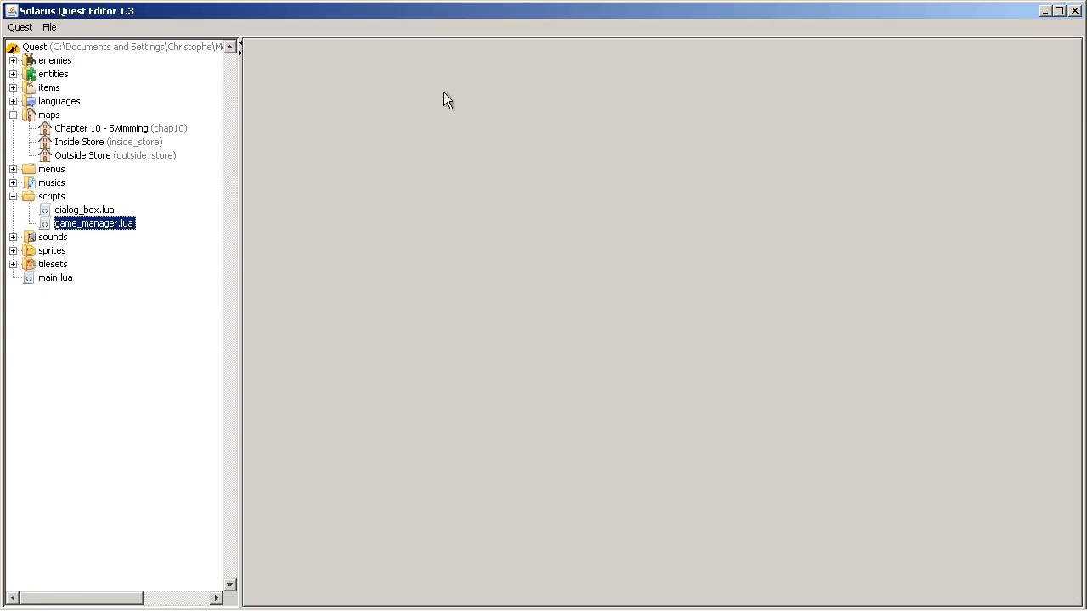
Step: Reopen the Chapter 10 - Swimming map, close the test game and expand the items folder
double_click(102, 129)
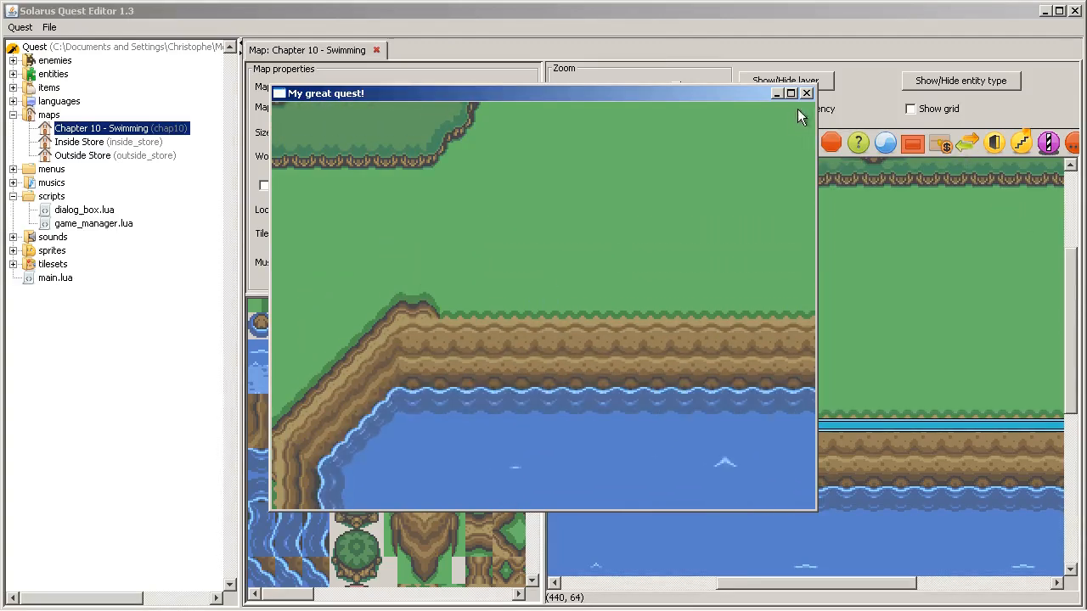
click(806, 94)
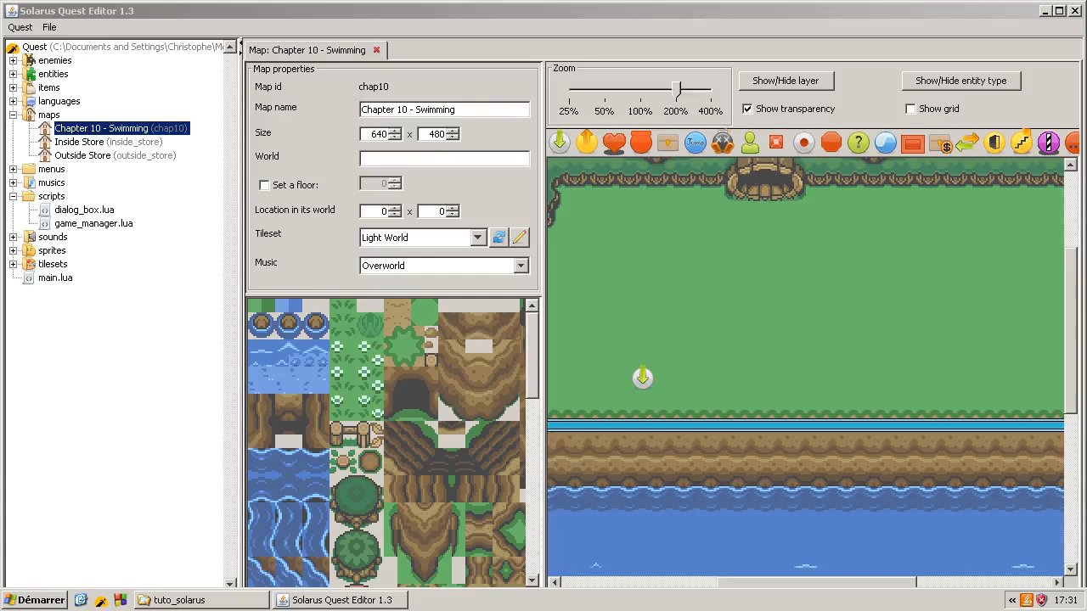
scroll(down, 3)
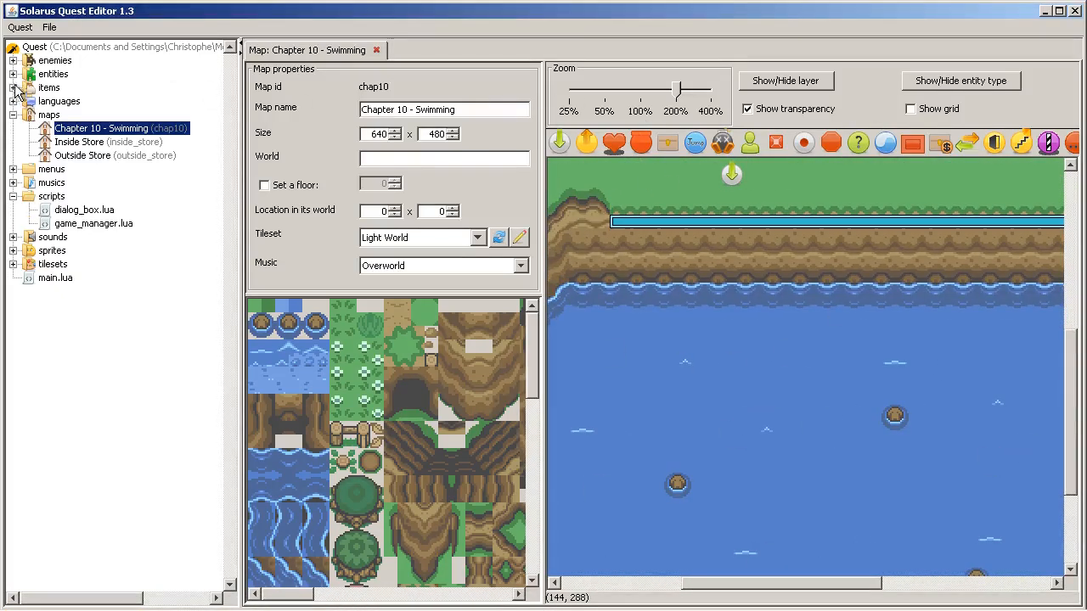
click(13, 89)
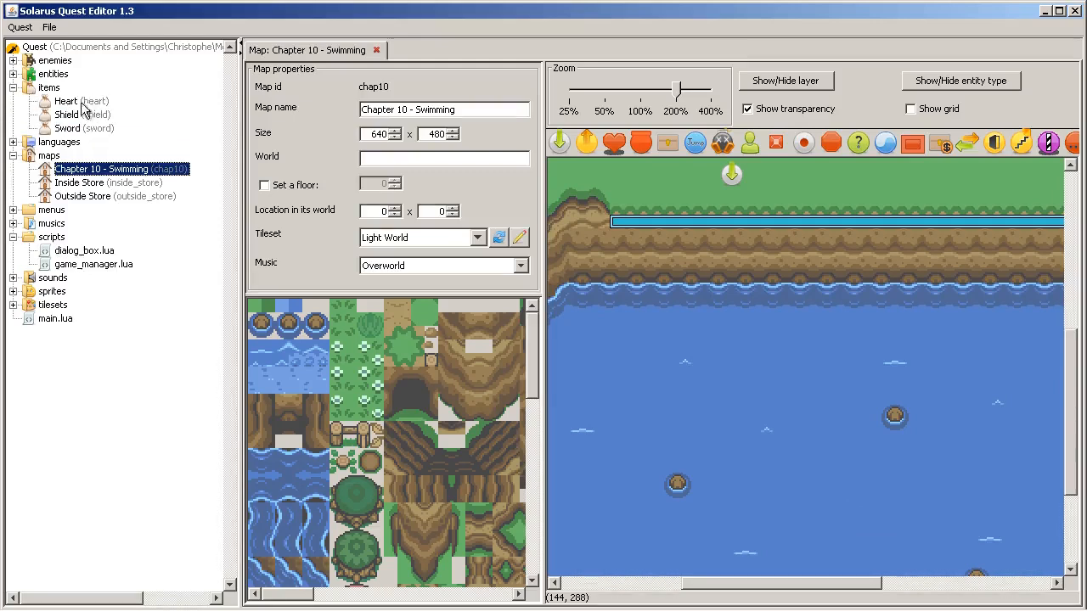
mouse_move(68, 129)
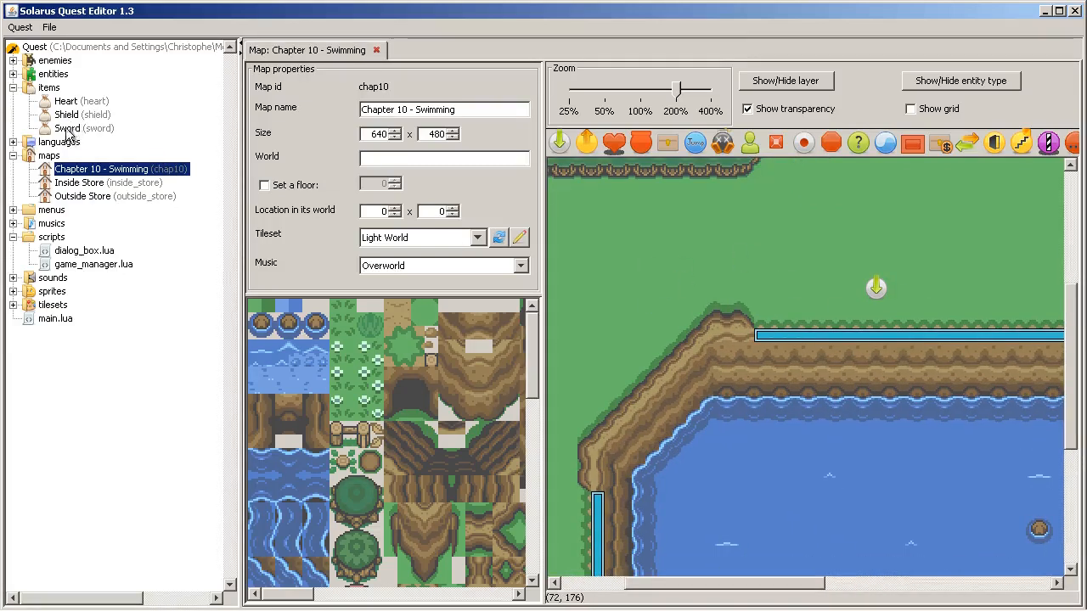
click(48, 88)
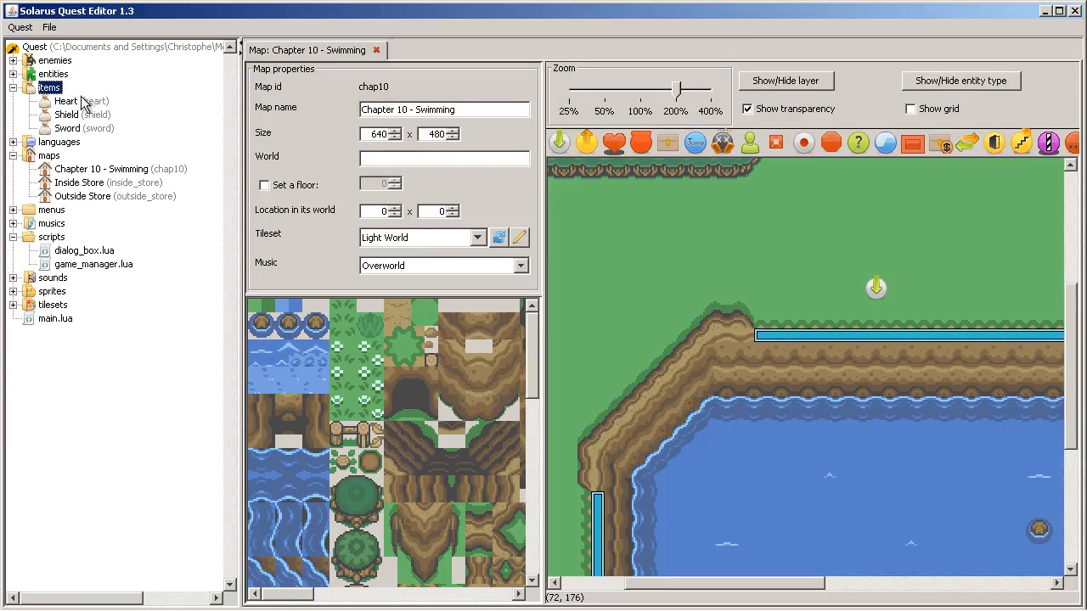
double_click(66, 116)
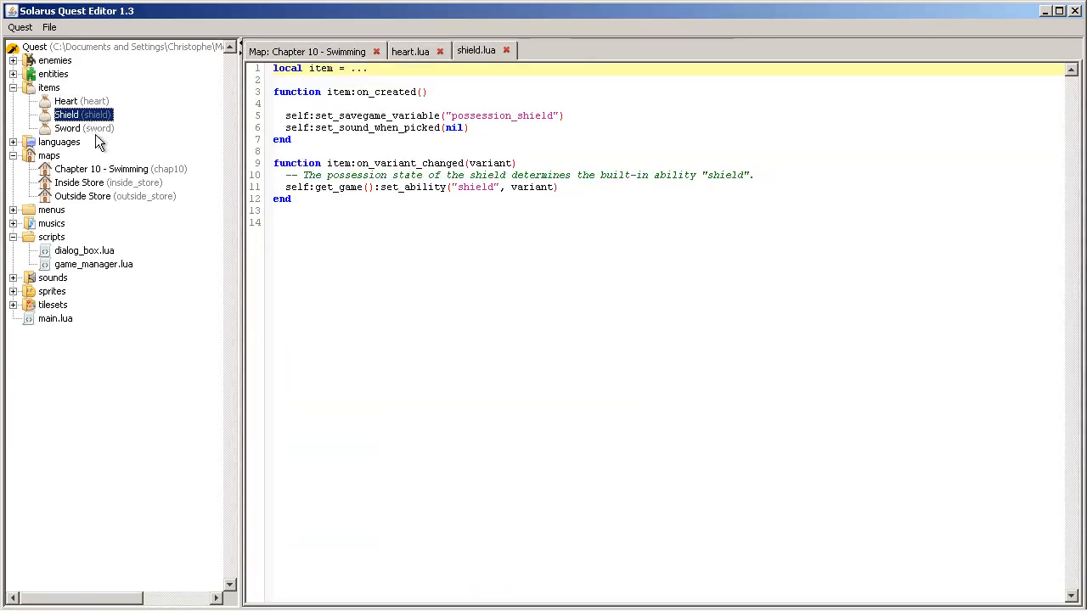
double_click(68, 129)
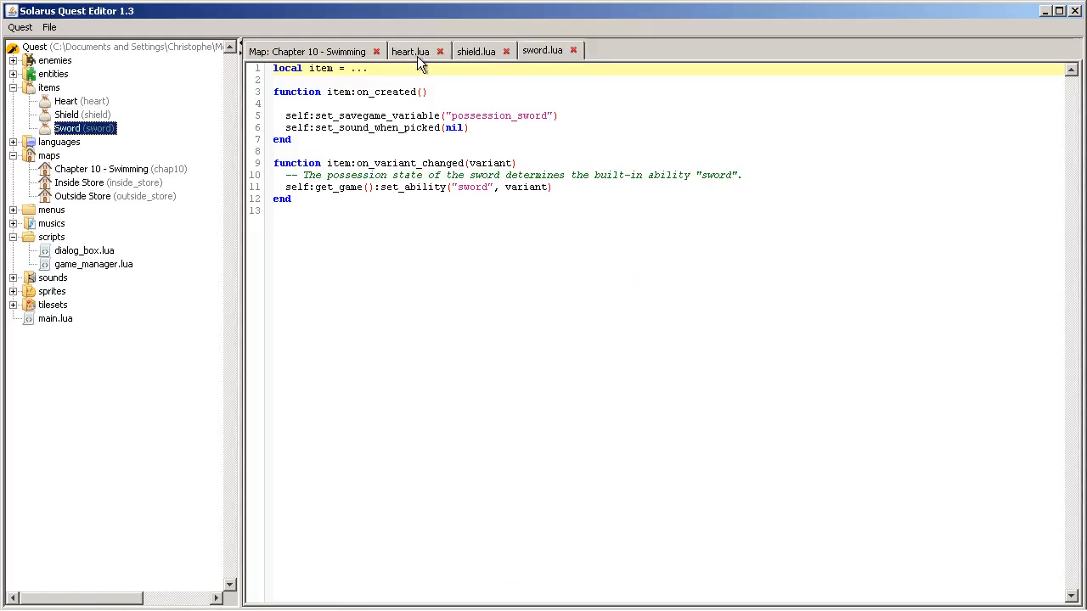
click(411, 51)
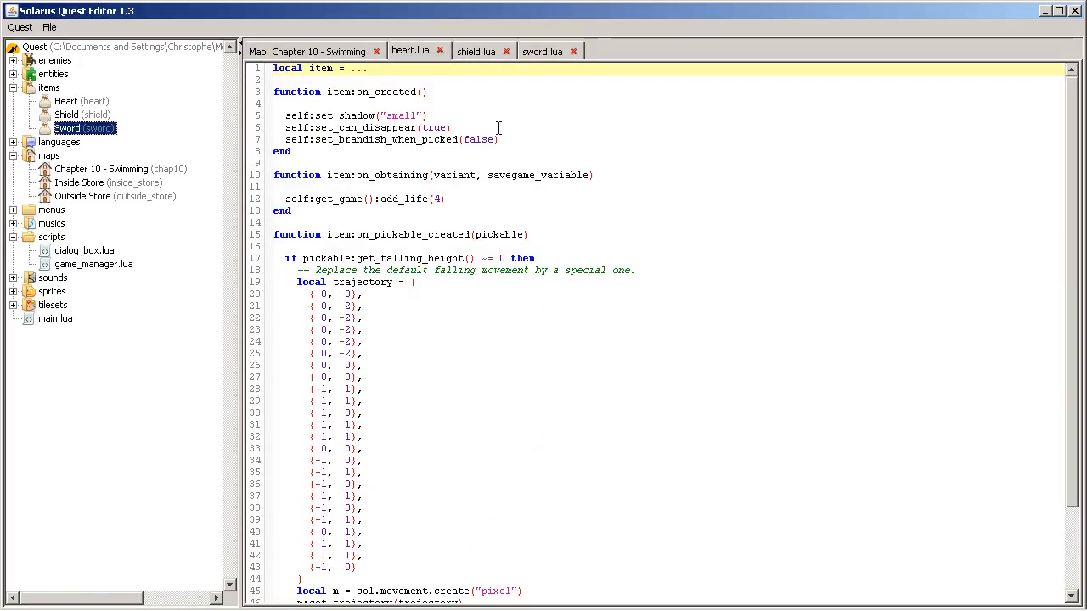
mouse_move(500, 516)
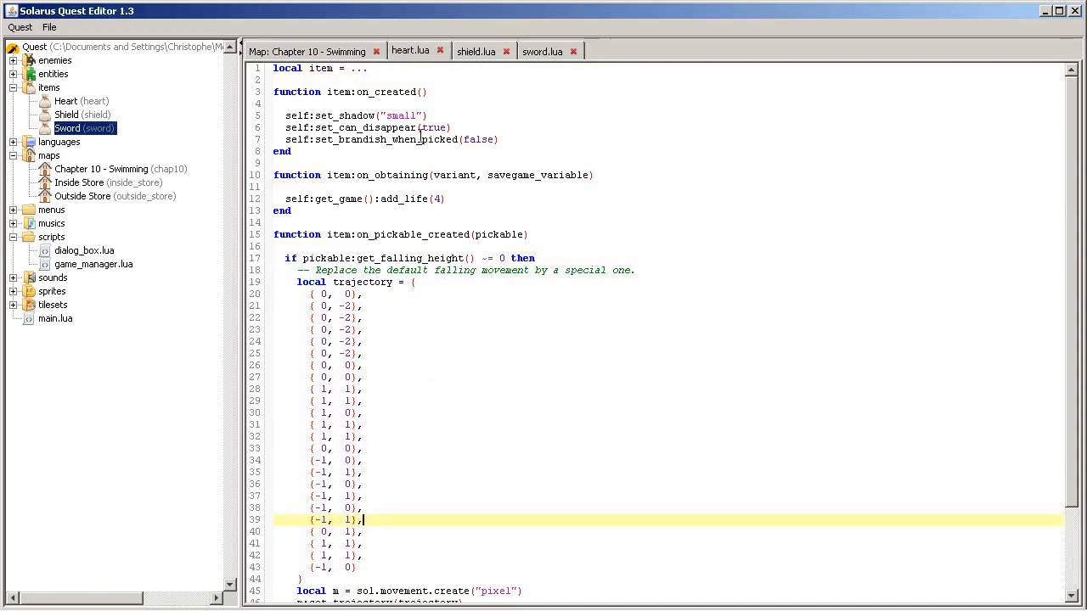
click(475, 51)
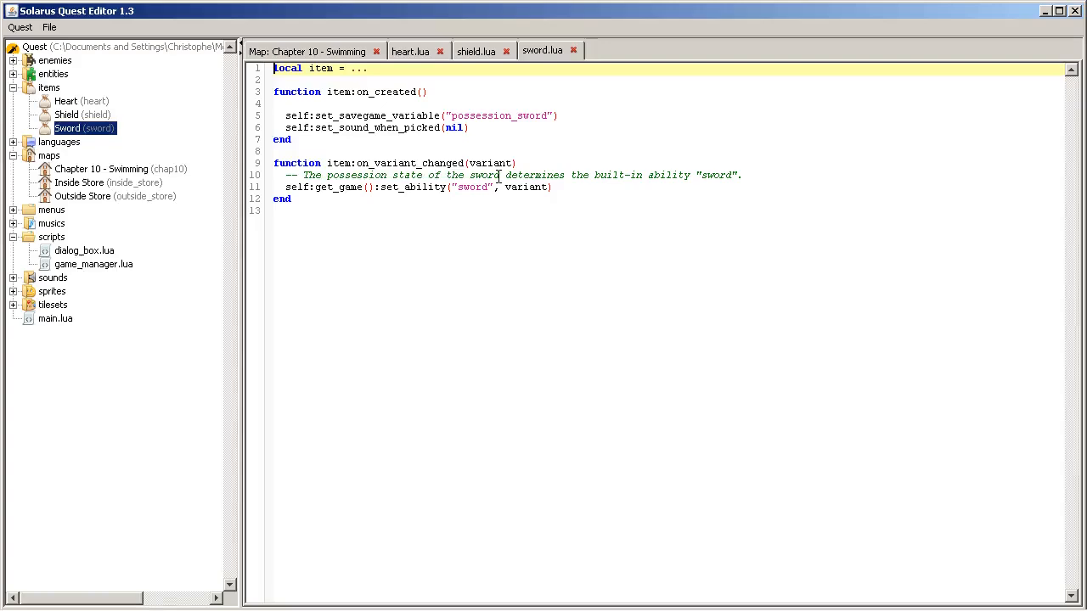
click(574, 51)
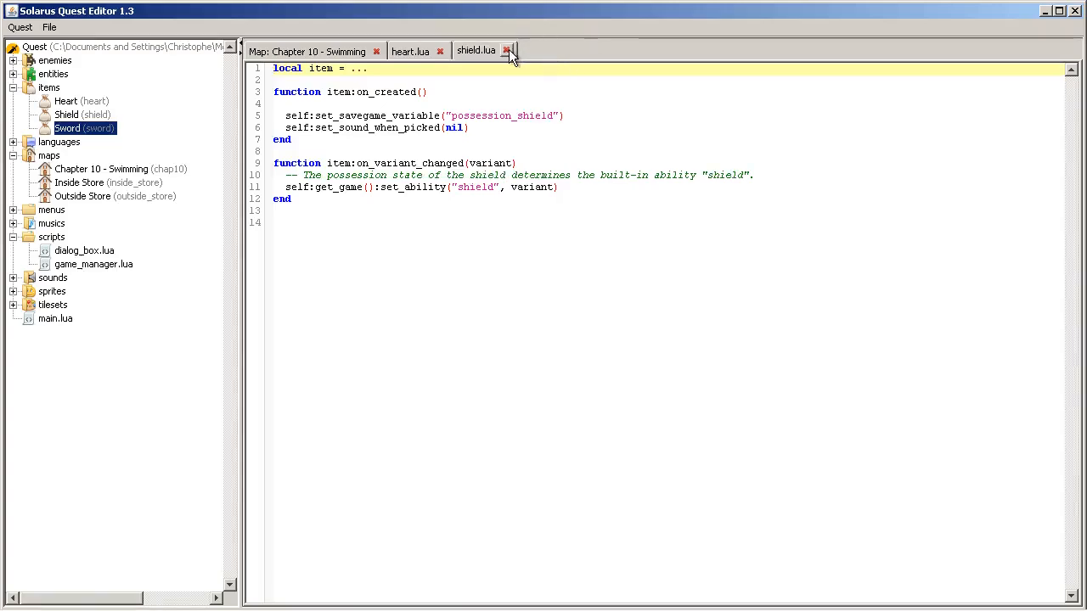
click(507, 51)
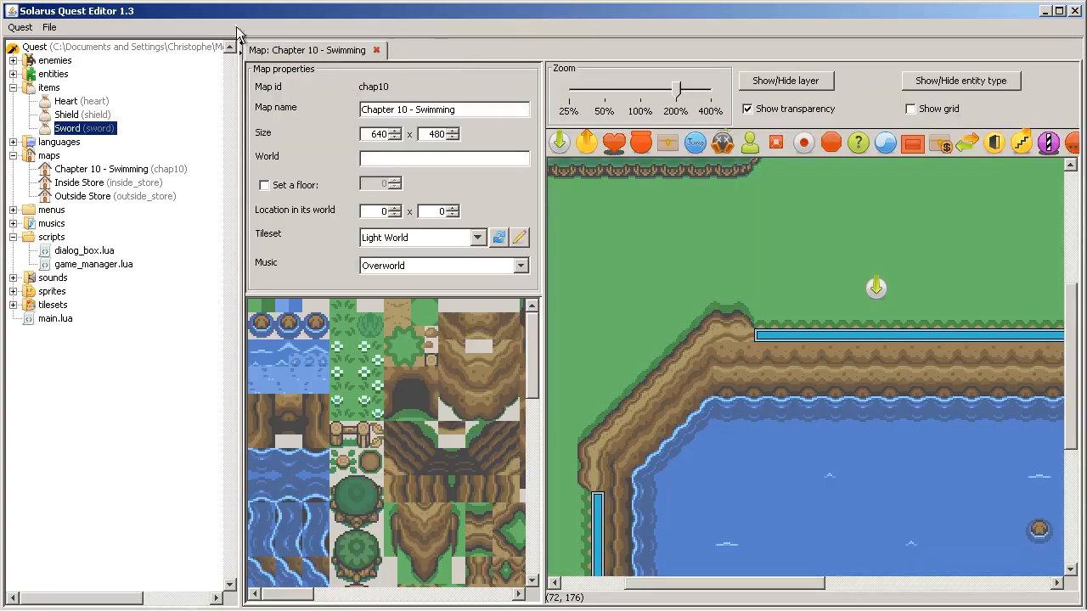
mouse_move(799, 319)
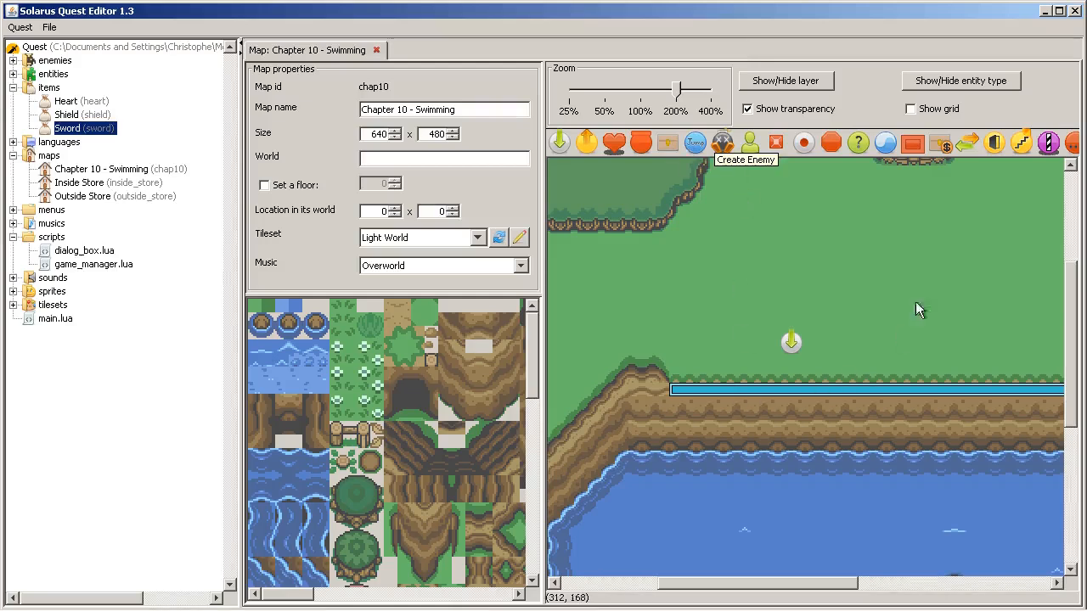
mouse_move(686, 163)
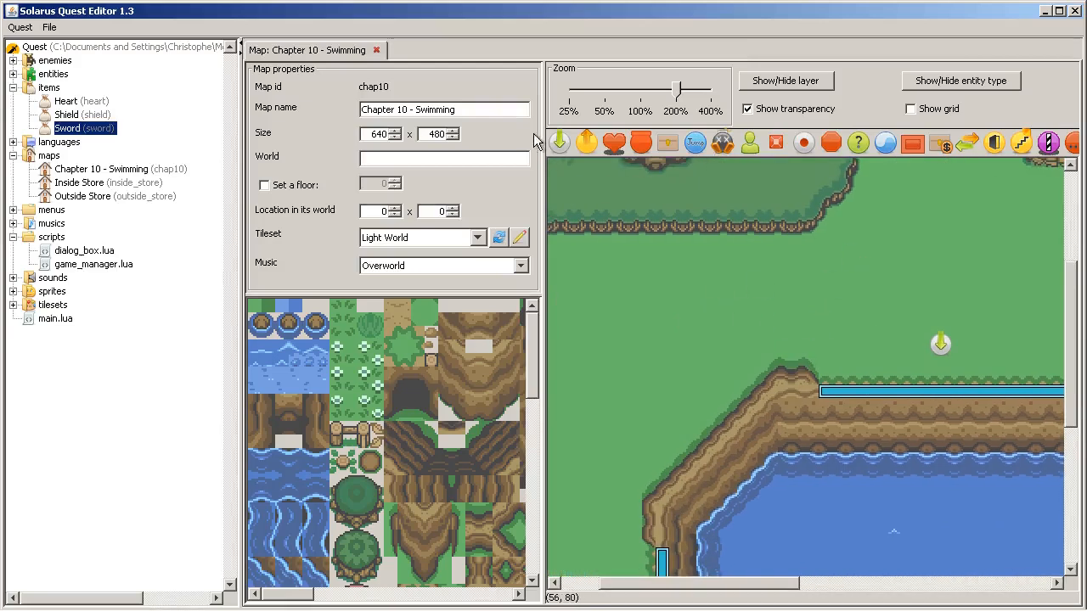
mouse_move(663, 302)
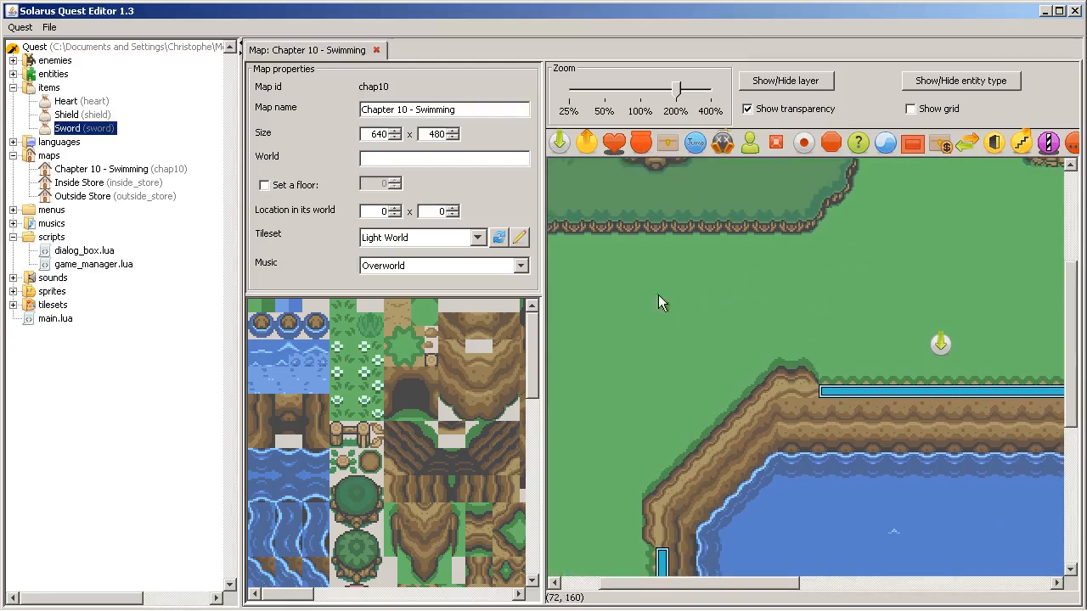
mouse_move(1023, 494)
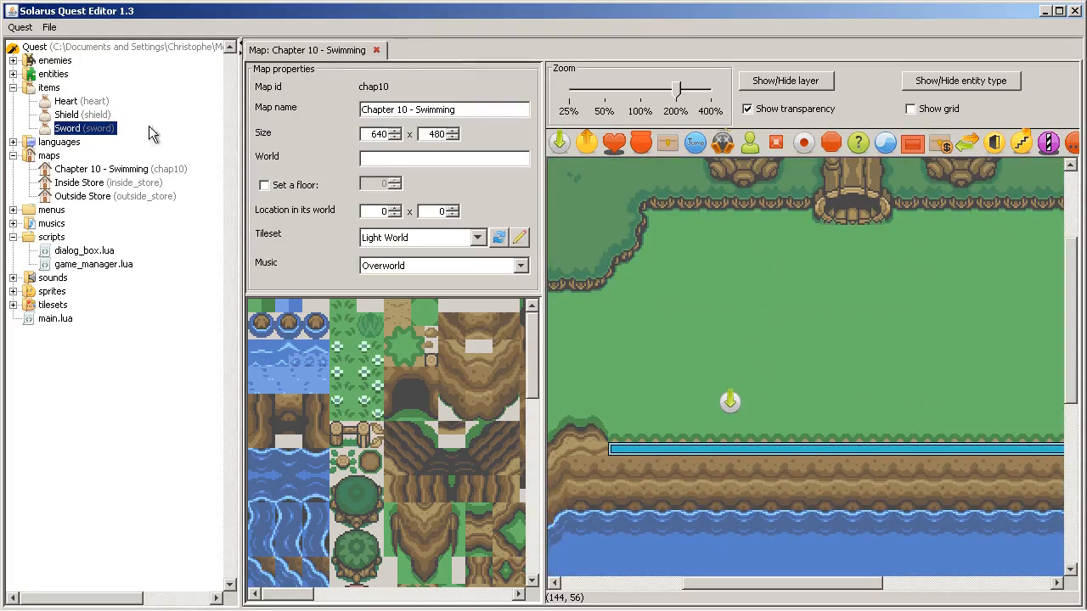
mouse_move(68, 113)
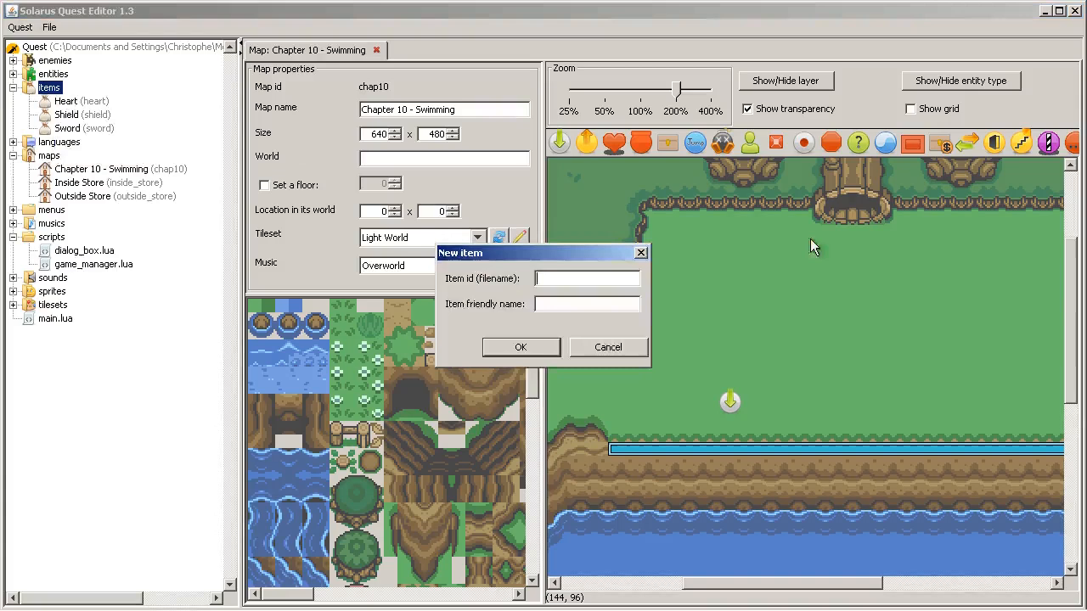
Step: Create a new item with id flippers and name Flippers
text(flip)
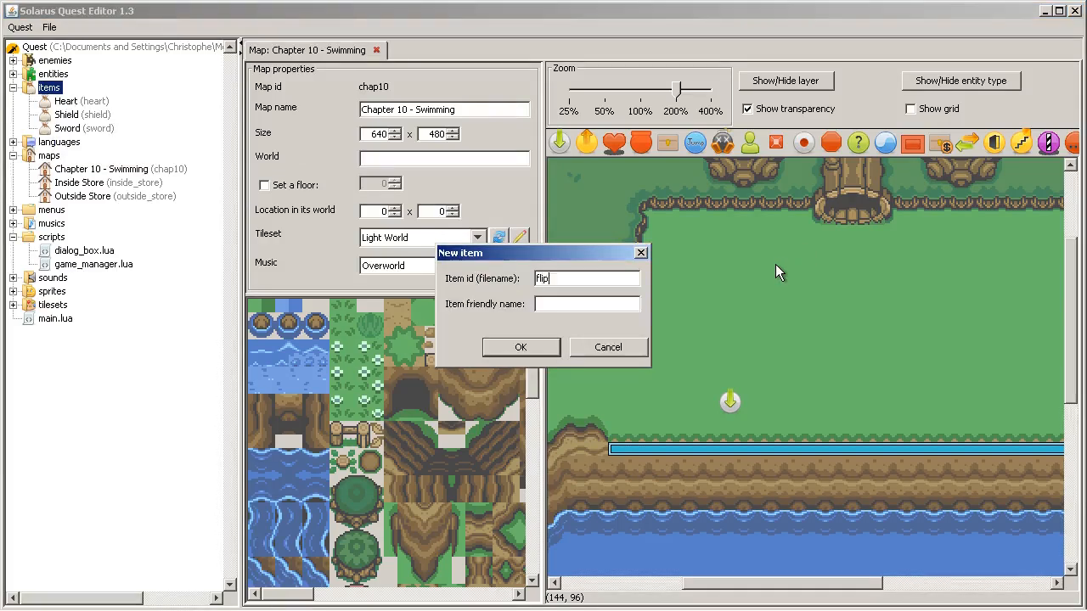
text(per)
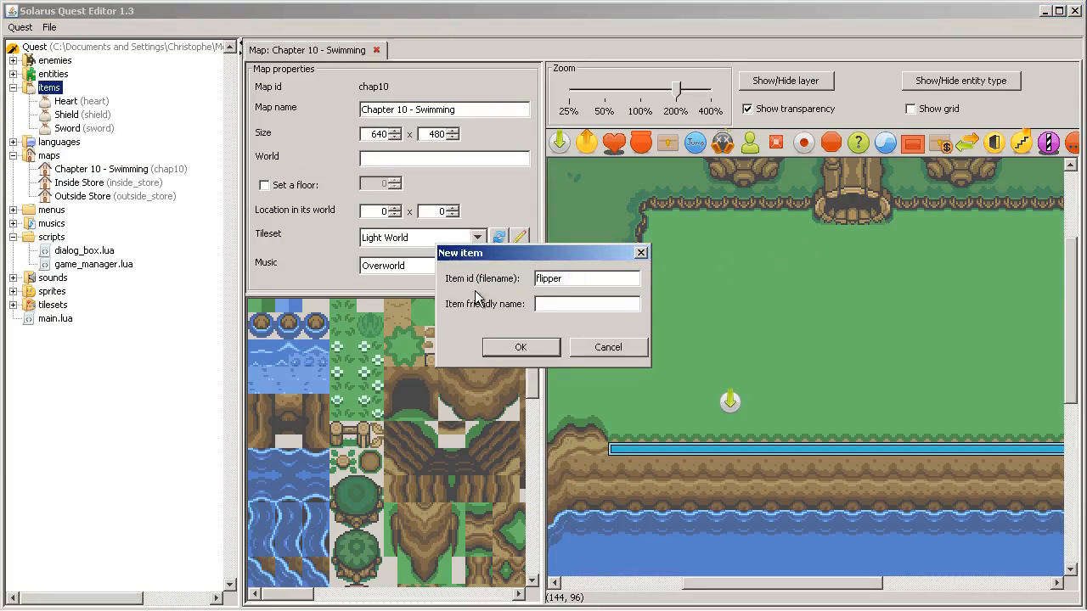
text(Flippers)
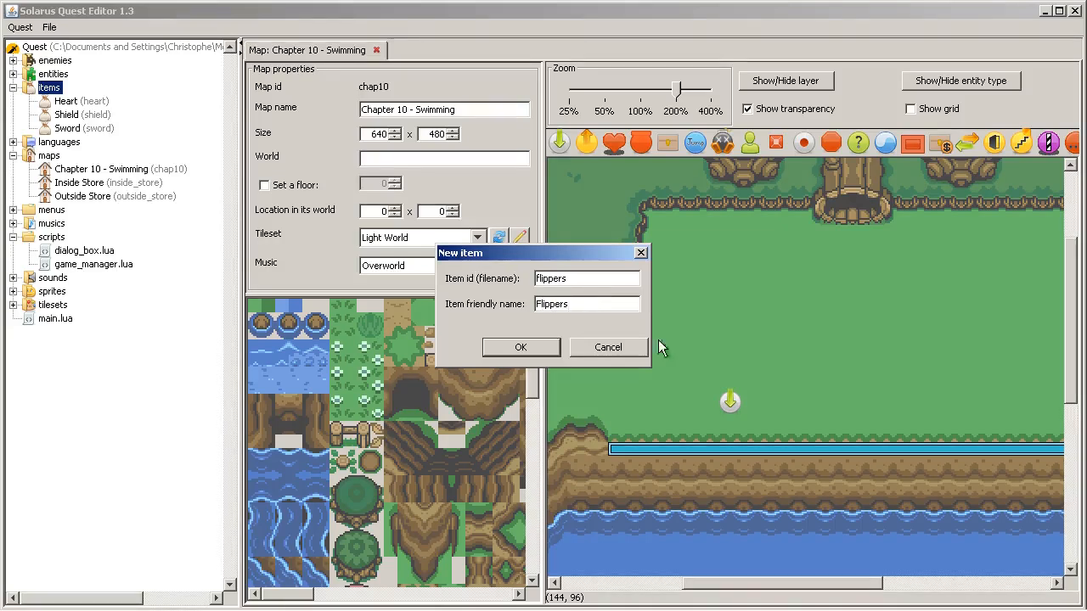
click(520, 346)
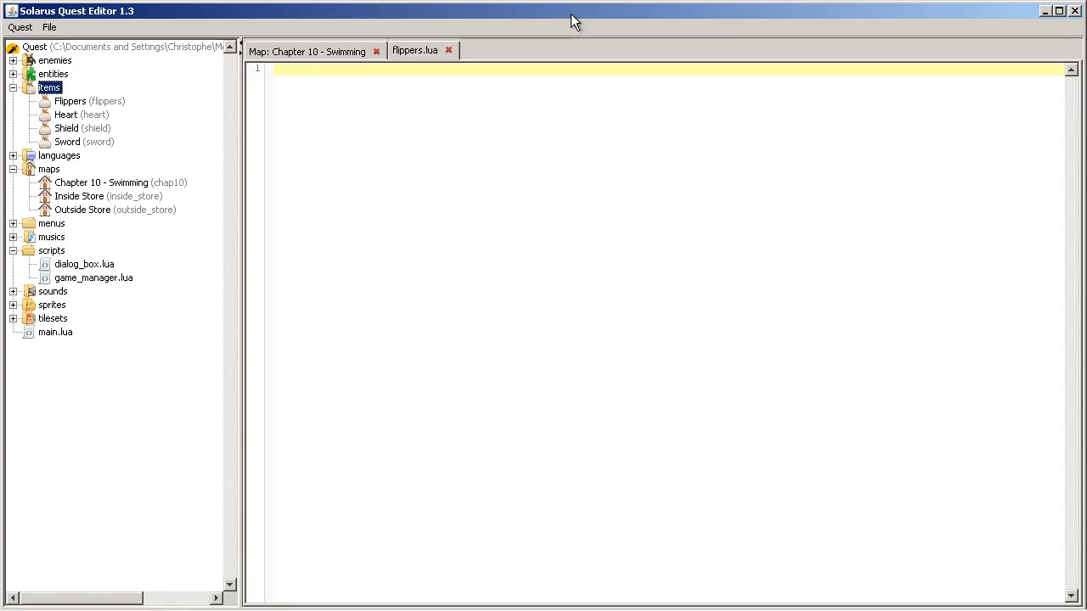
mouse_move(346, 68)
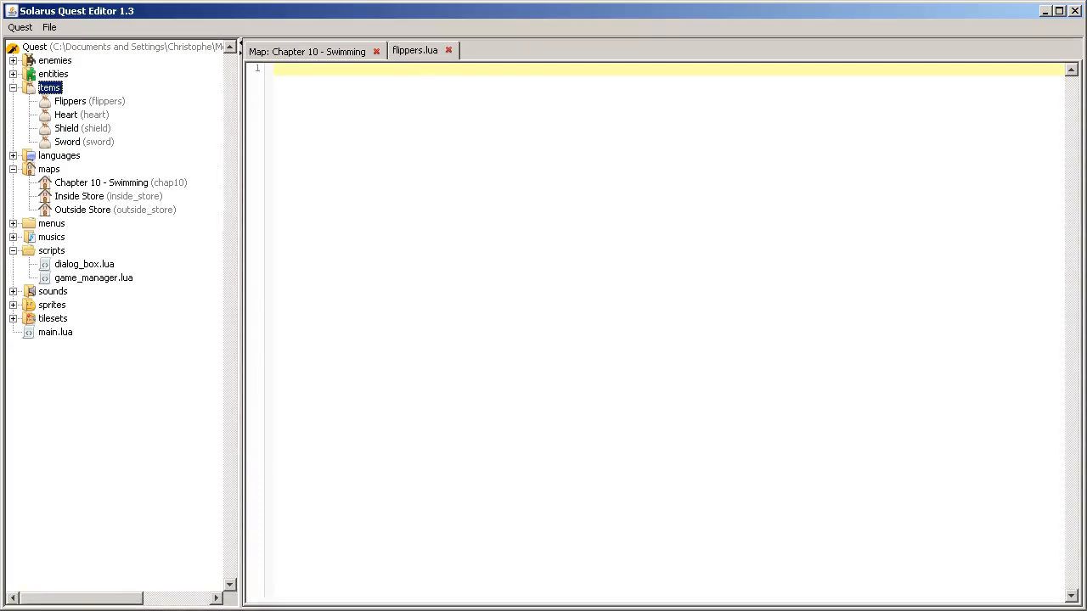
Step: Launch the web browser and load the Solarus Lua API reference page
click(34, 601)
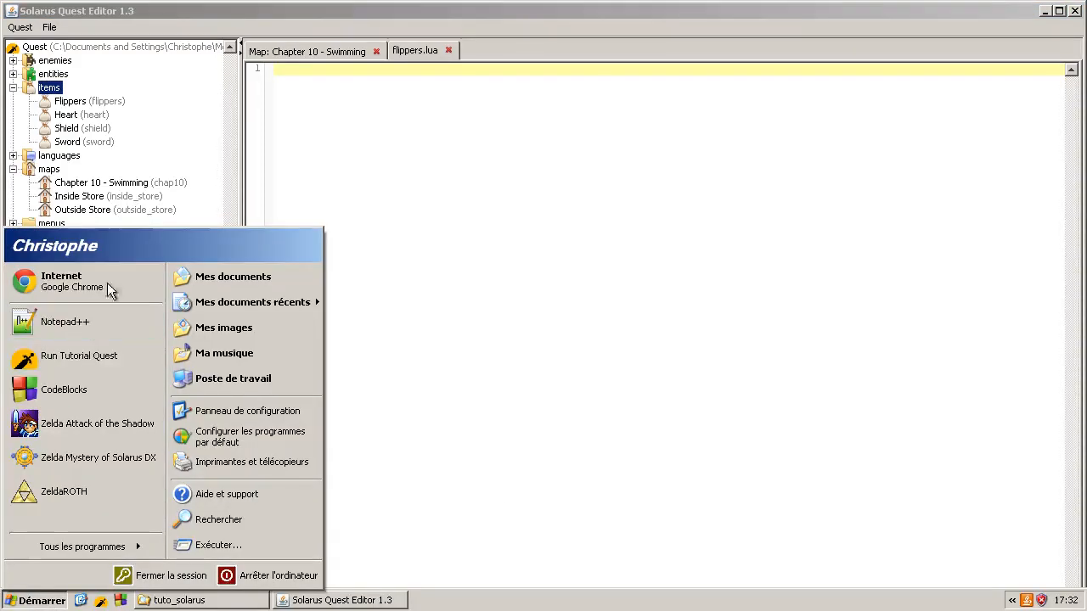
click(72, 282)
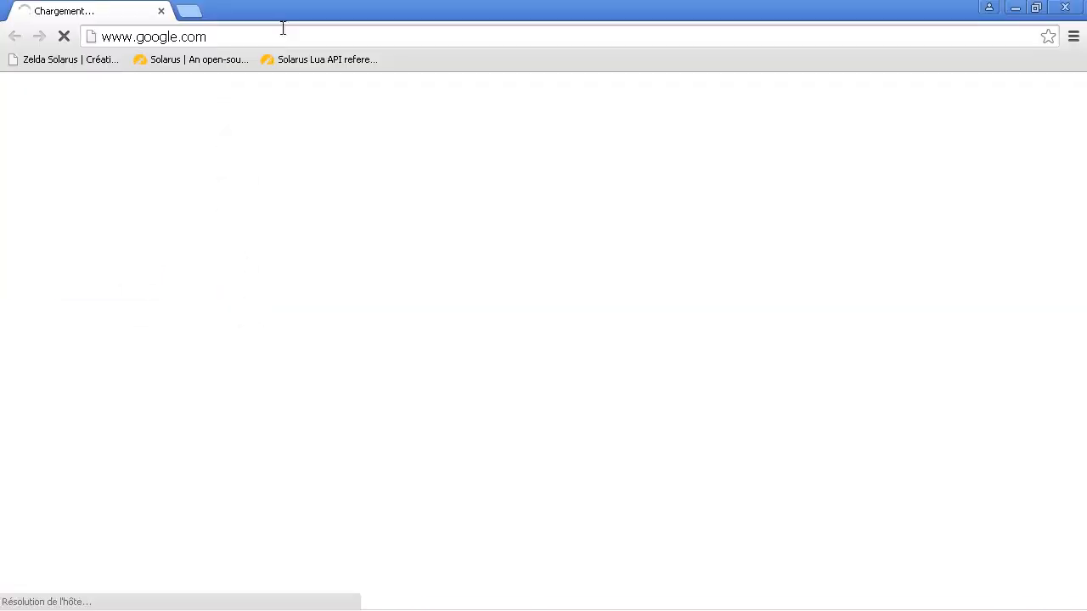
click(326, 59)
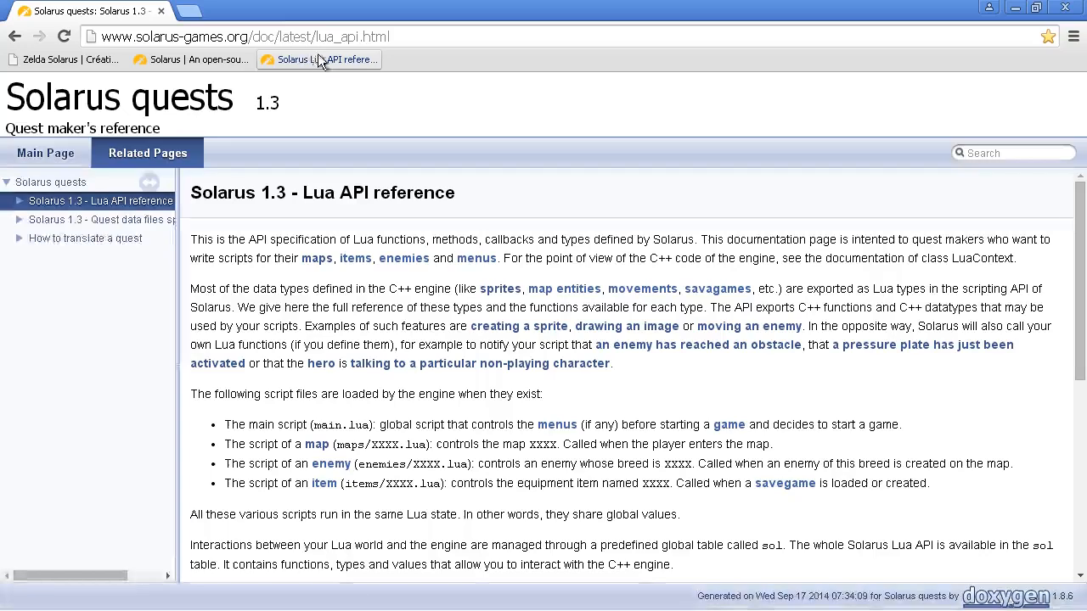
mouse_move(363, 600)
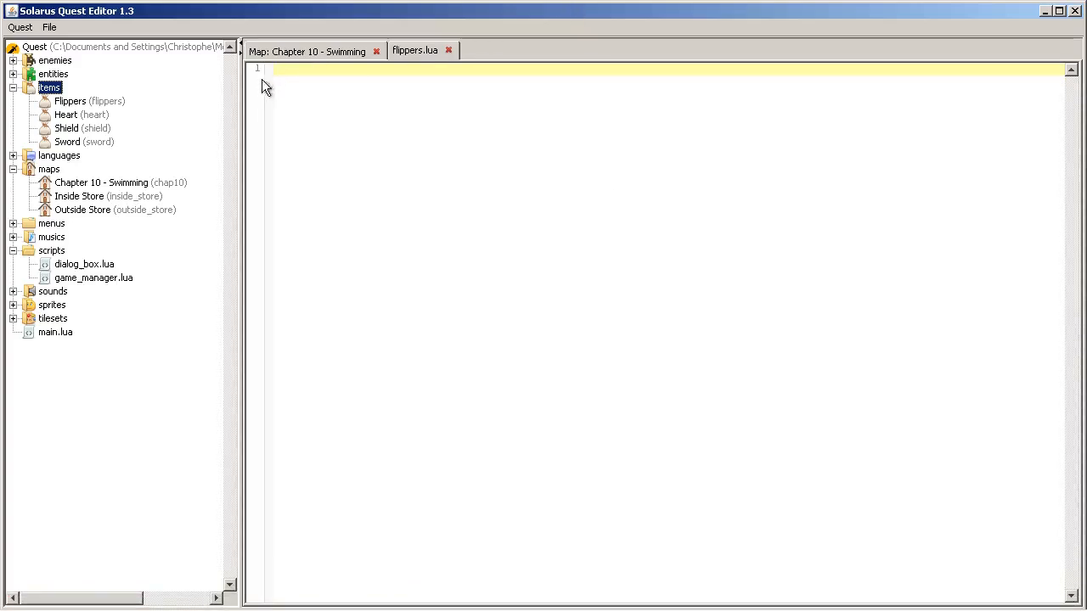
mouse_move(248, 486)
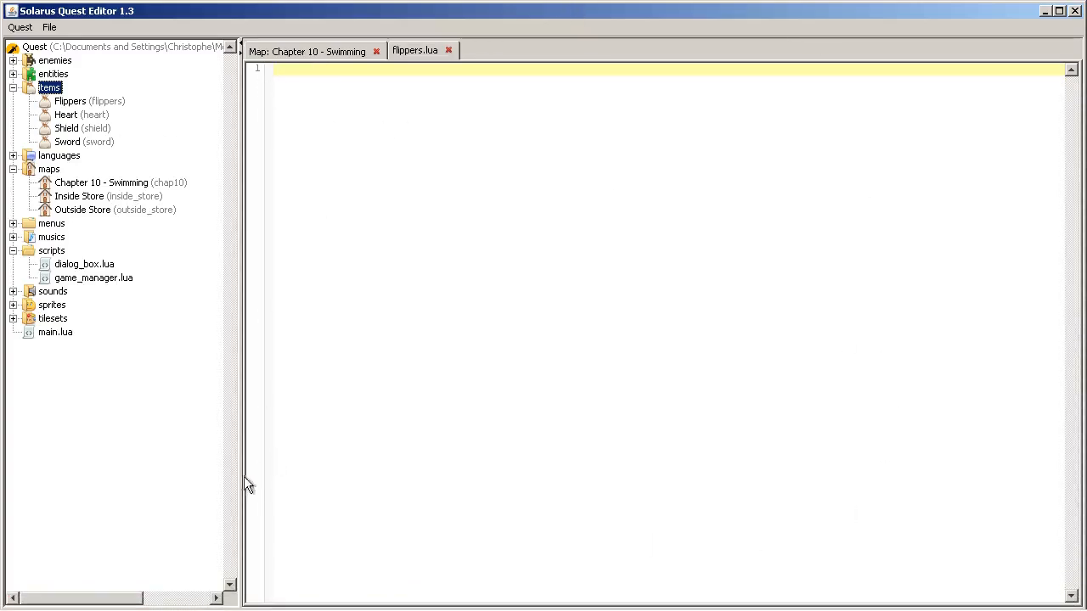
mouse_move(411, 32)
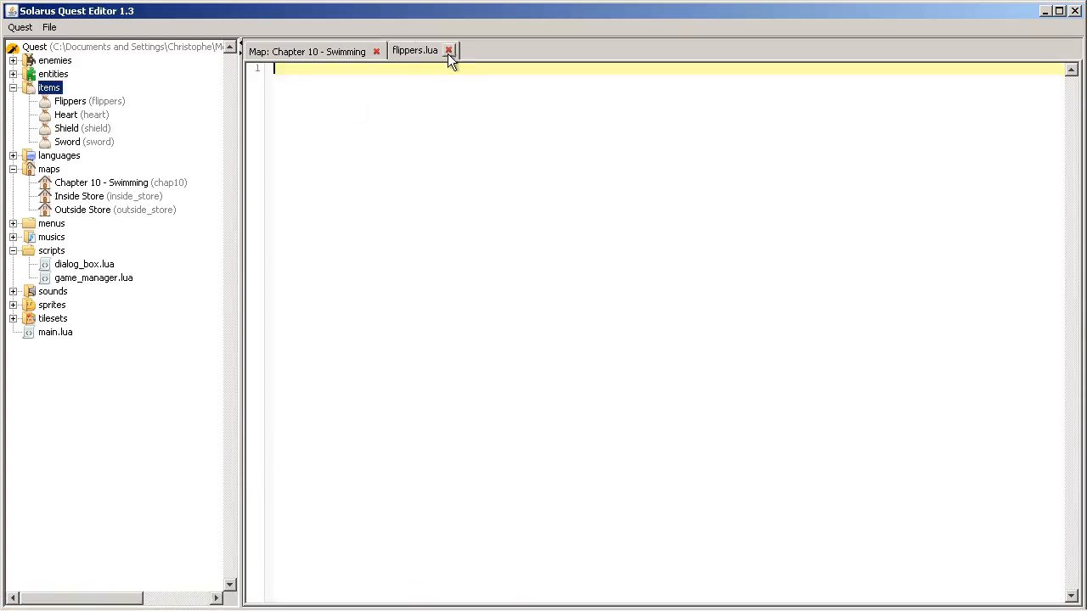
Step: Switch back to the Chapter 10 - Swimming map tab
click(306, 51)
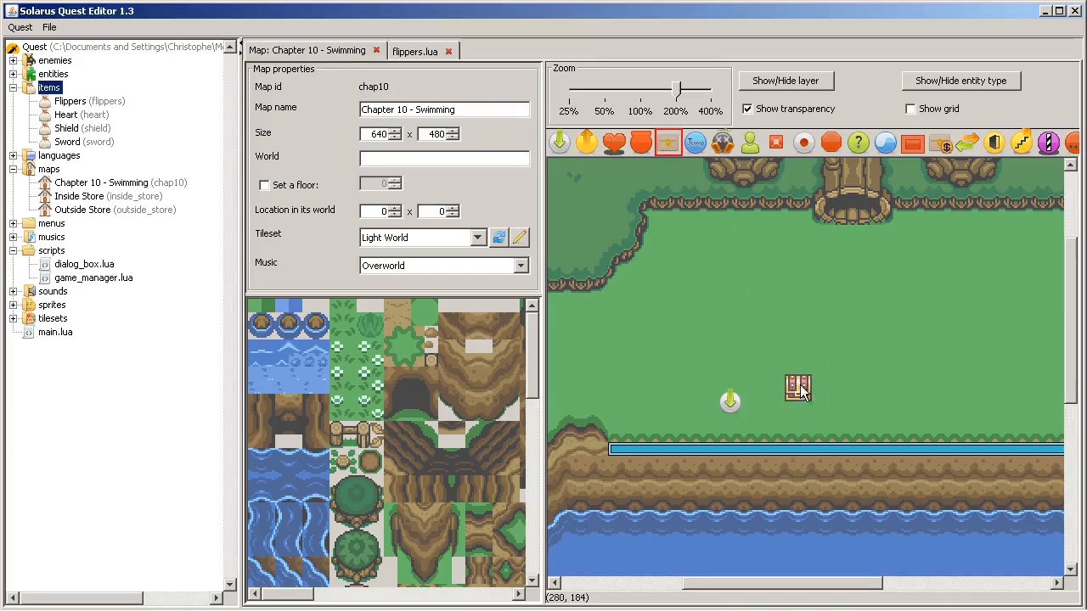
Step: Set the chest's treasure to Flippers with variant 1
double_click(796, 389)
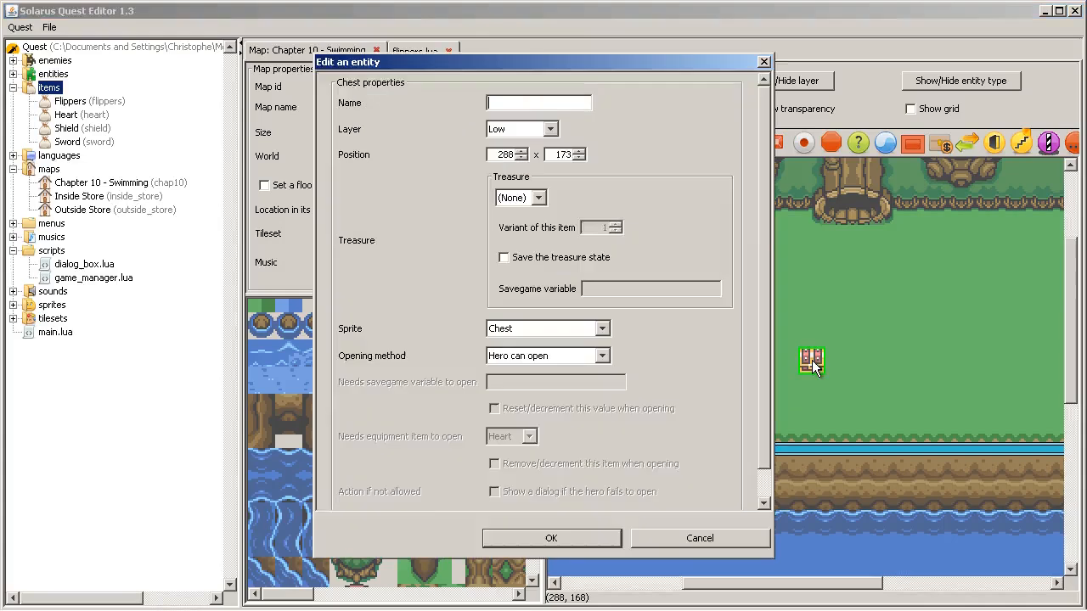
click(544, 197)
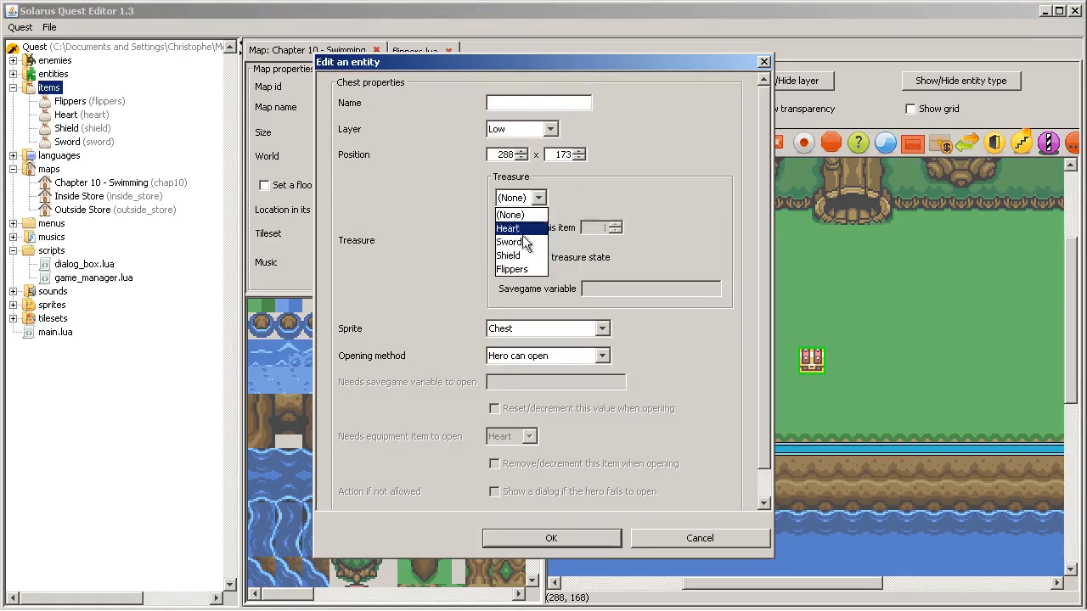
click(513, 268)
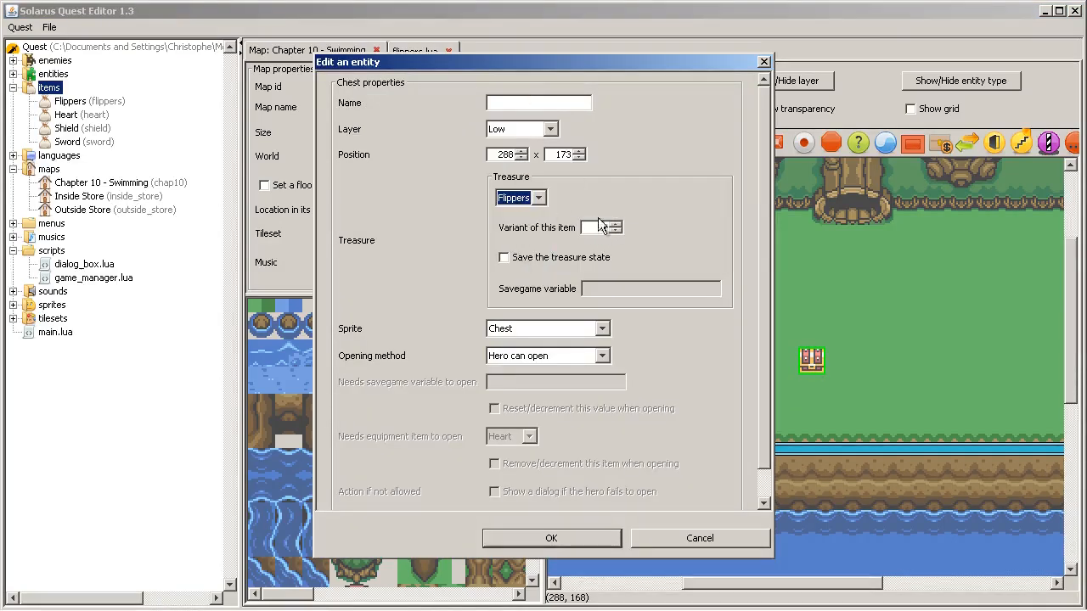
click(614, 224)
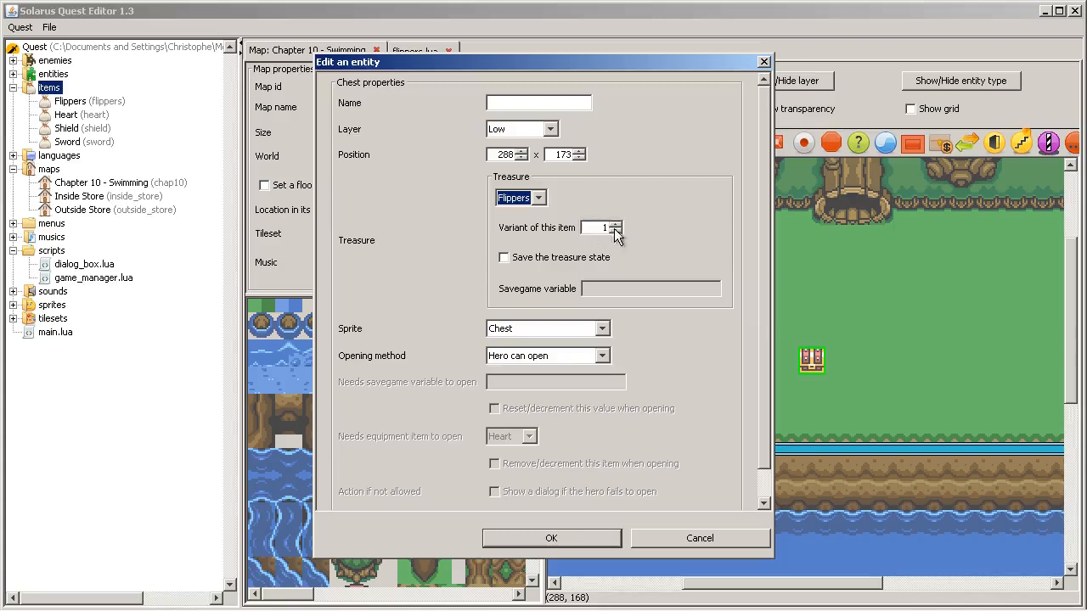
mouse_move(578, 244)
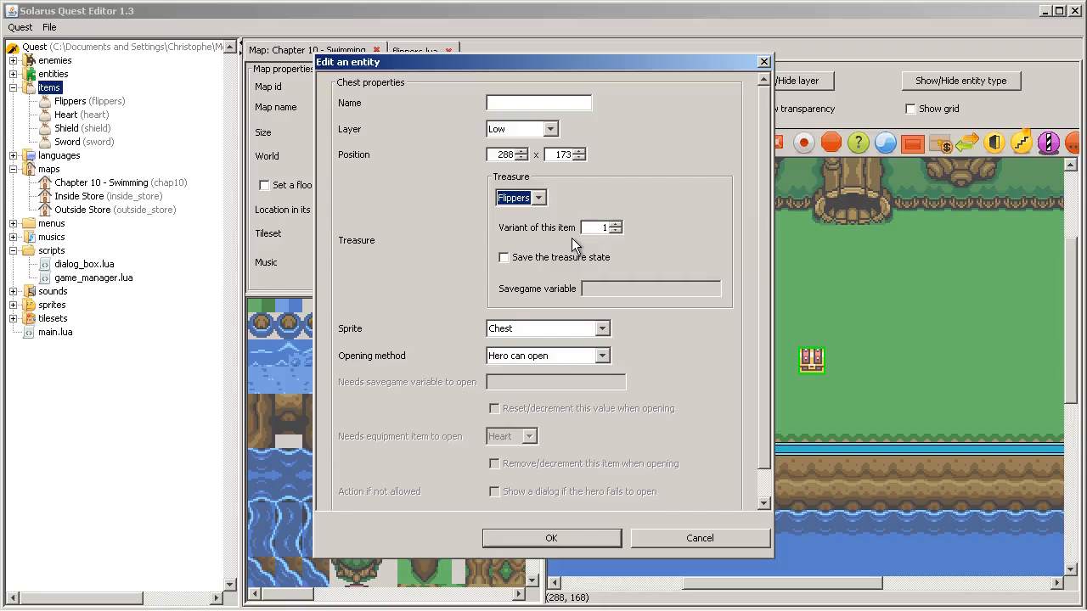
mouse_move(619, 283)
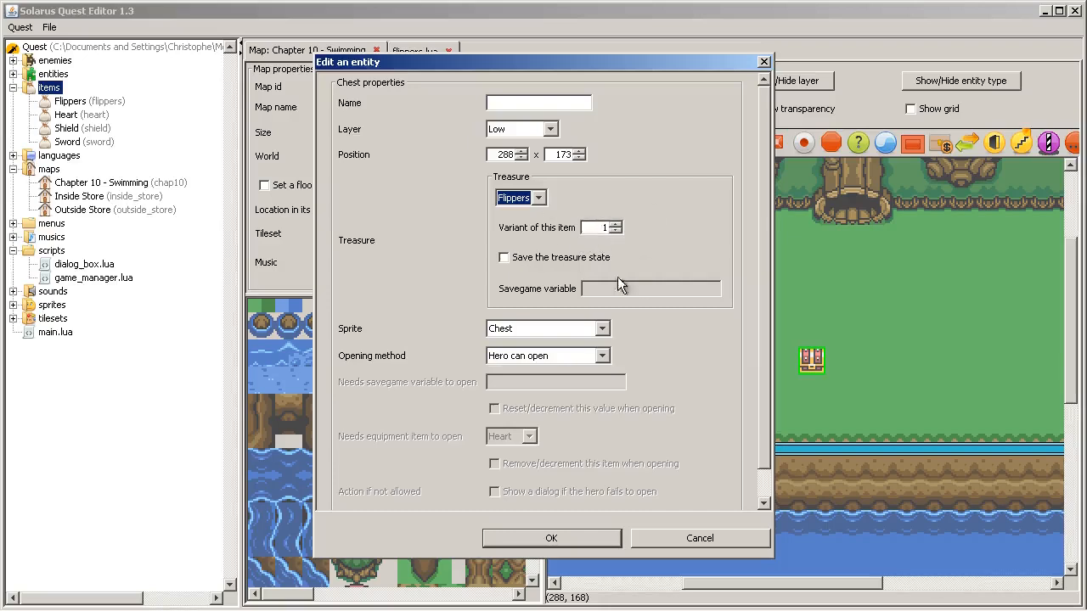
Step: Save the chest's treasure state under the variable chap10_flippers_chest and confirm
click(502, 258)
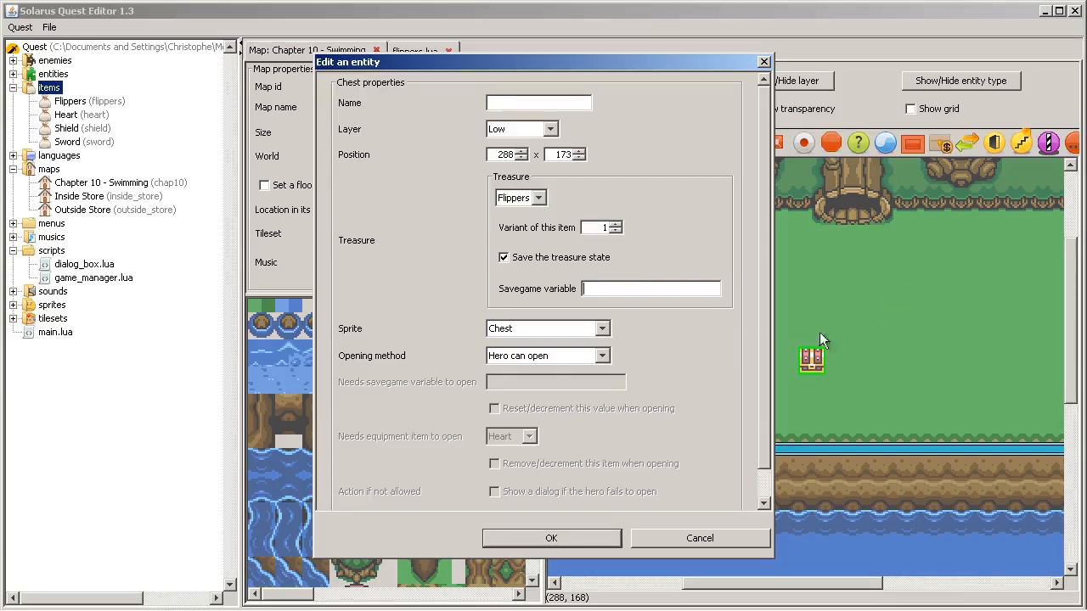
text(chap9)
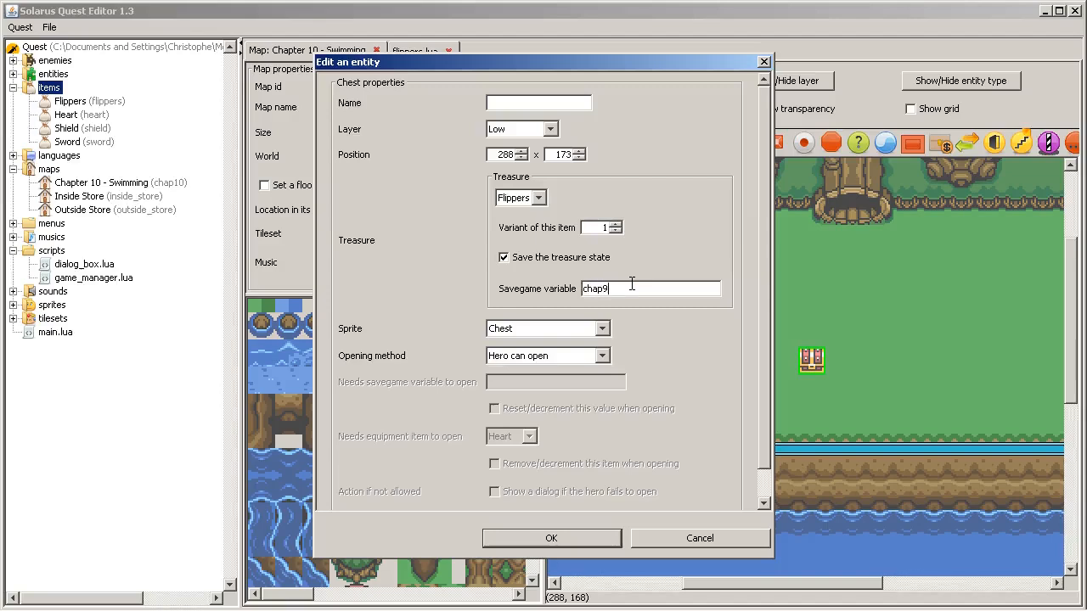
text(_)
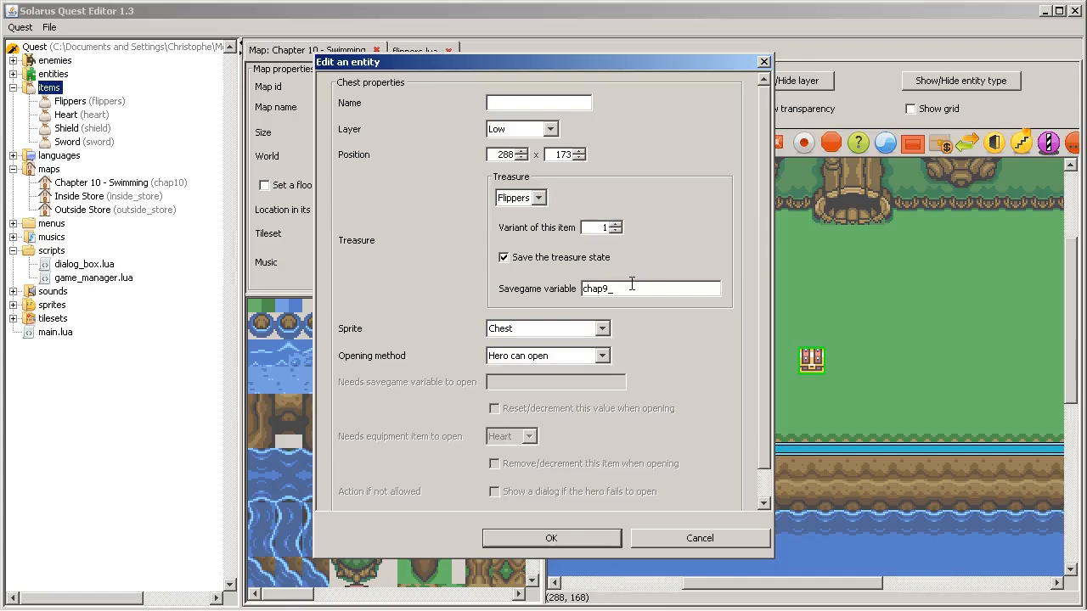
text(chap1)
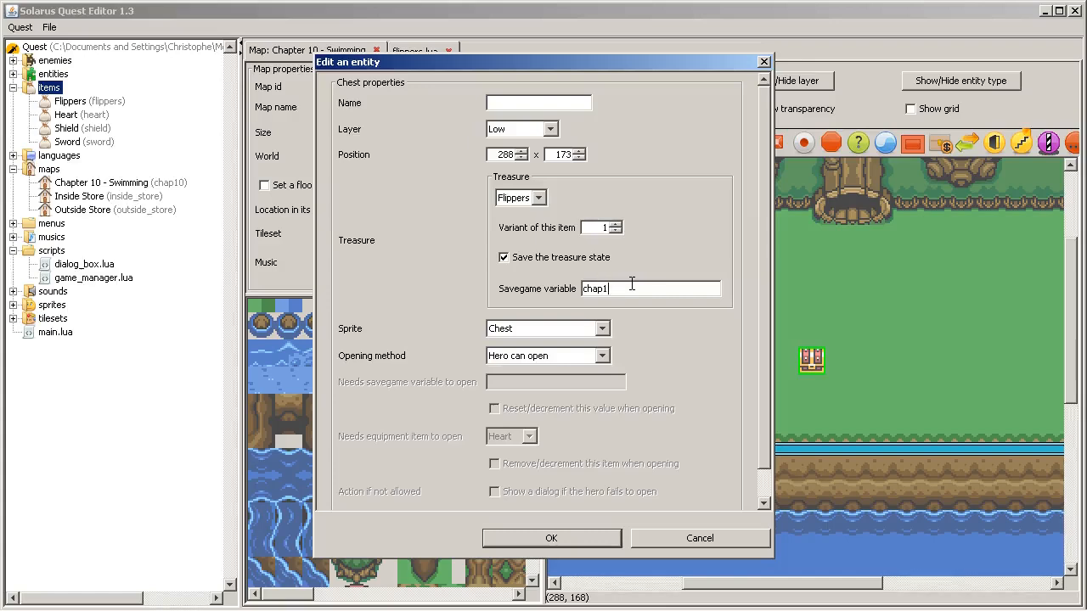
text(0)
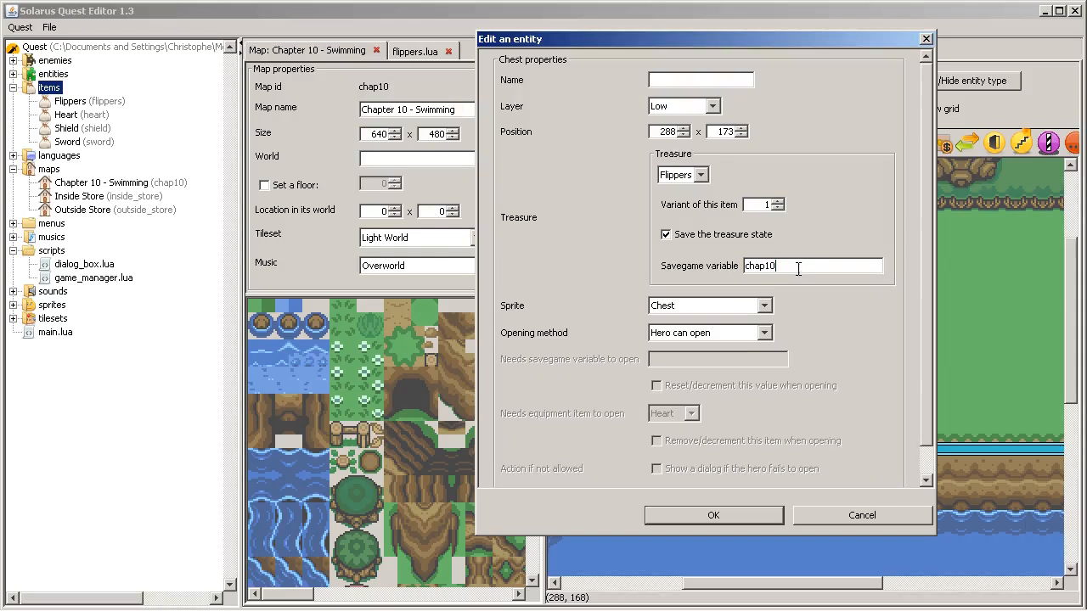
text(_)
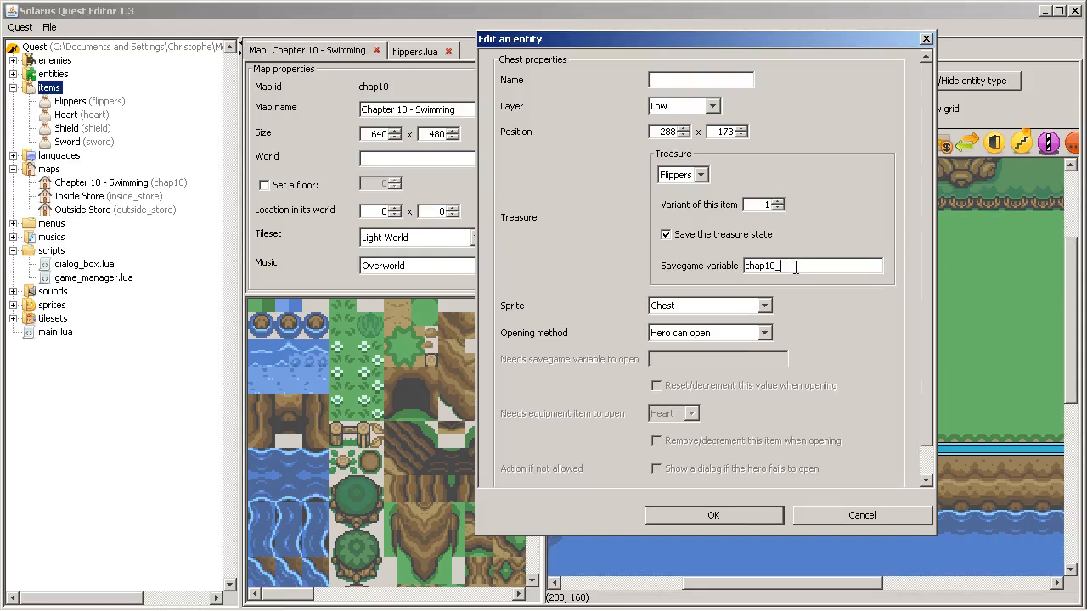
text(flippers_)
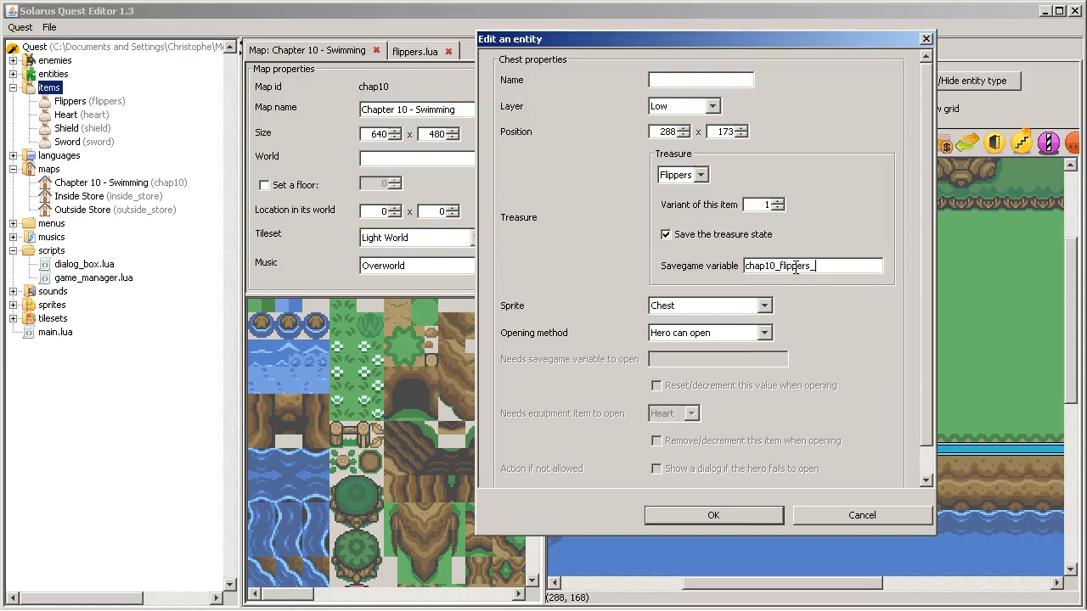
text(_chest)
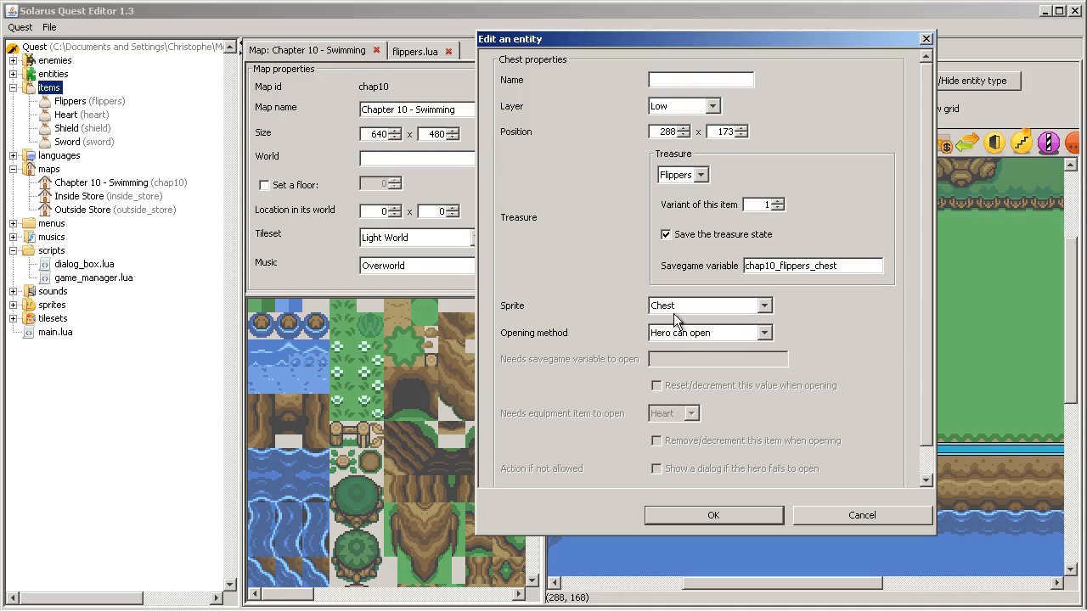
mouse_move(744, 476)
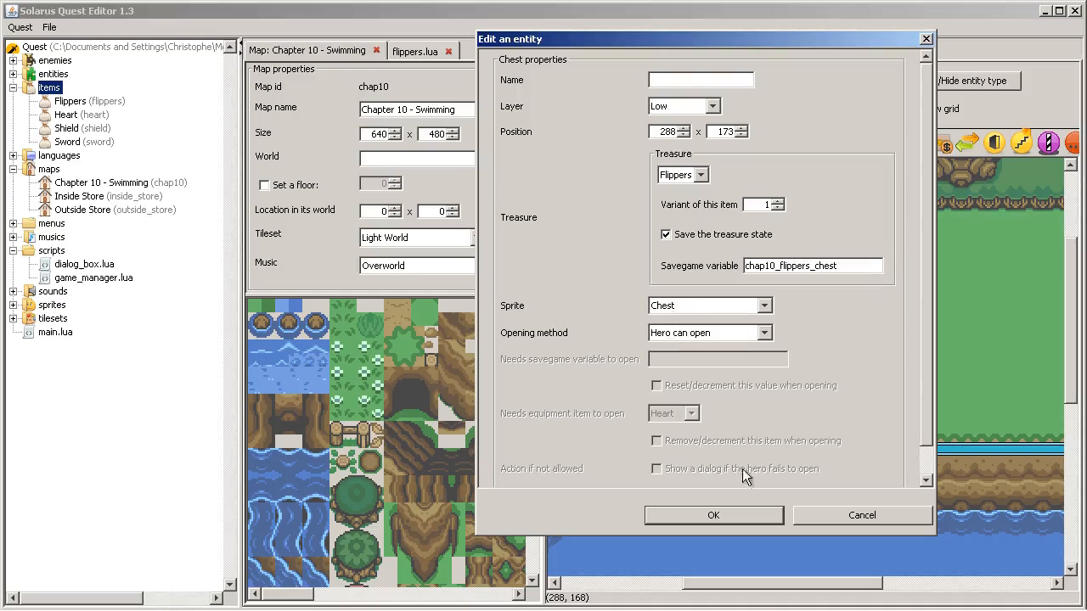
click(713, 516)
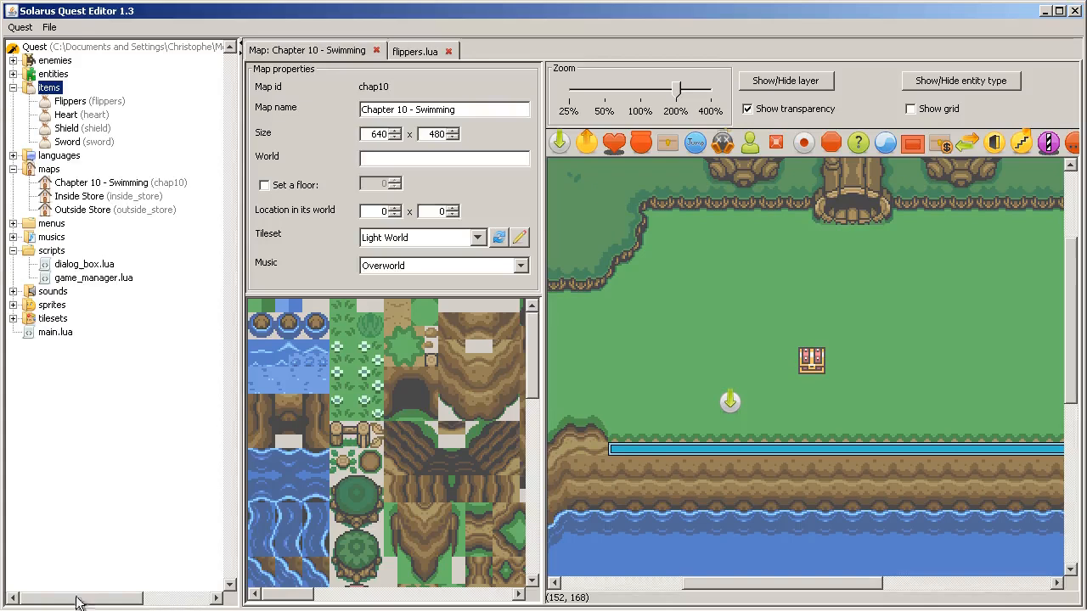
mouse_move(733, 370)
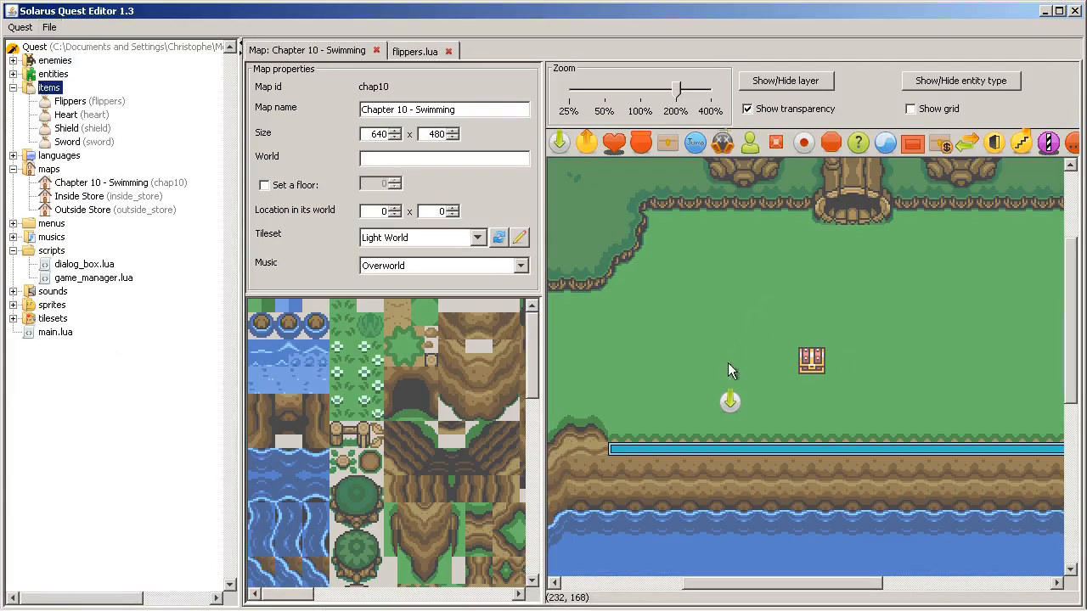
mouse_move(6, 336)
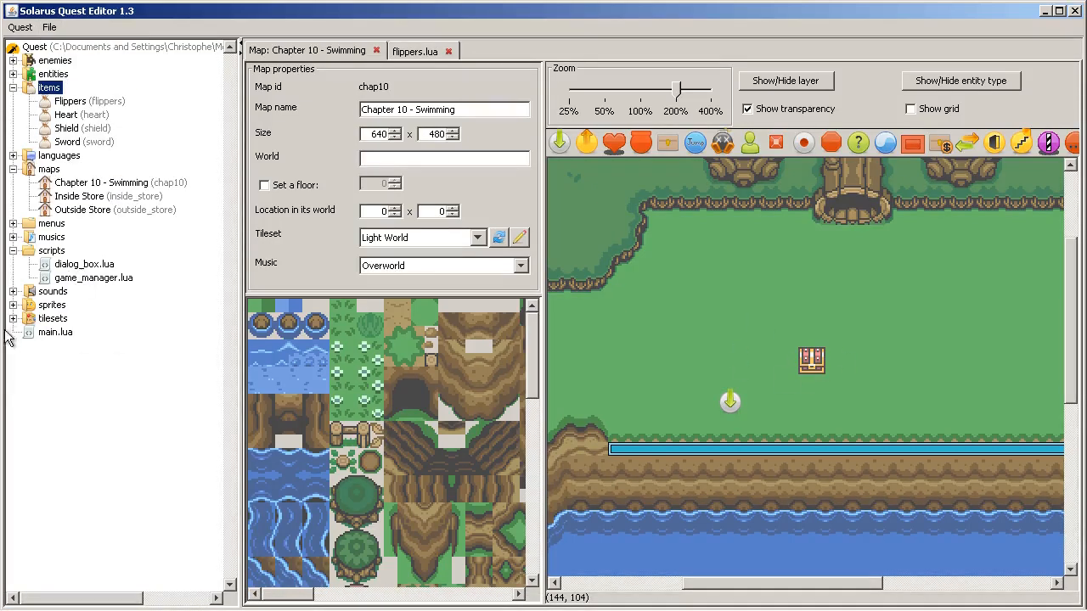
Step: Open the English dialogs file and select the first shield treasure dialog to copy it for Flippers
click(14, 157)
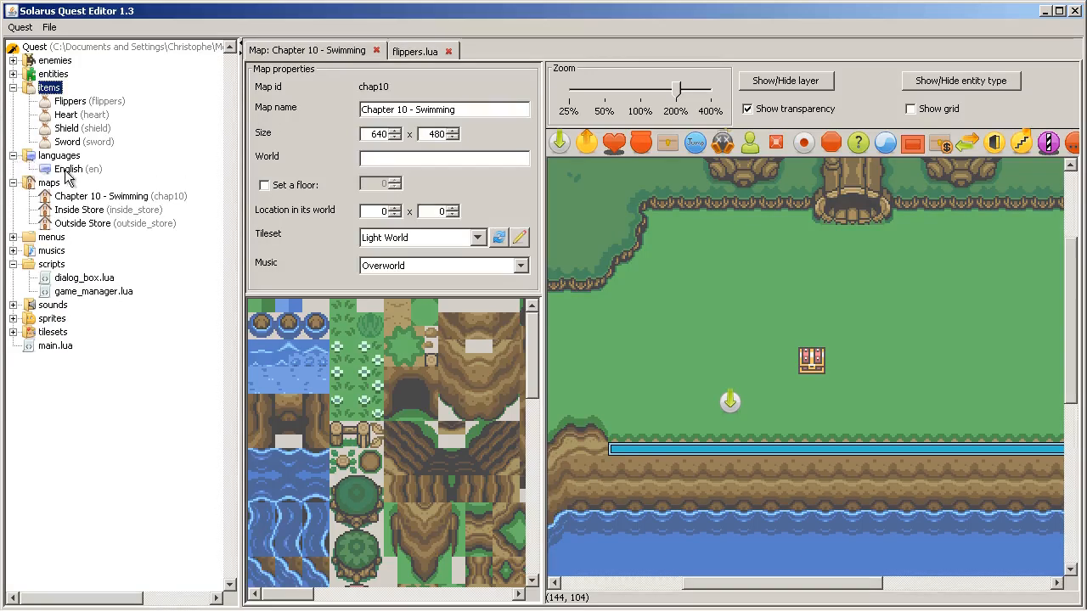
double_click(68, 169)
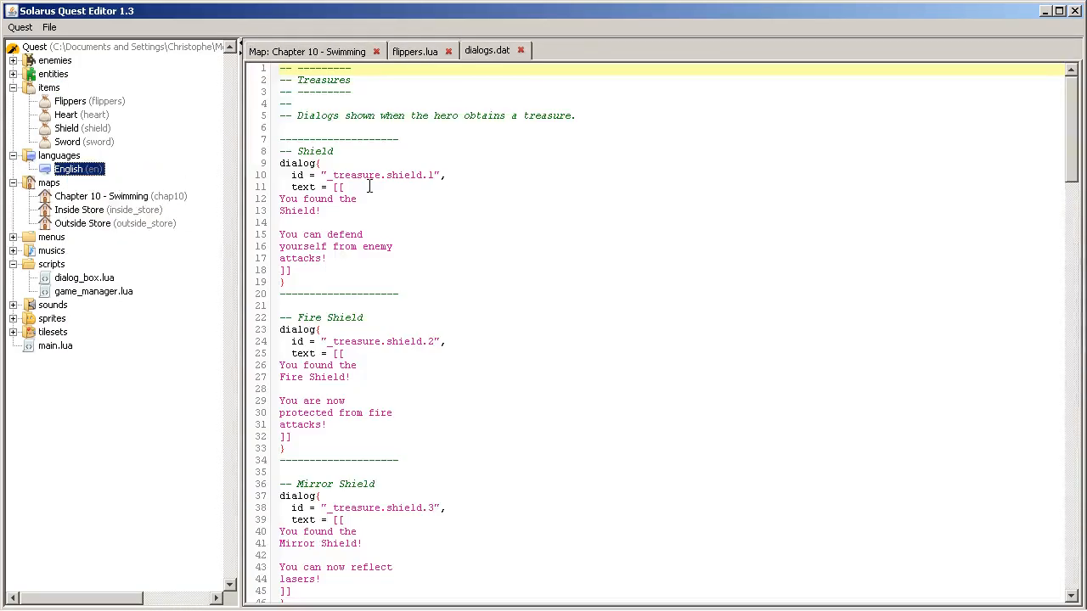
click(385, 341)
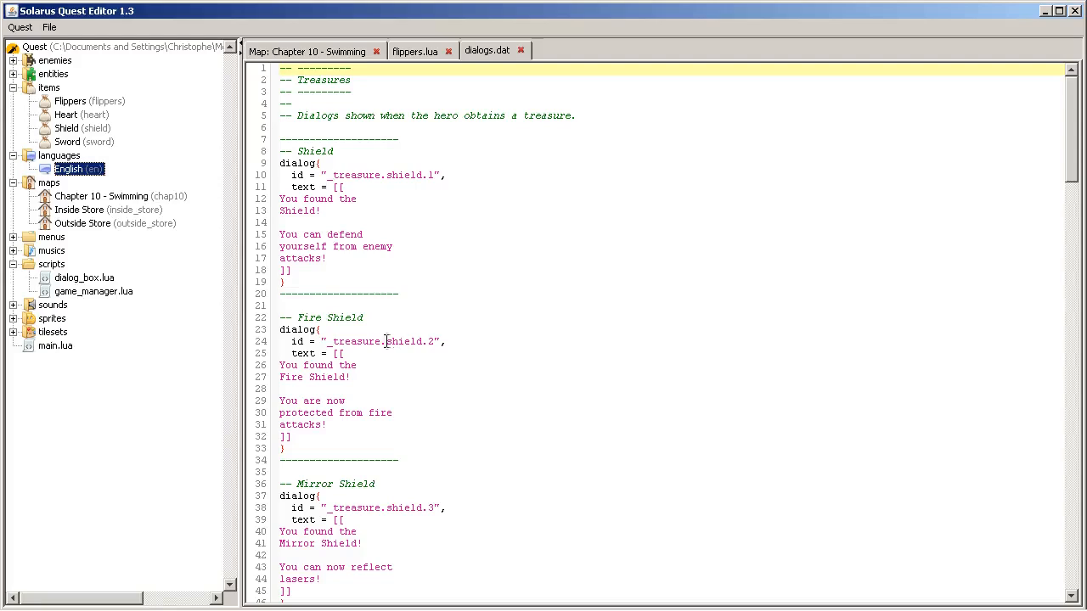
click(293, 305)
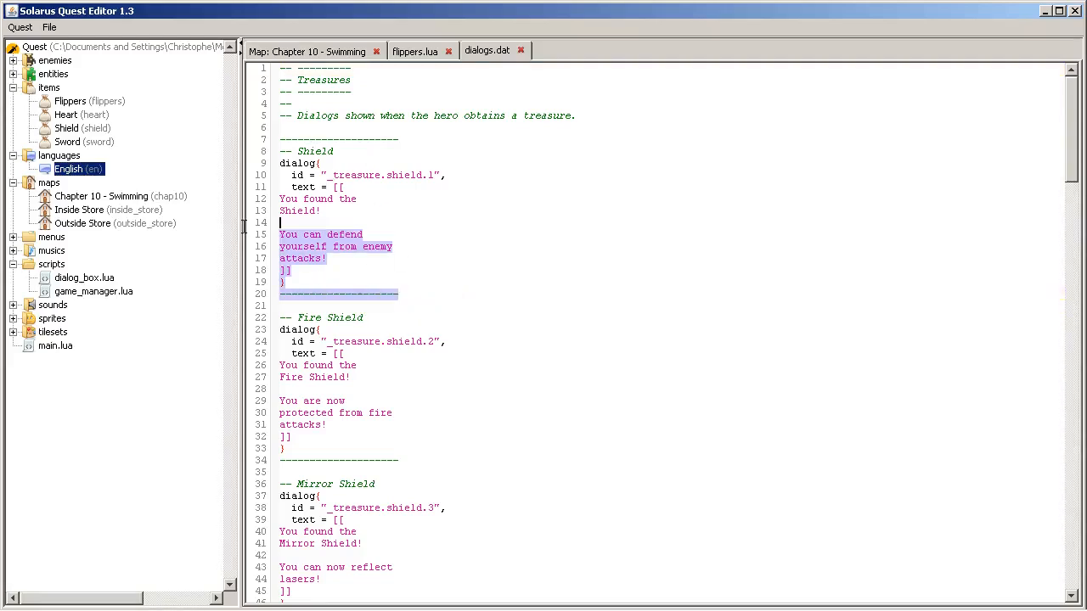
scroll(down, 3)
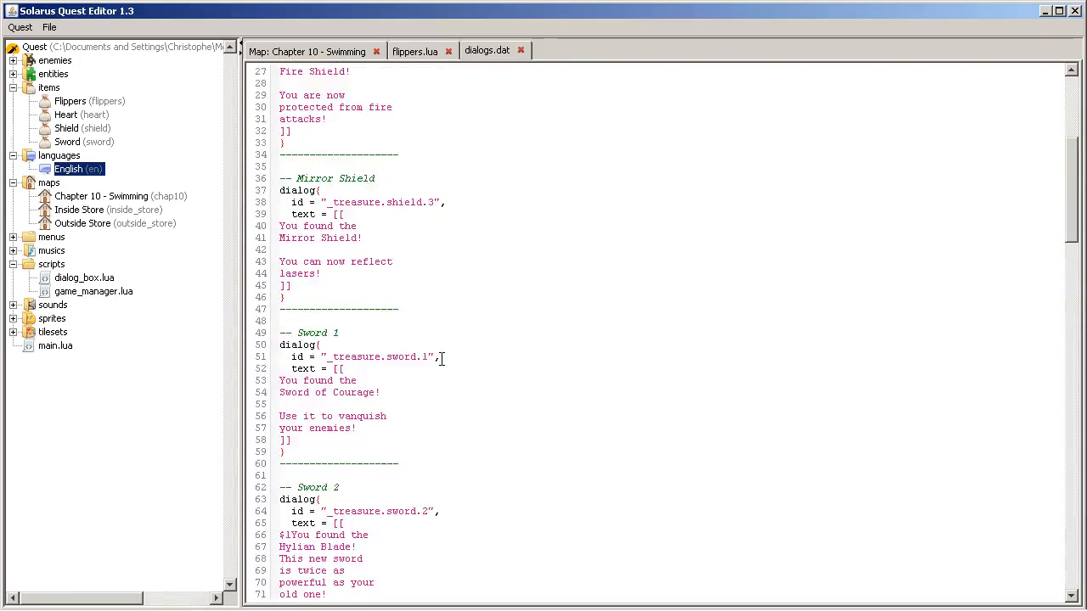
scroll(down, 3)
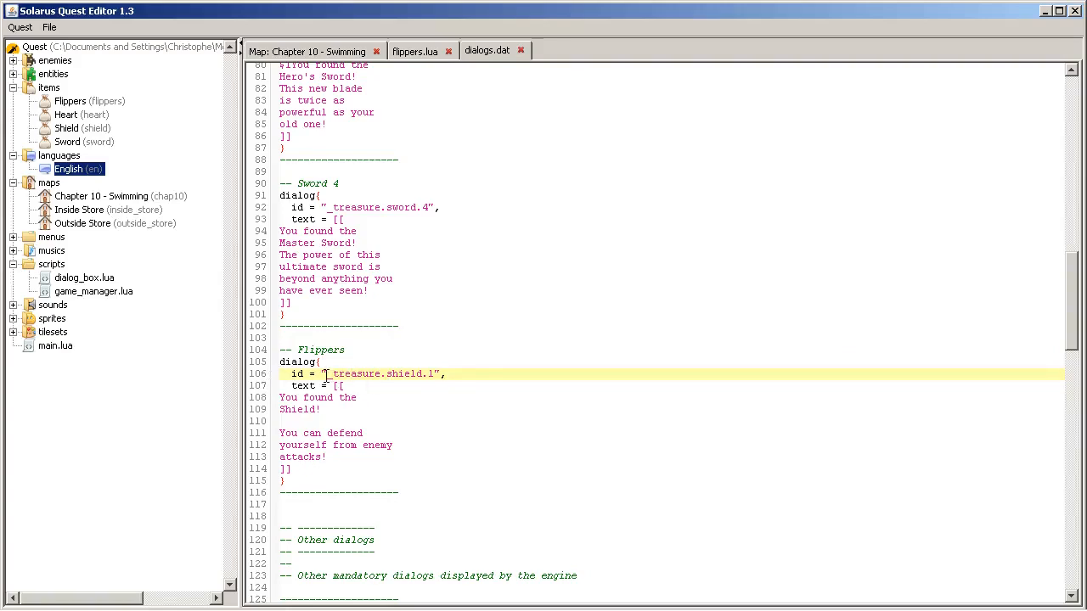
Step: Set the dialog id to _treasure.flippers.1 with text 'You found the Flippers! You can now swim in deep water!'
double_click(404, 373)
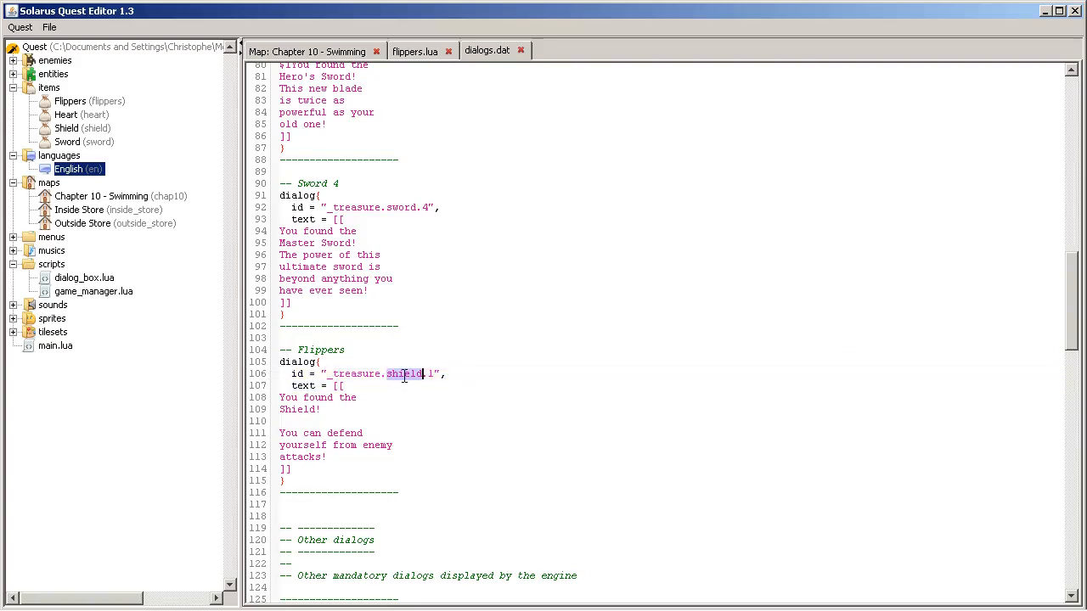
text(flippers)
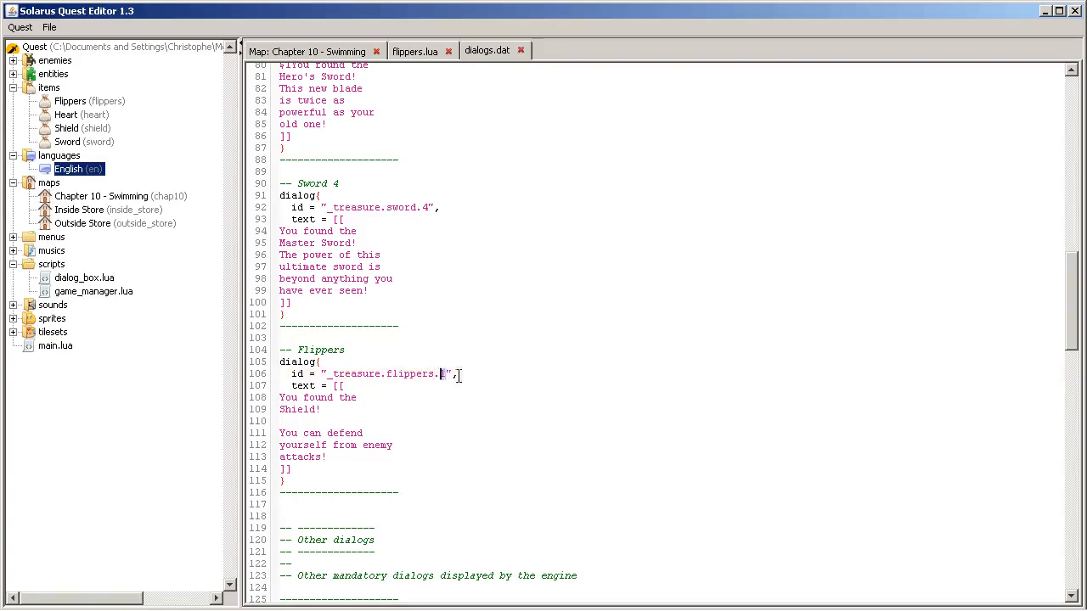
click(506, 380)
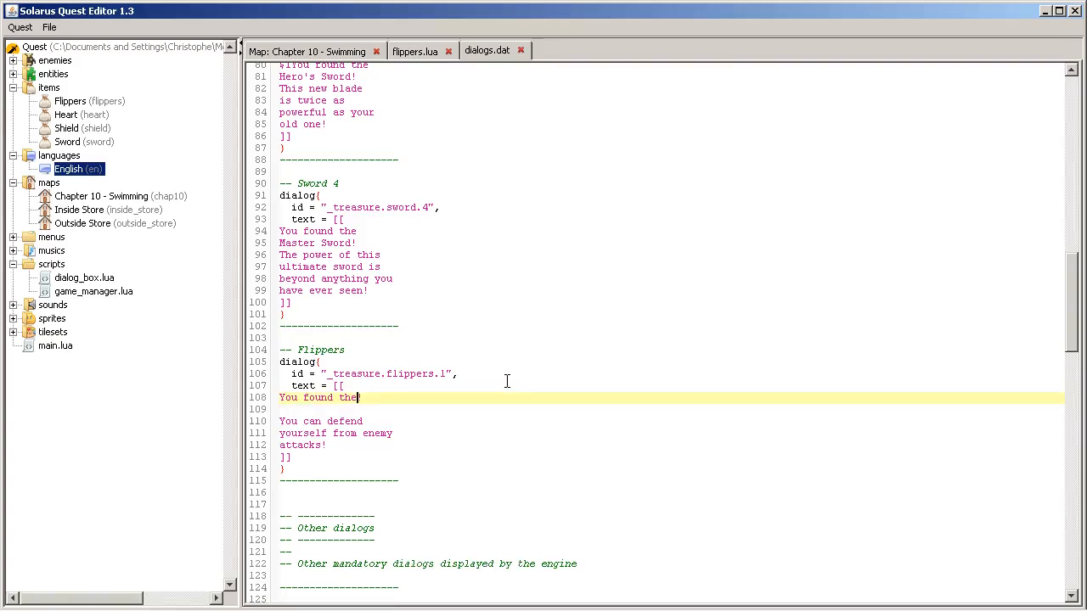
text(Flippers!)
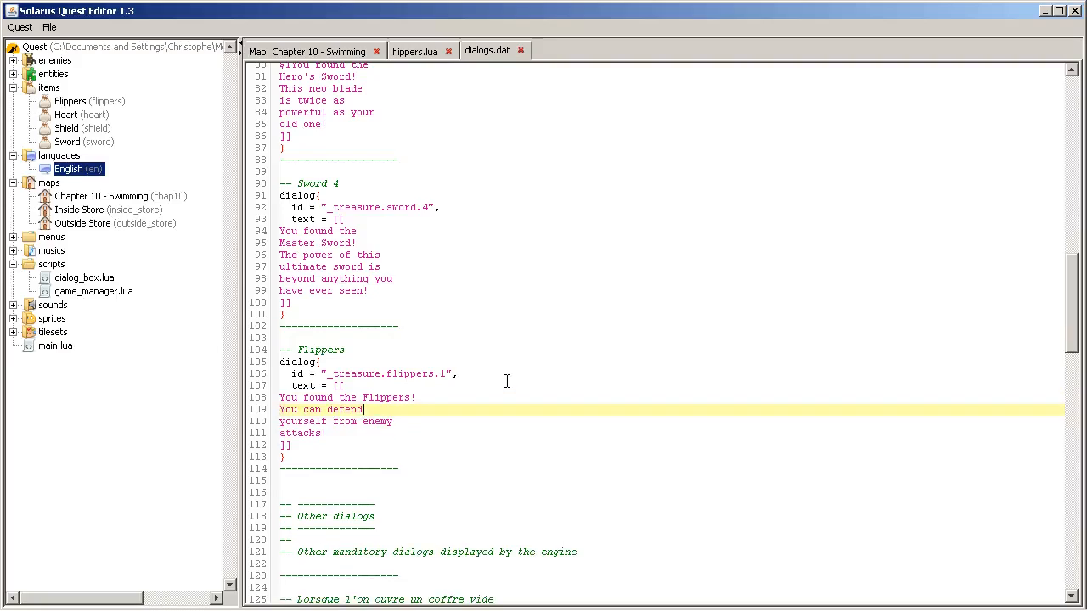
text(now s)
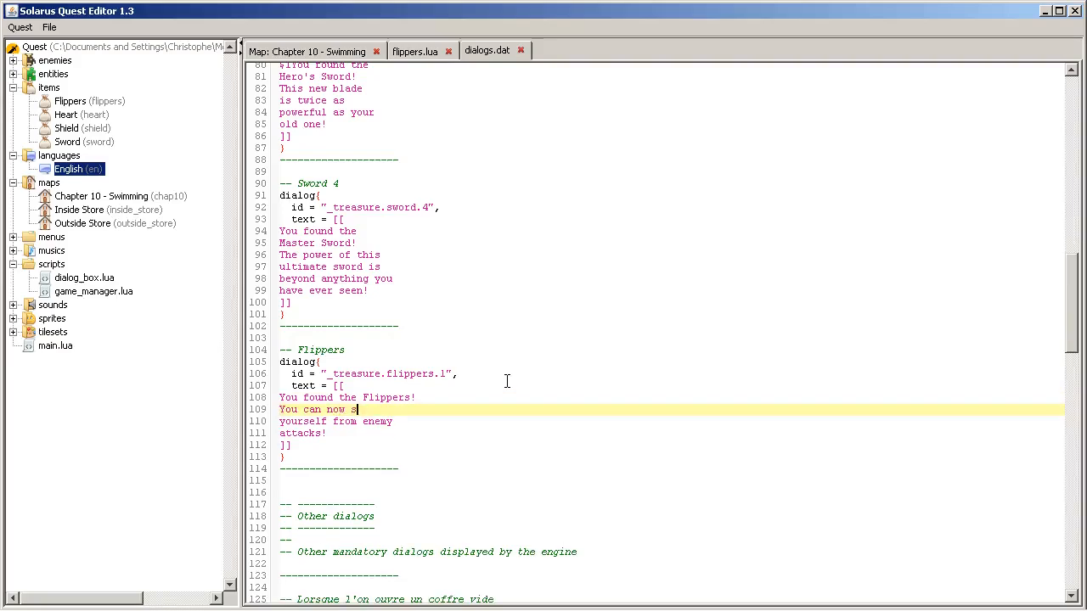
text(wim in deep)
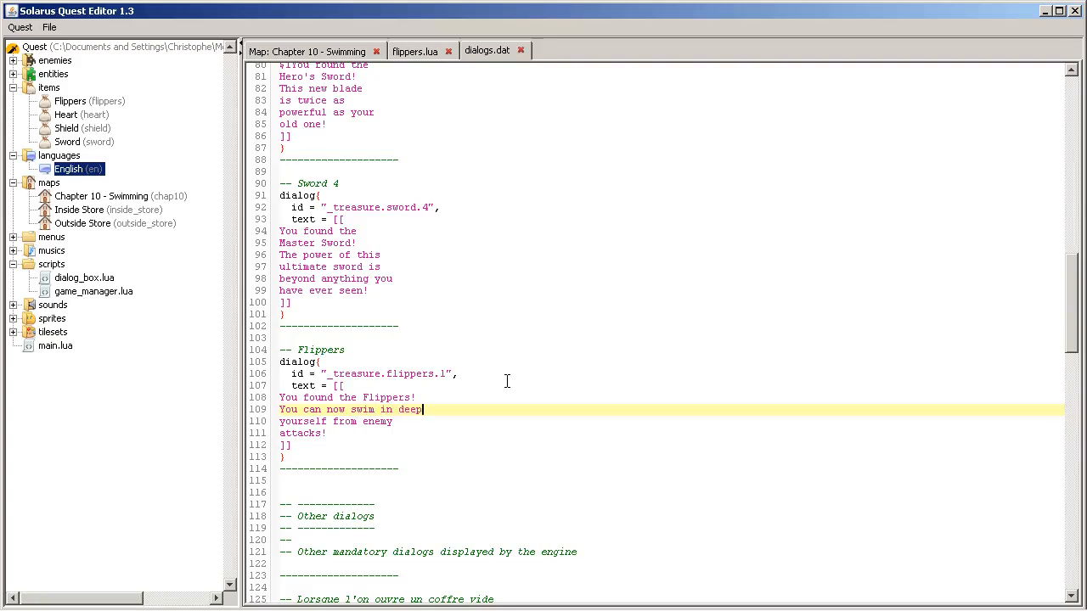
text(water)
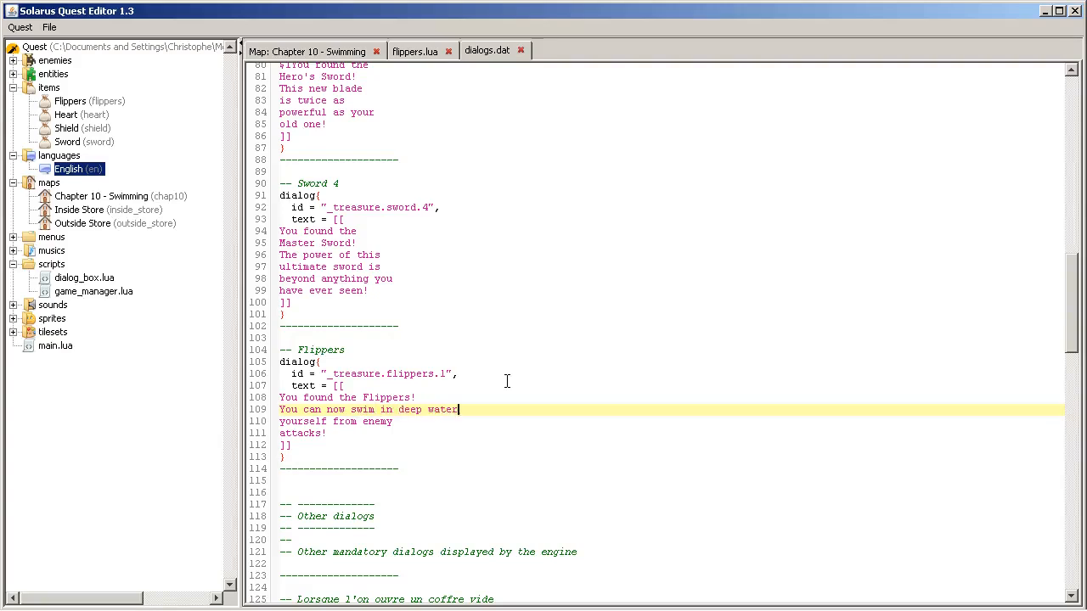
text(!)
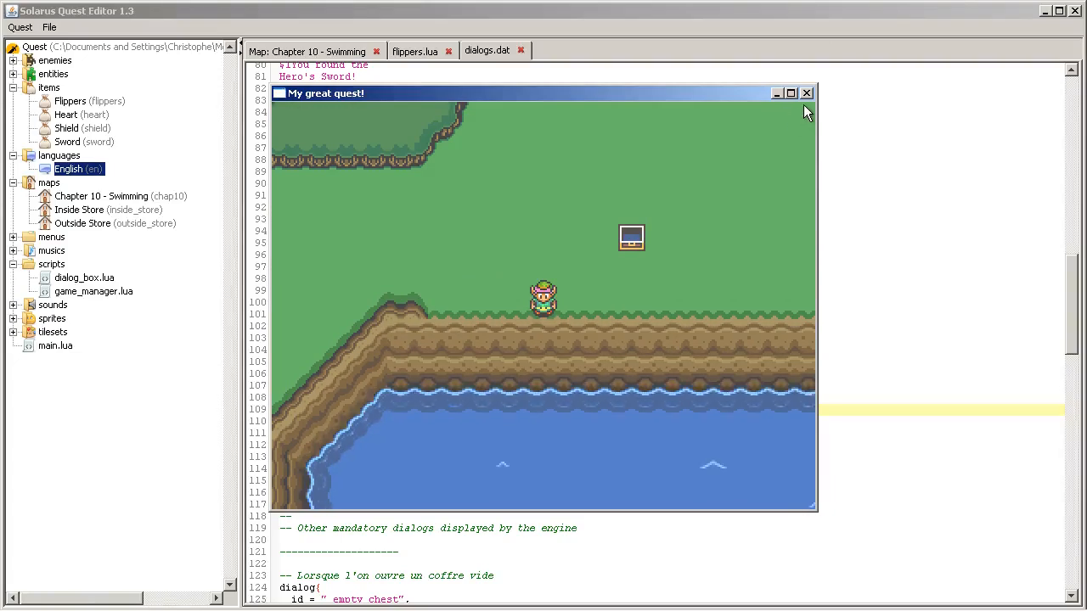
Step: Close the test game window after the quest run
click(805, 92)
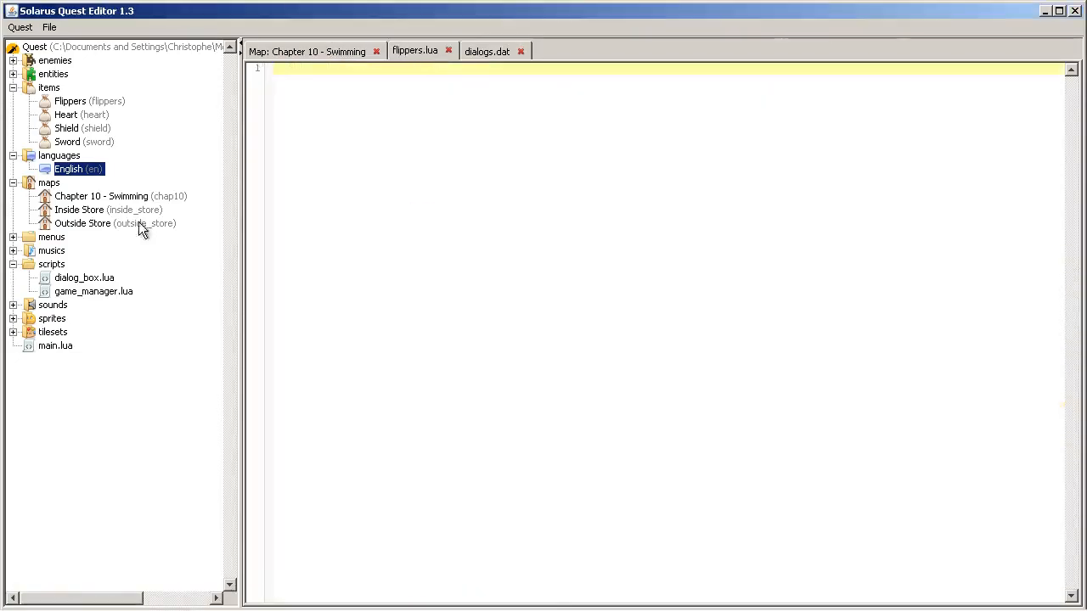
mouse_move(319, 142)
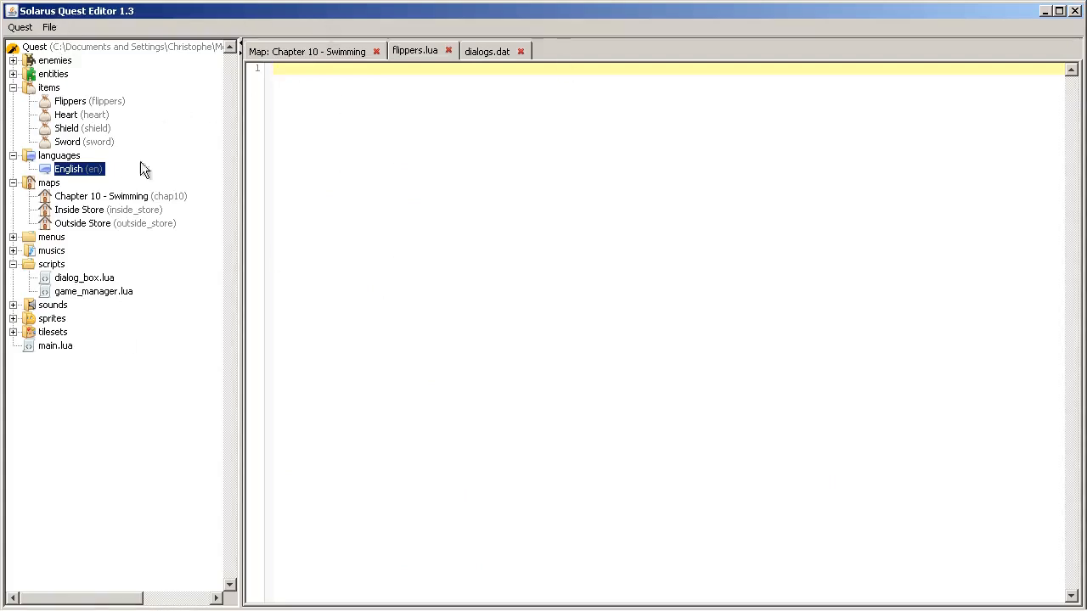
mouse_move(302, 106)
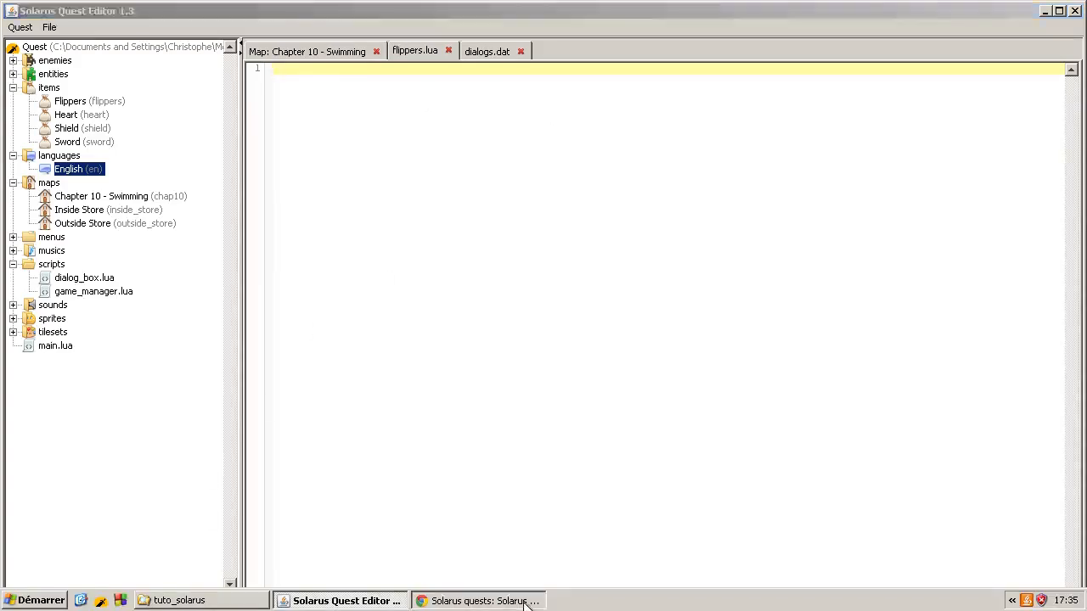
Step: Find the example rupee item script on the Equipment items reference page and copy it for flippers.lua
click(479, 601)
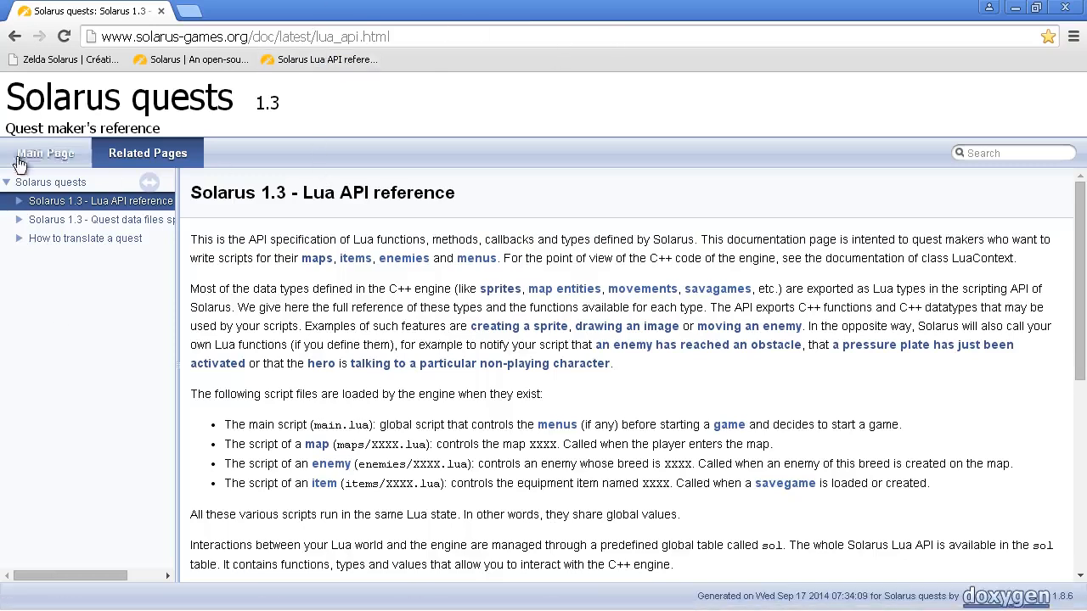
click(18, 200)
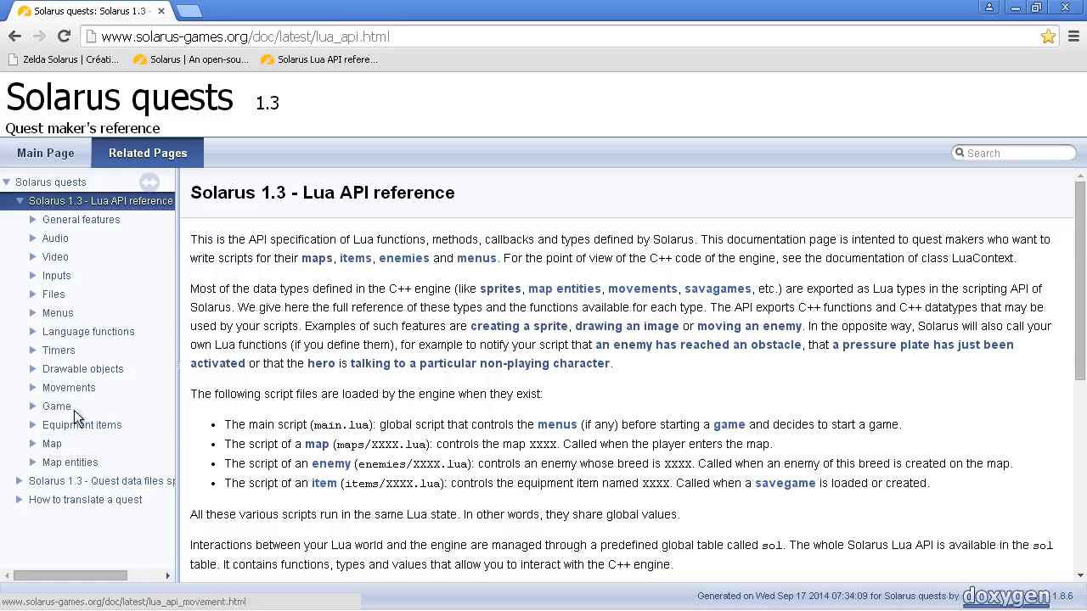
click(82, 425)
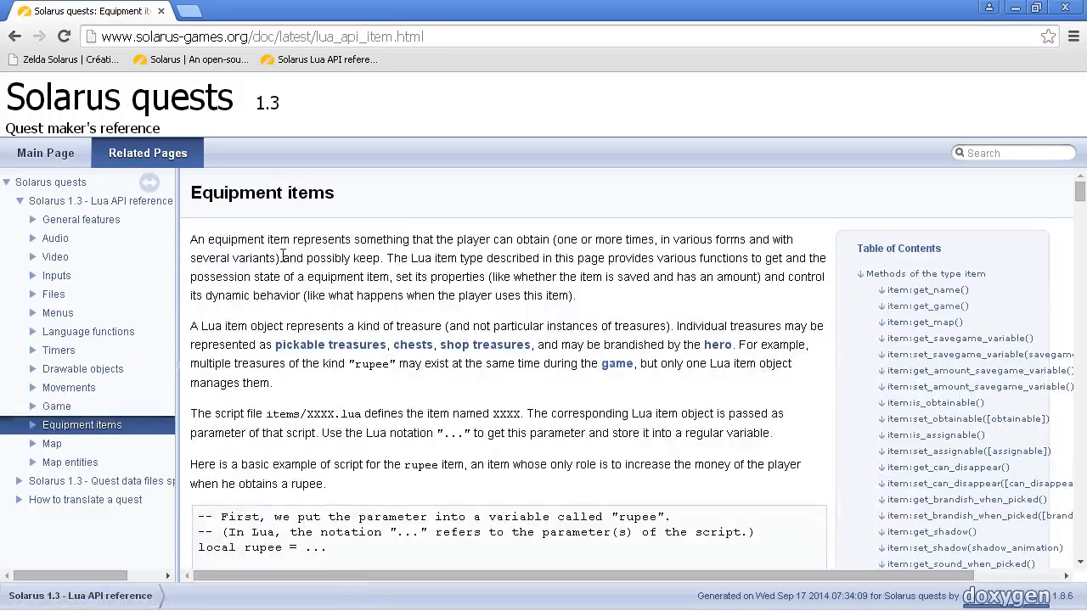
scroll(down, 3)
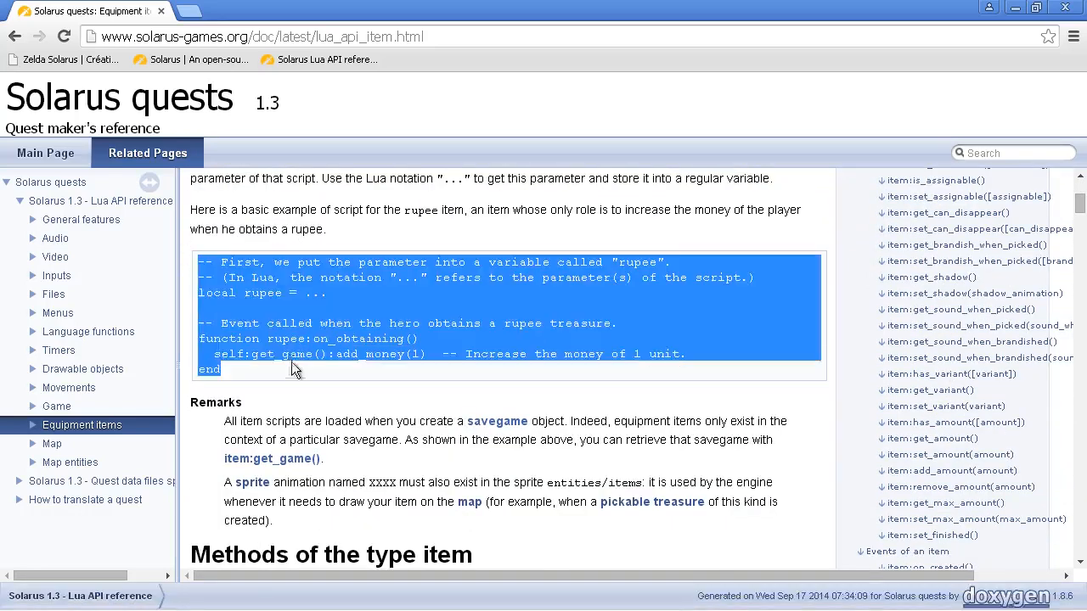
scroll(up, 3)
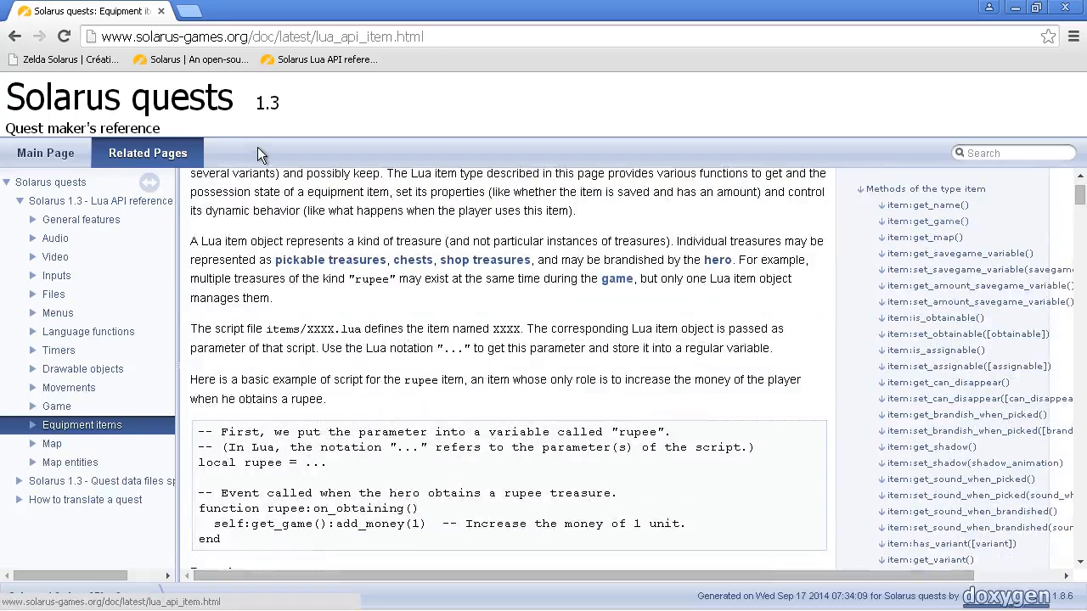
scroll(down, 3)
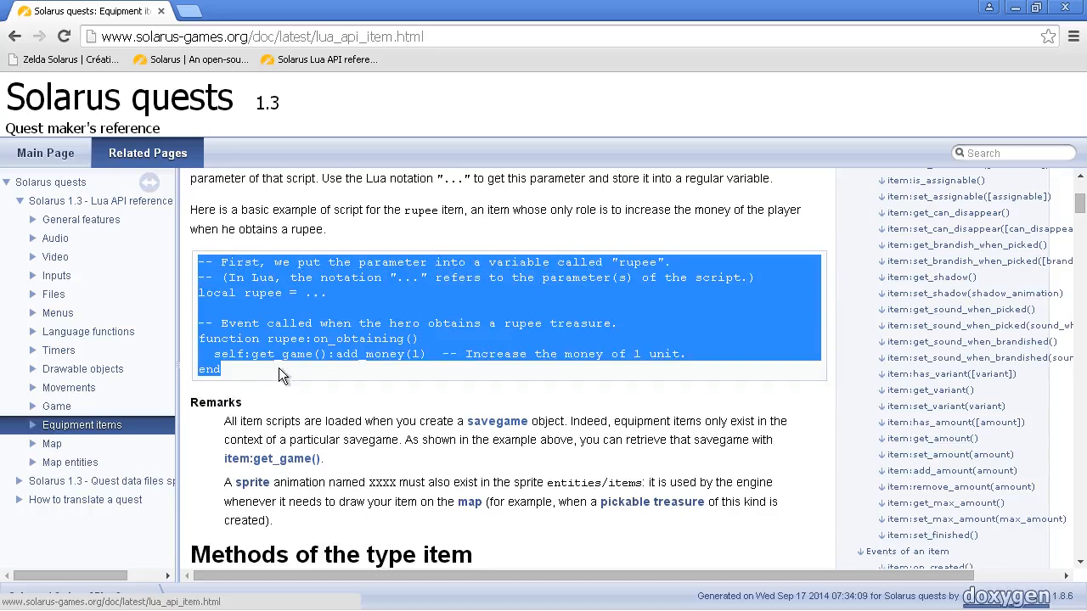
mouse_move(244, 383)
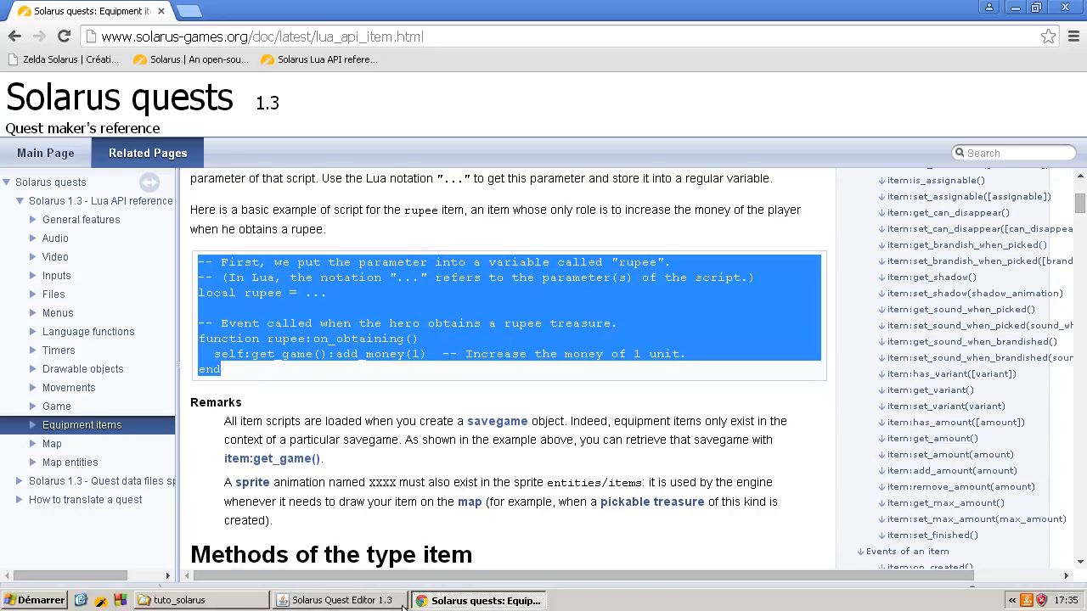
click(338, 601)
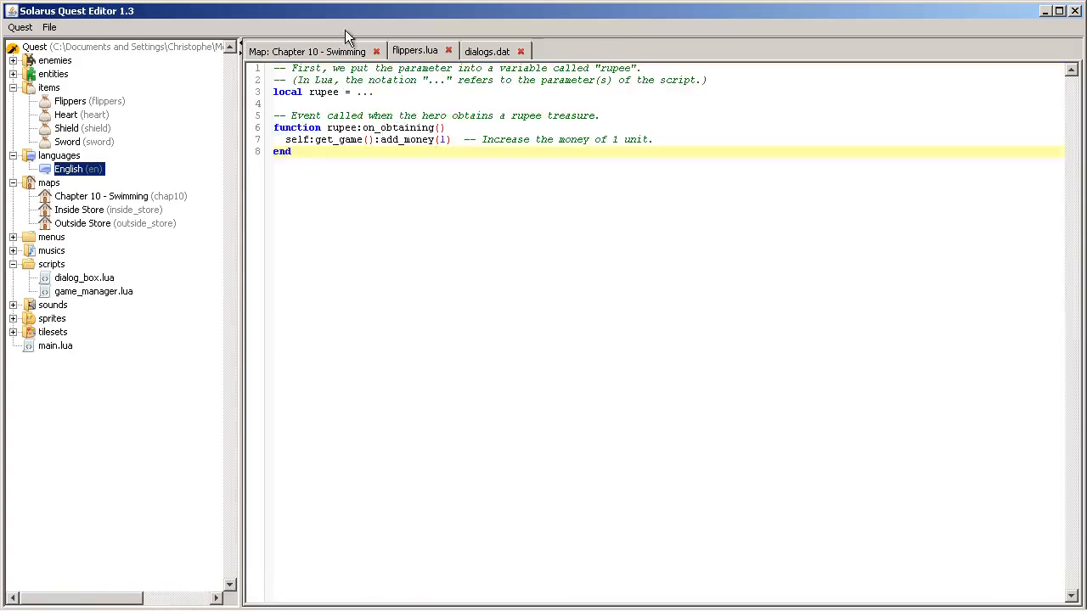
Step: Rename the pasted rupee item to flippers and cut add_money(1), leaving self:get_game():
click(644, 156)
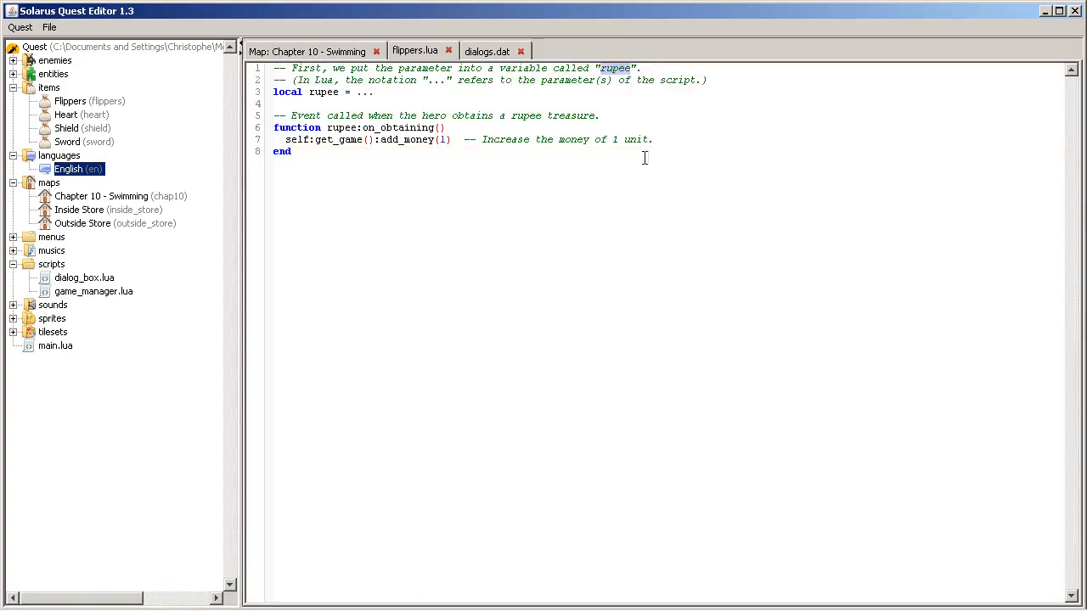
mouse_move(699, 180)
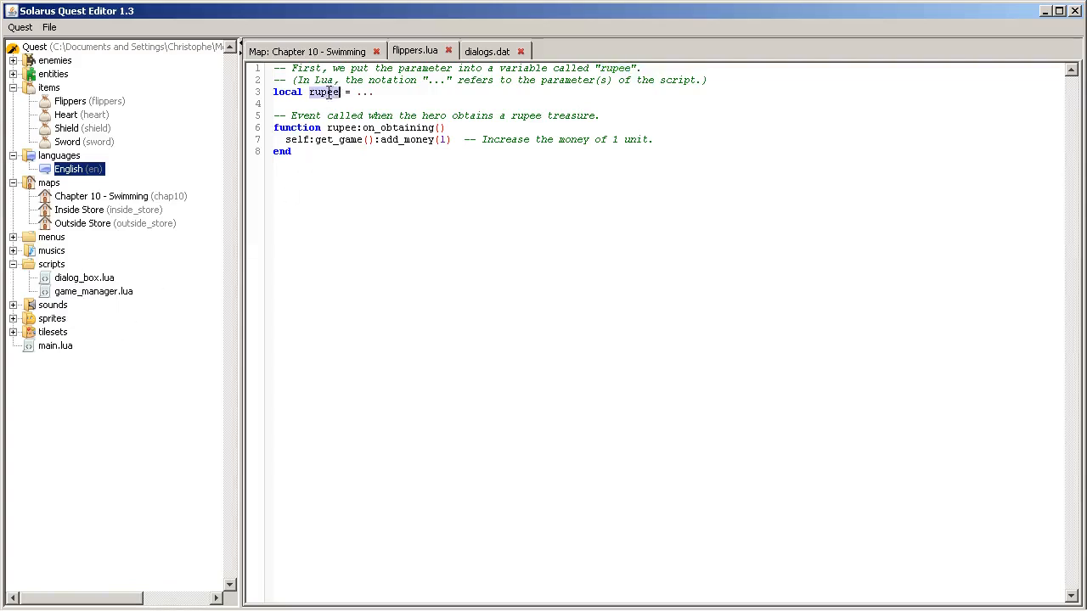
text(flippers)
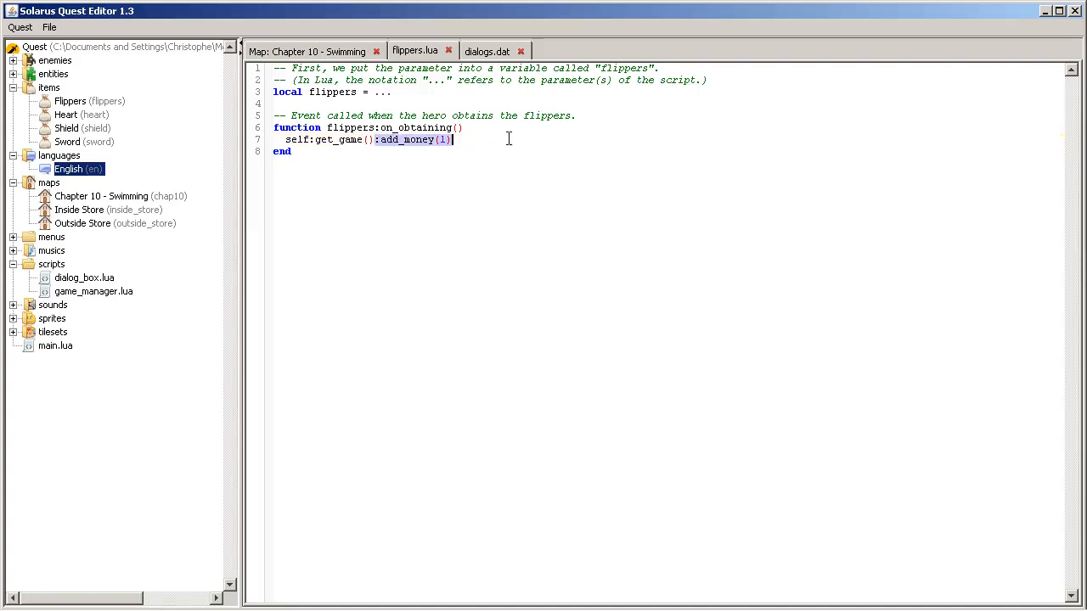
mouse_move(605, 132)
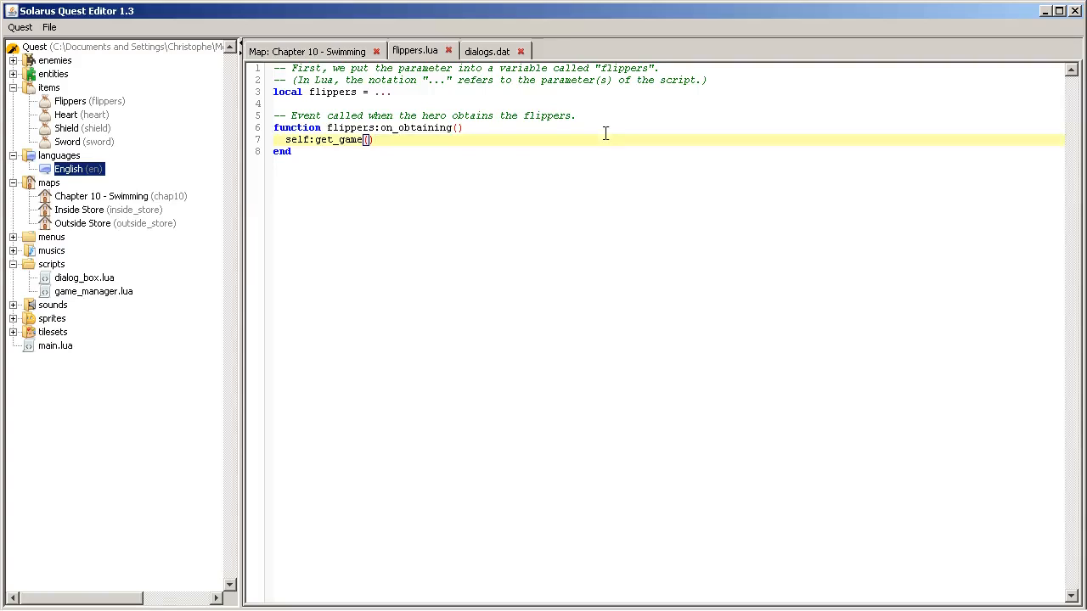
text(:)
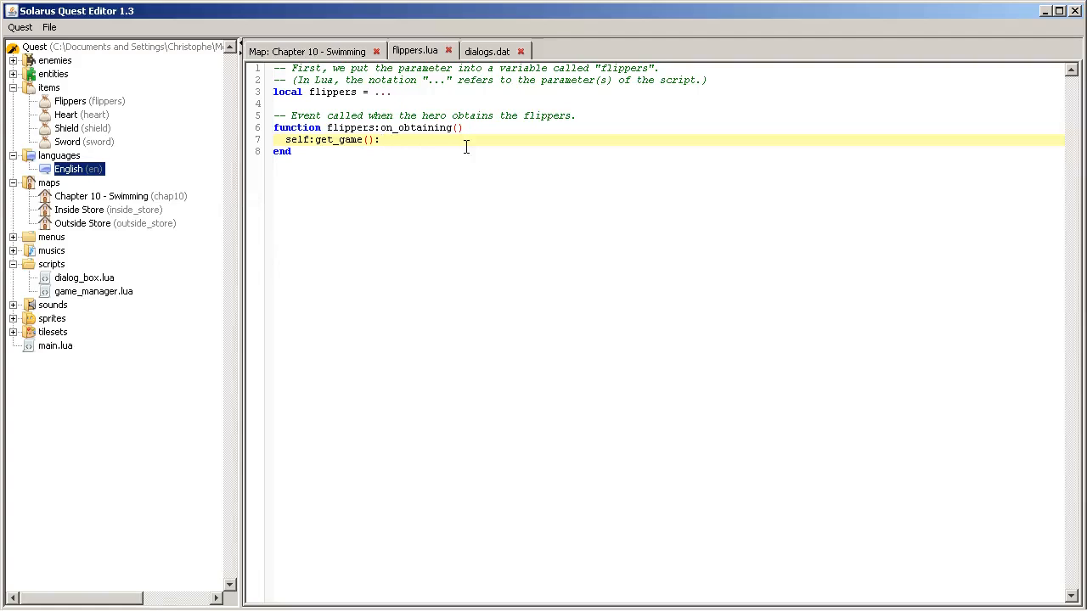
mouse_move(356, 146)
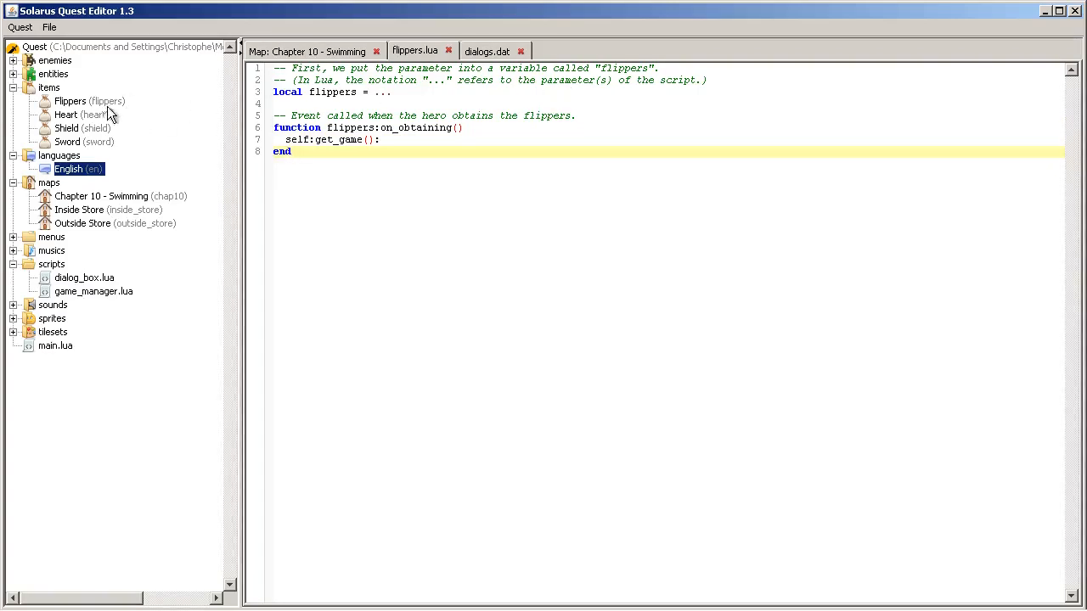
mouse_move(388, 311)
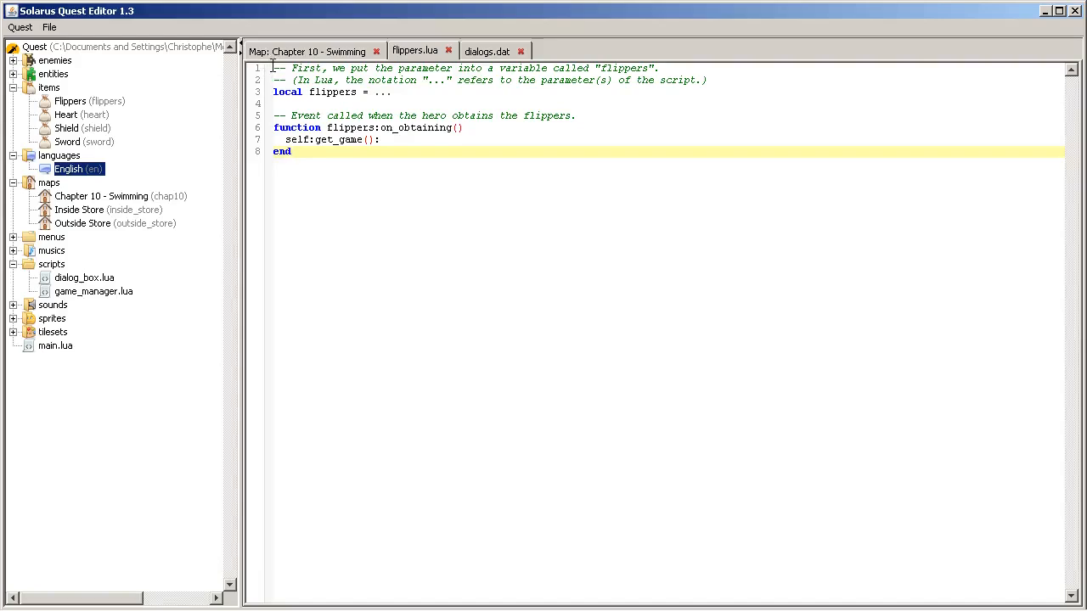
Step: Add a blank line after 'end', select the '...' placeholder, and switch to Chrome
key(Return)
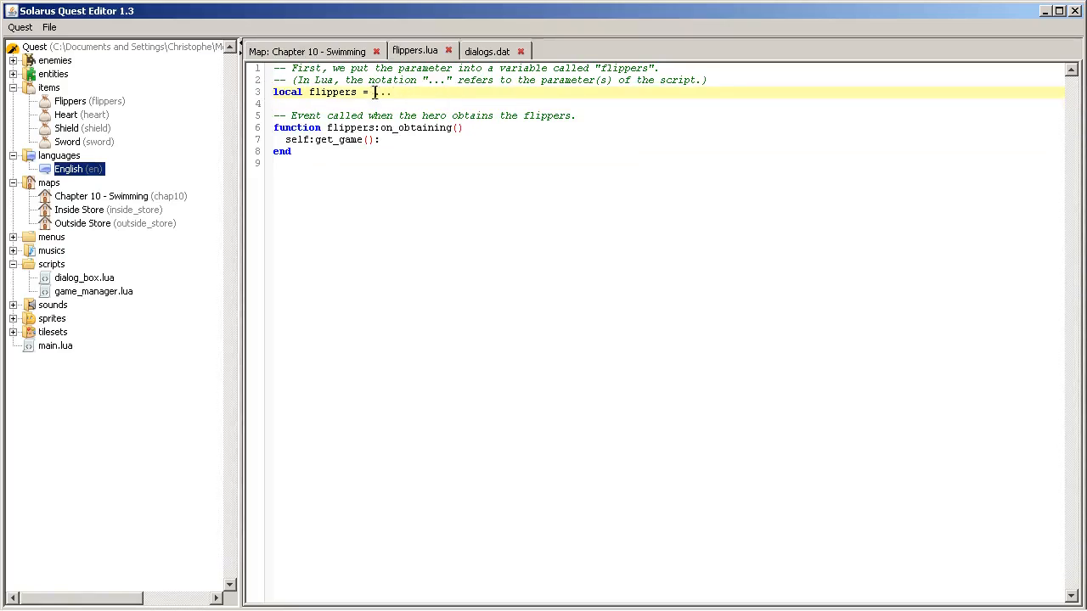
double_click(382, 91)
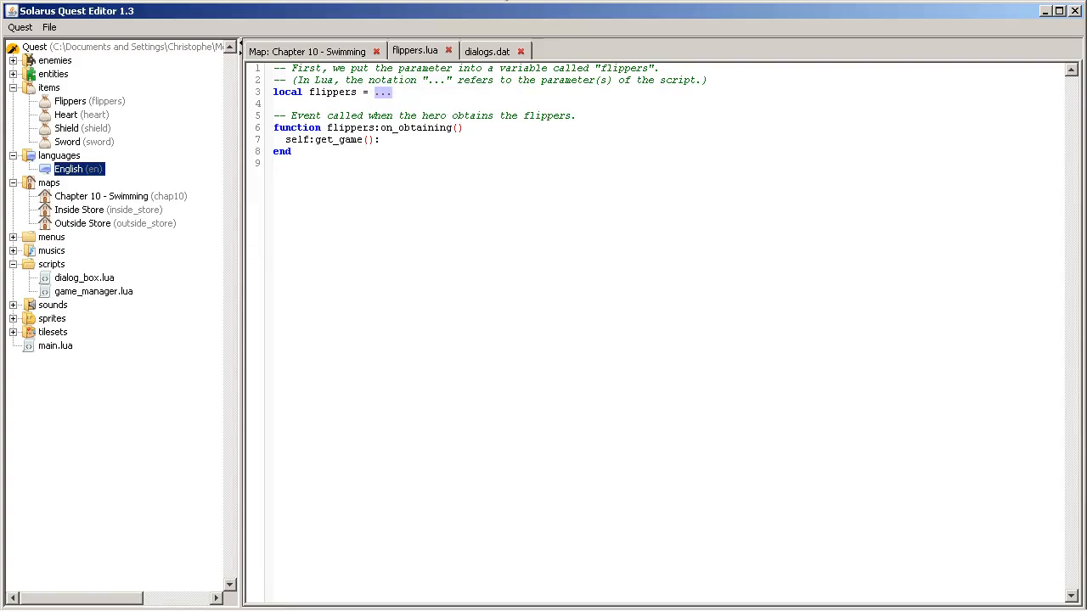
mouse_move(404, 85)
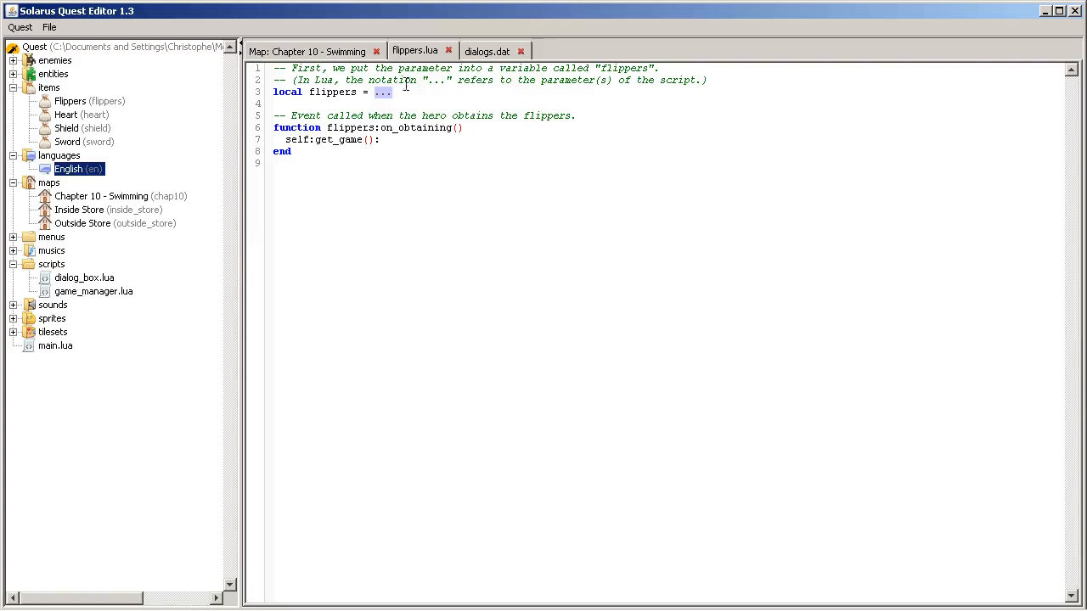
double_click(333, 92)
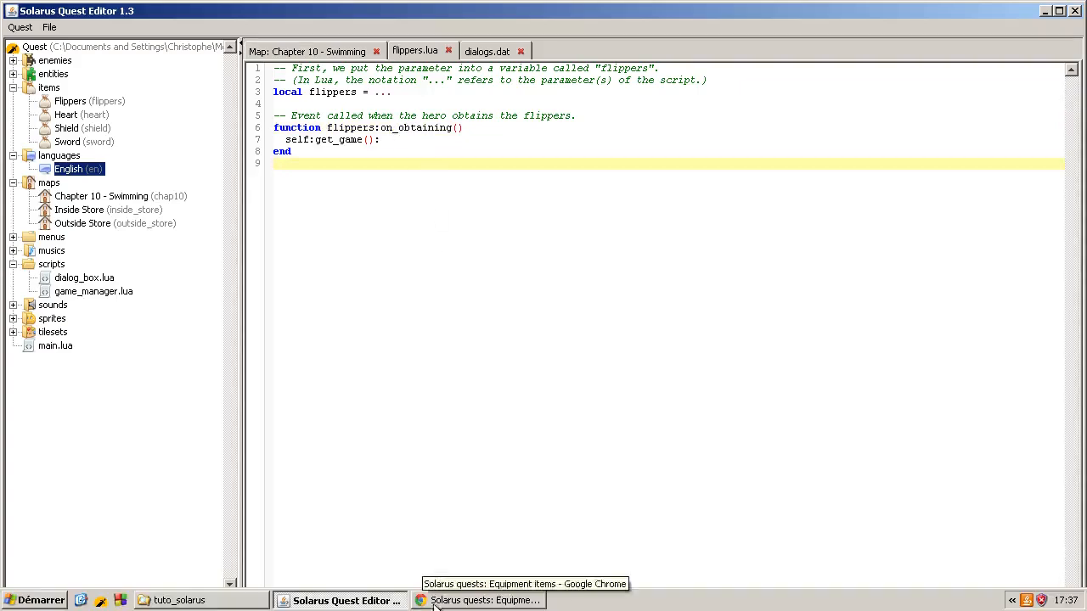
mouse_move(451, 599)
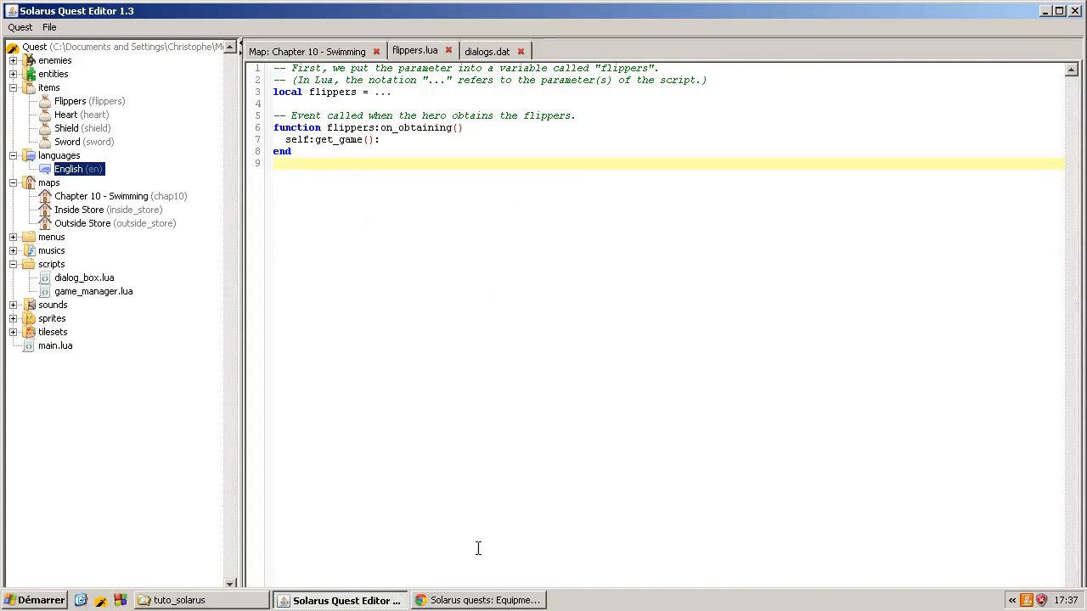
mouse_move(479, 601)
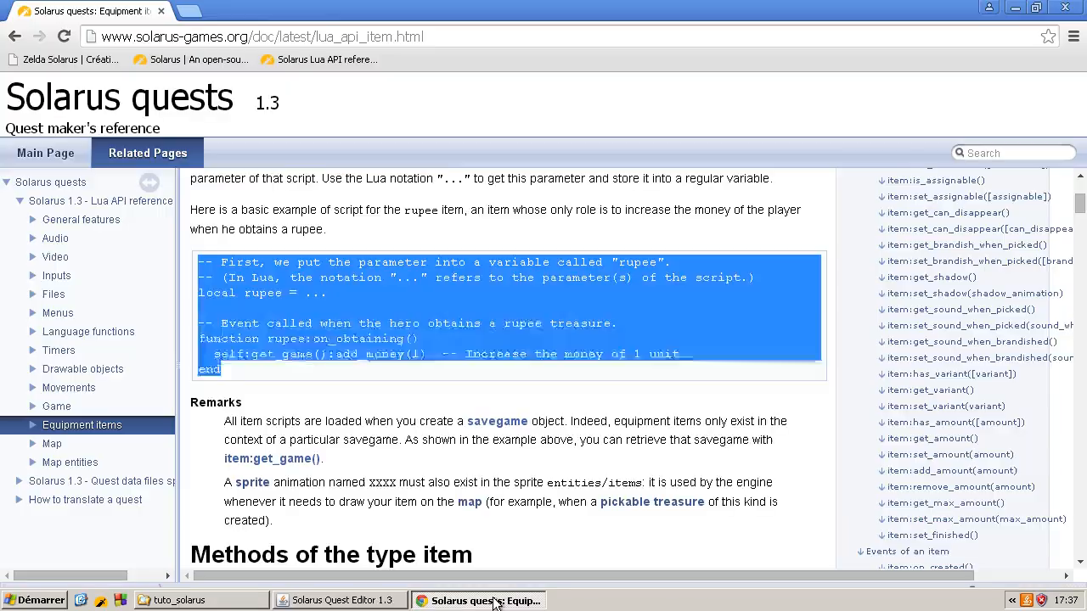
Step: Consult item:on_obtaining(variant, savegame_variable) in the Lua API reference, then return to flippers.lua
scroll(down, 3)
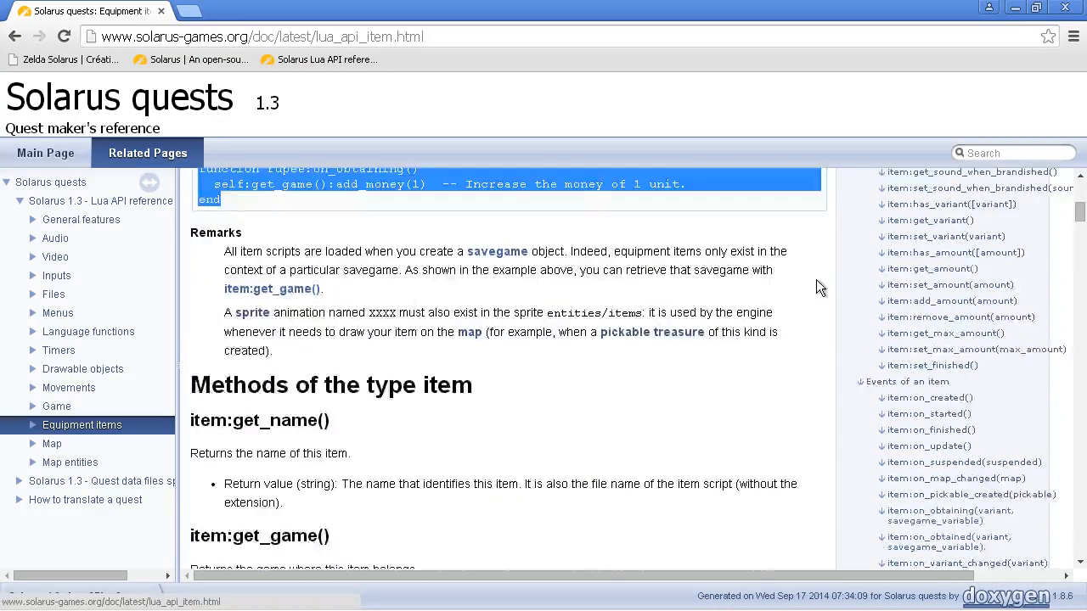
scroll(down, 3)
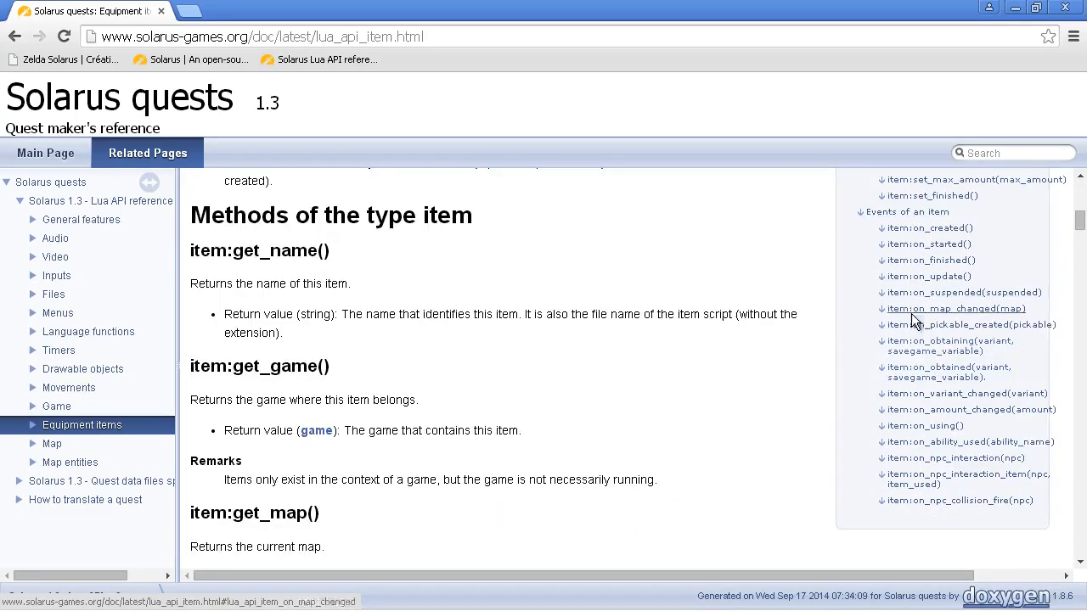
click(948, 347)
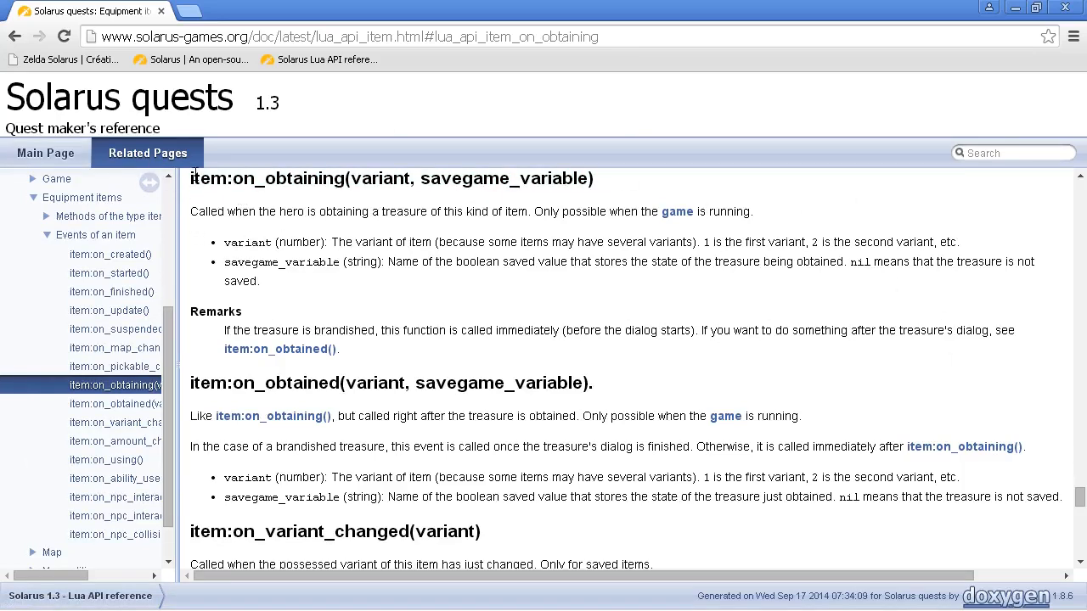
mouse_move(271, 280)
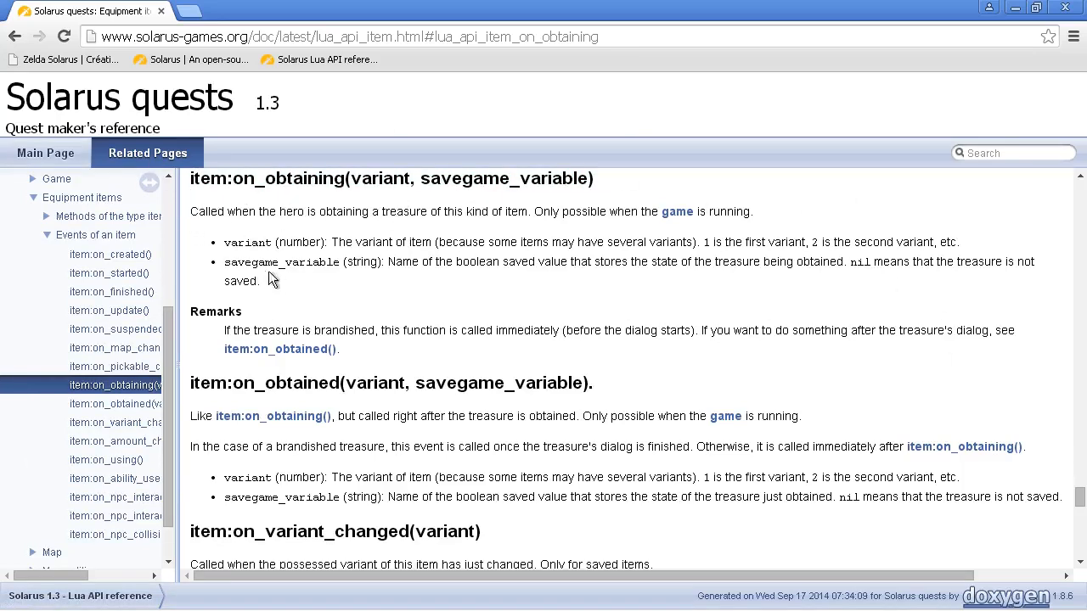
mouse_move(500, 214)
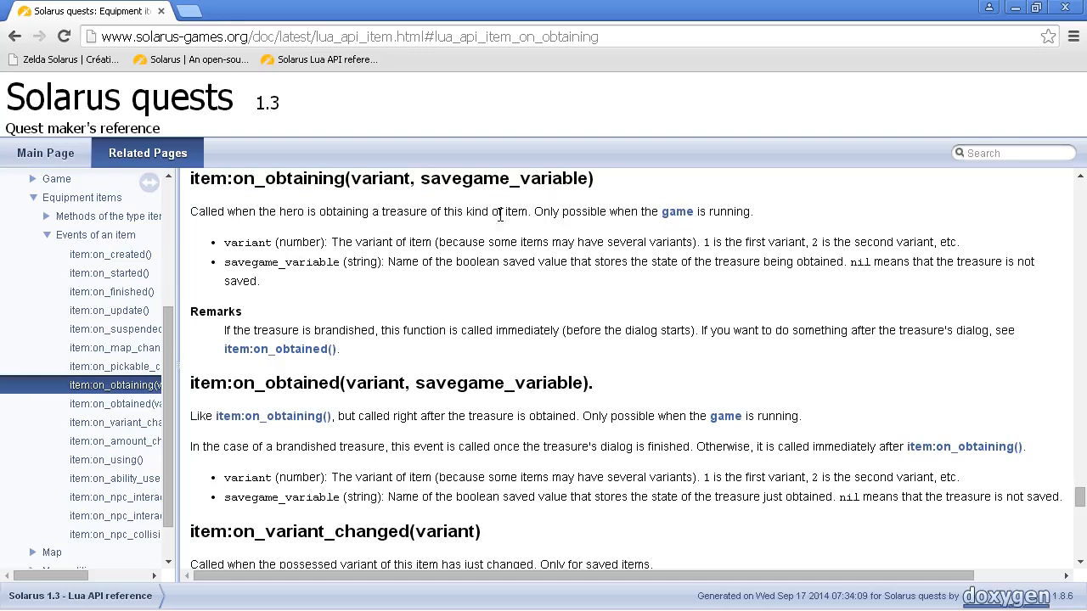
mouse_move(292, 242)
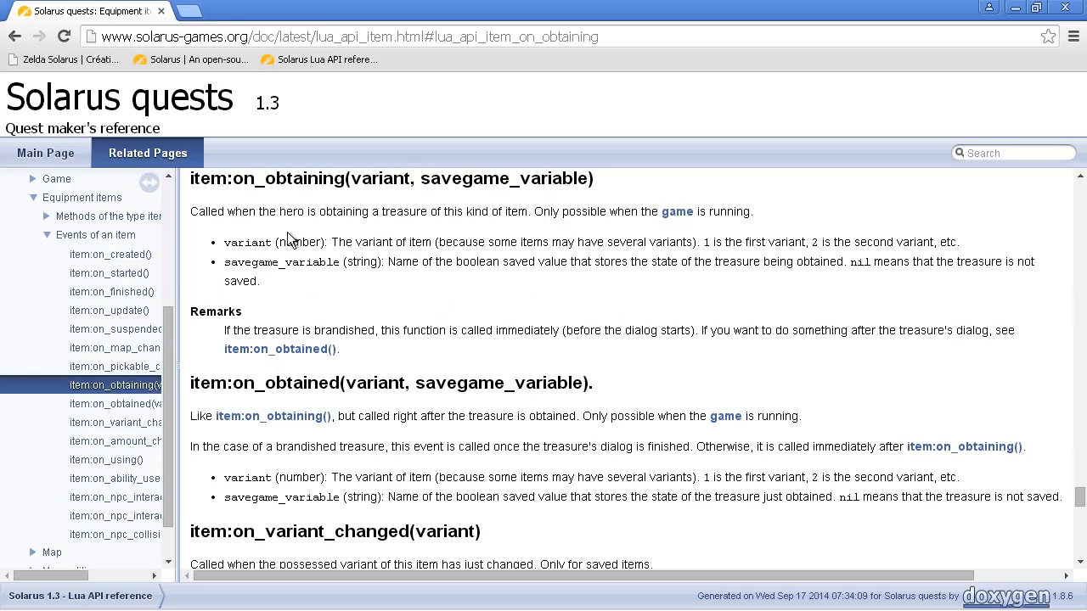
mouse_move(530, 178)
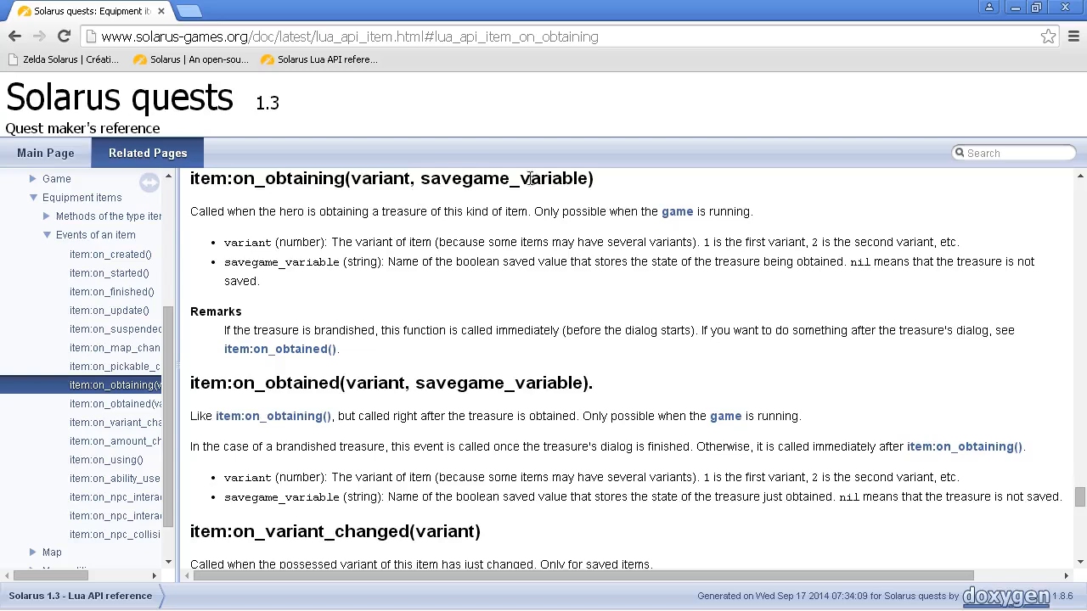
drag(349, 178, 425, 211)
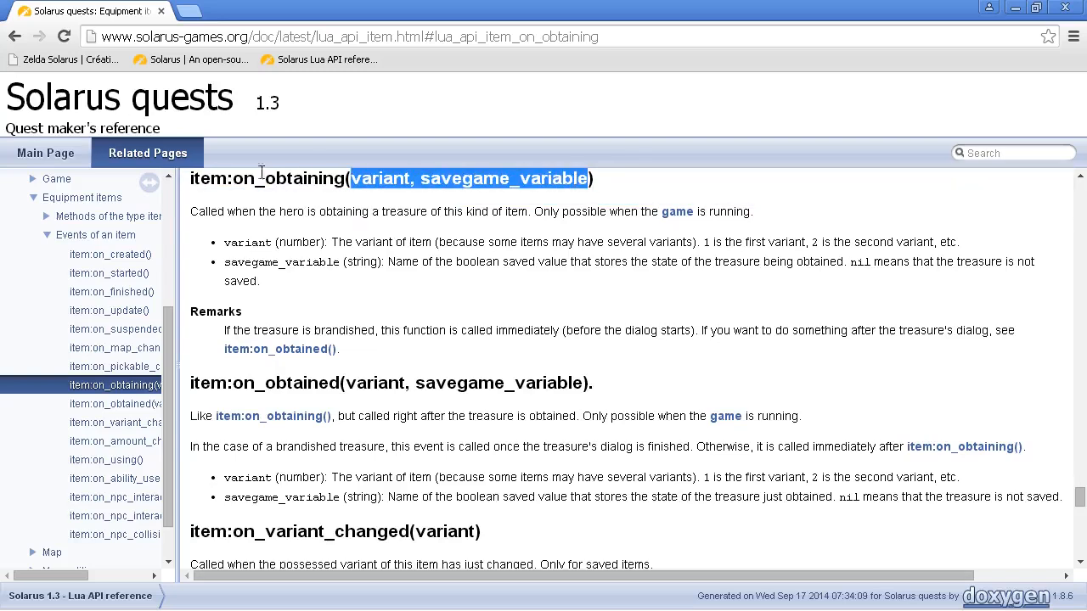
mouse_move(370, 180)
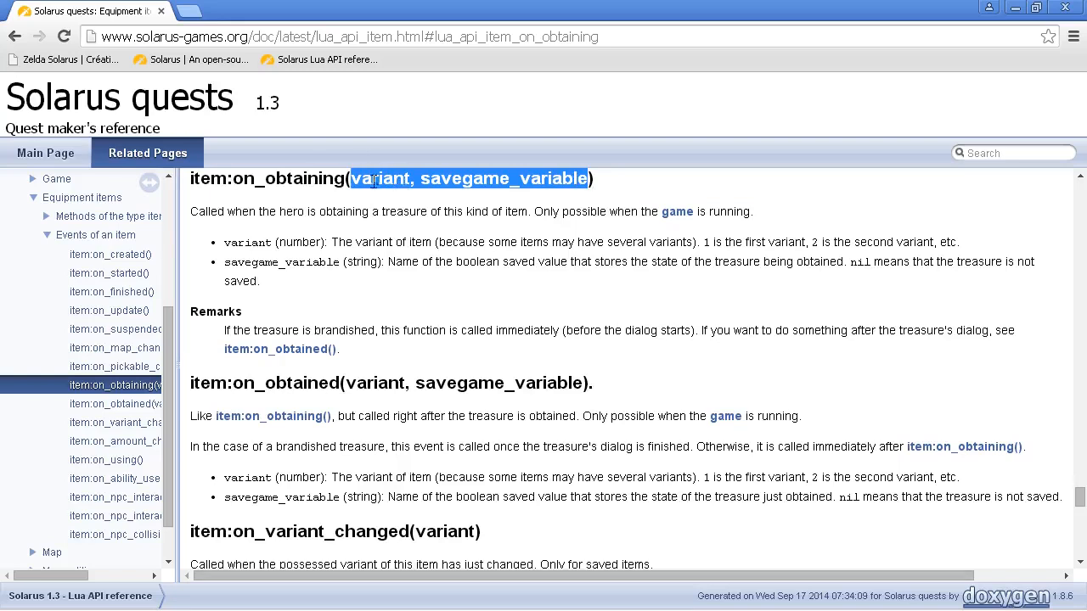
mouse_move(506, 309)
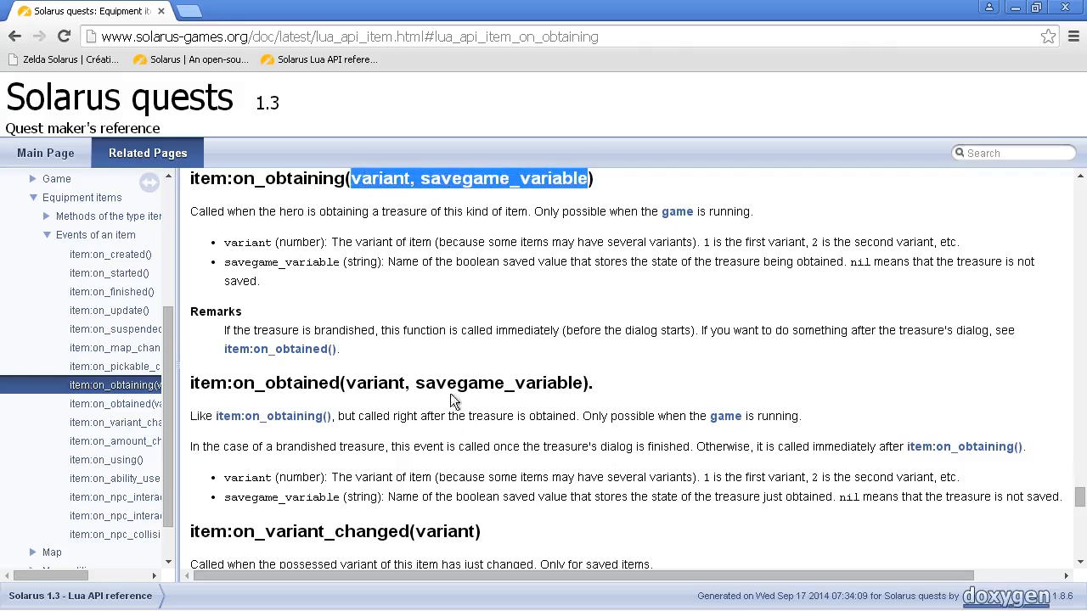
click(340, 601)
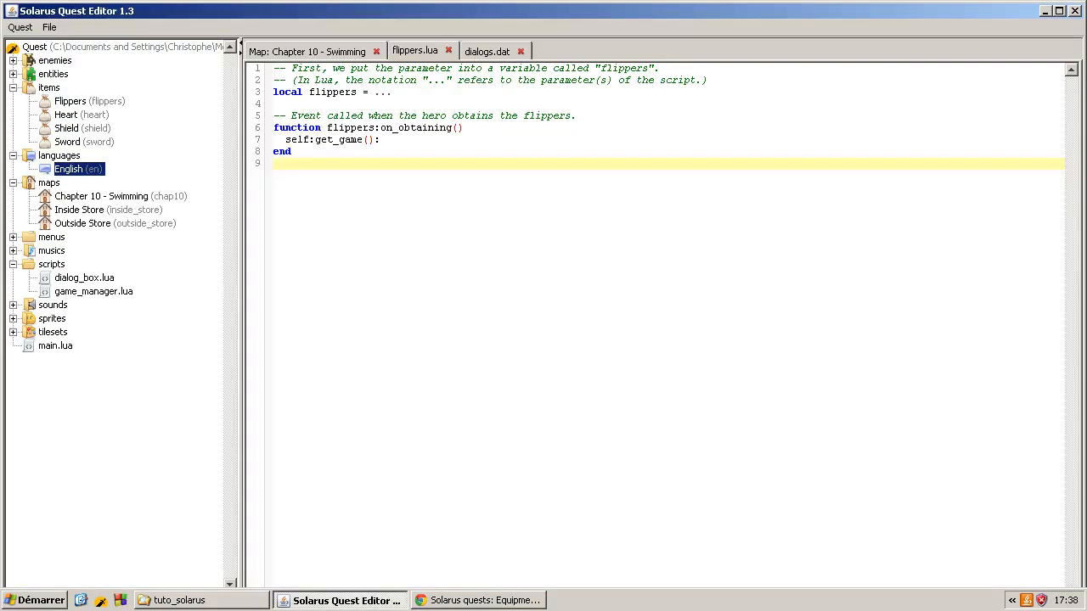
Step: Change line 7 to flippers:get_game(): instead of self, checking the item reference before and after
click(479, 601)
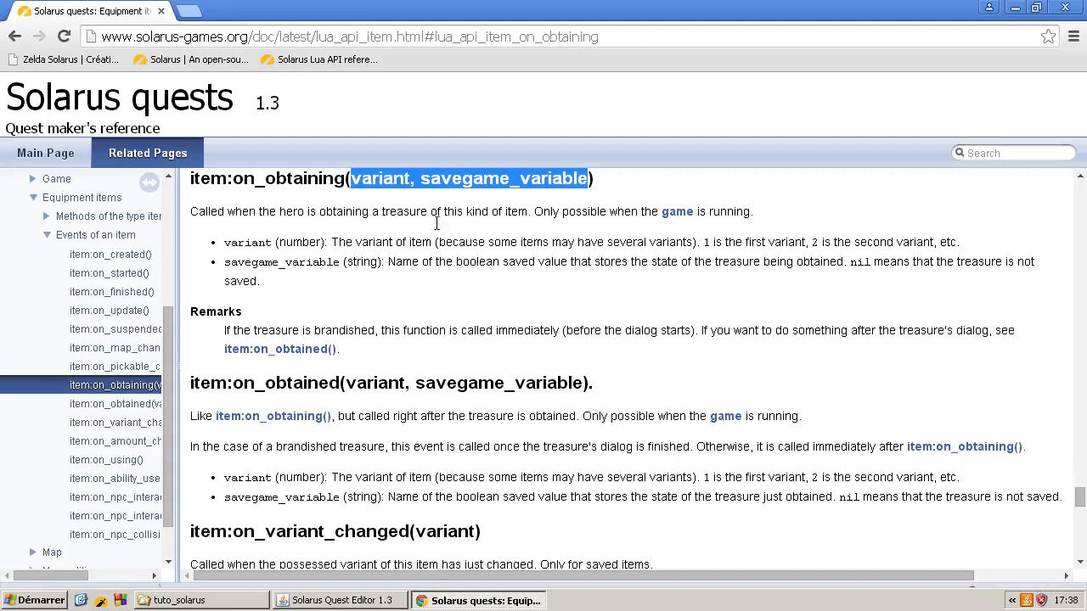
click(338, 602)
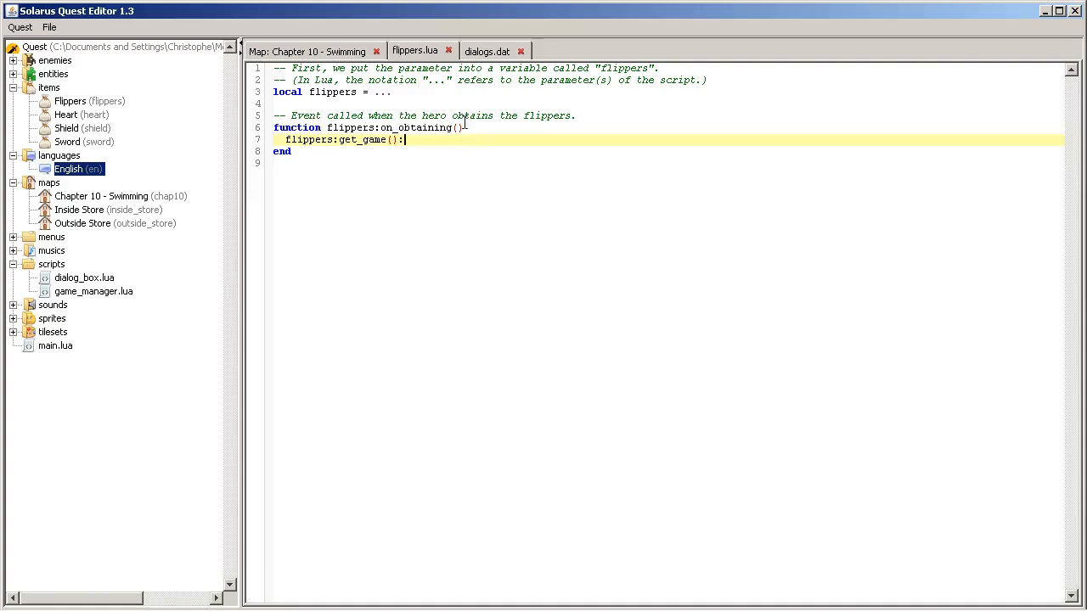
click(577, 116)
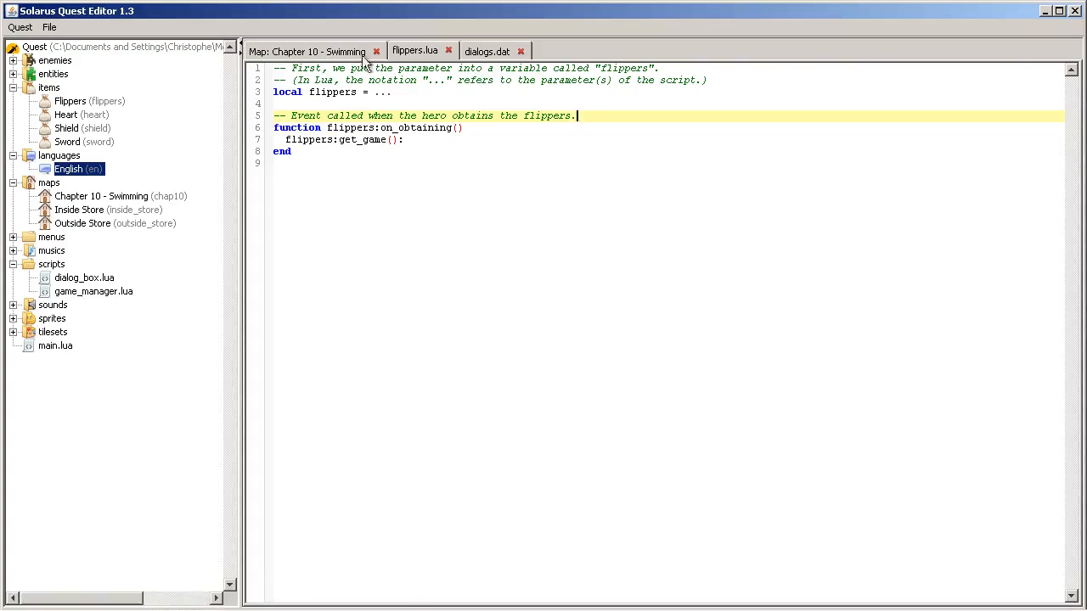
click(340, 139)
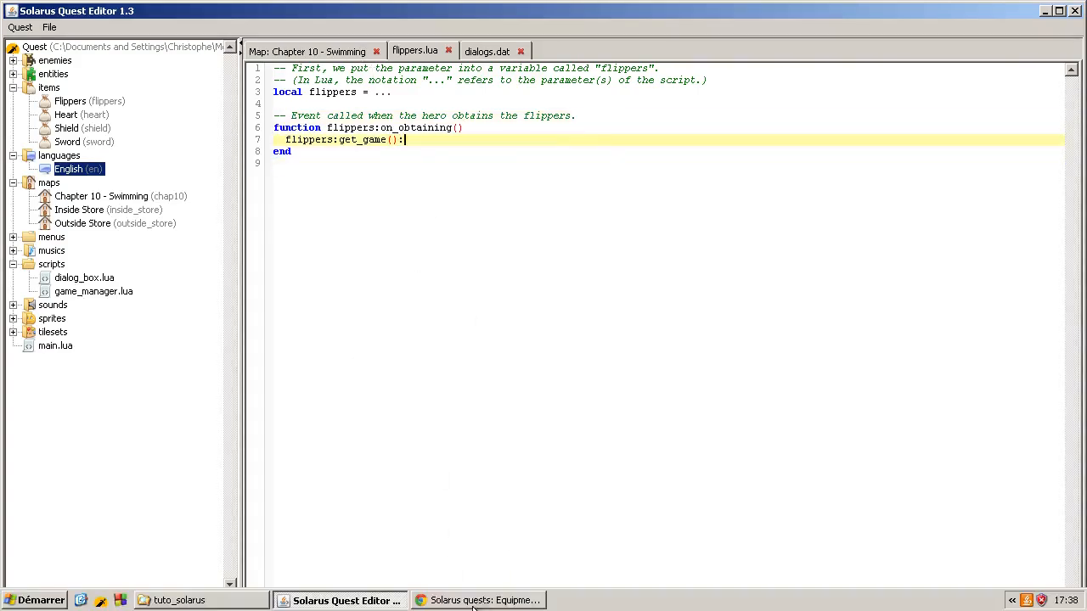
click(479, 602)
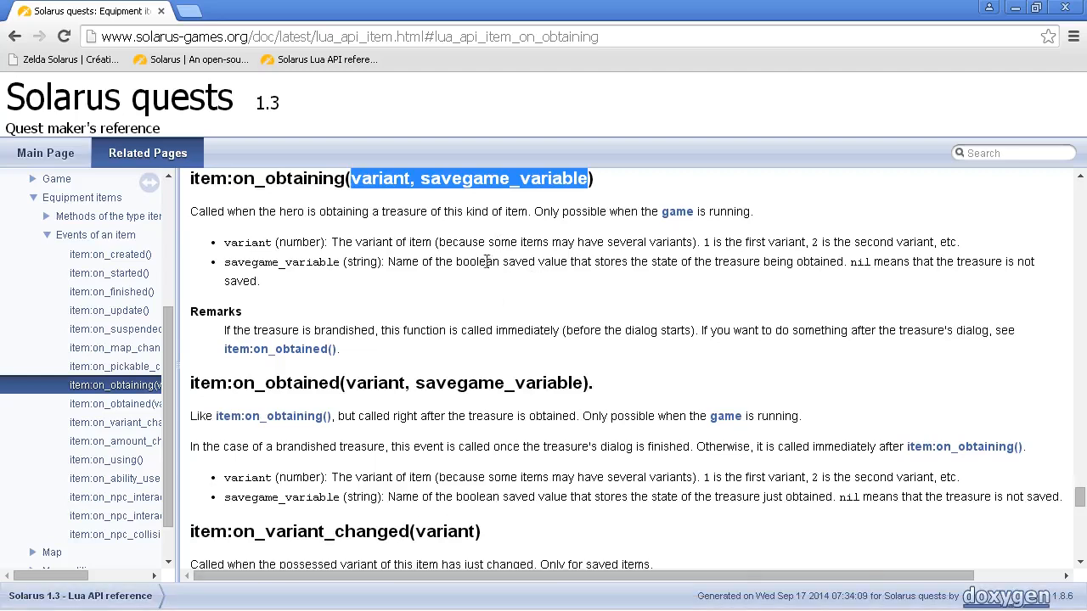
Step: Follow item:get_game() to the game type page and jump to game:set_ability
scroll(up, 3)
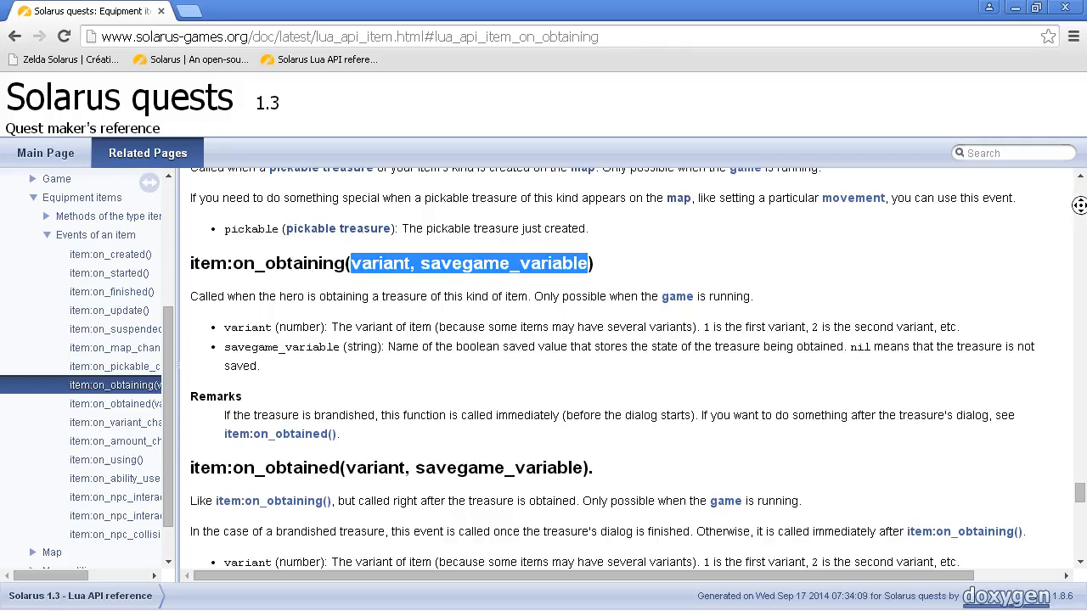
scroll(up, 3)
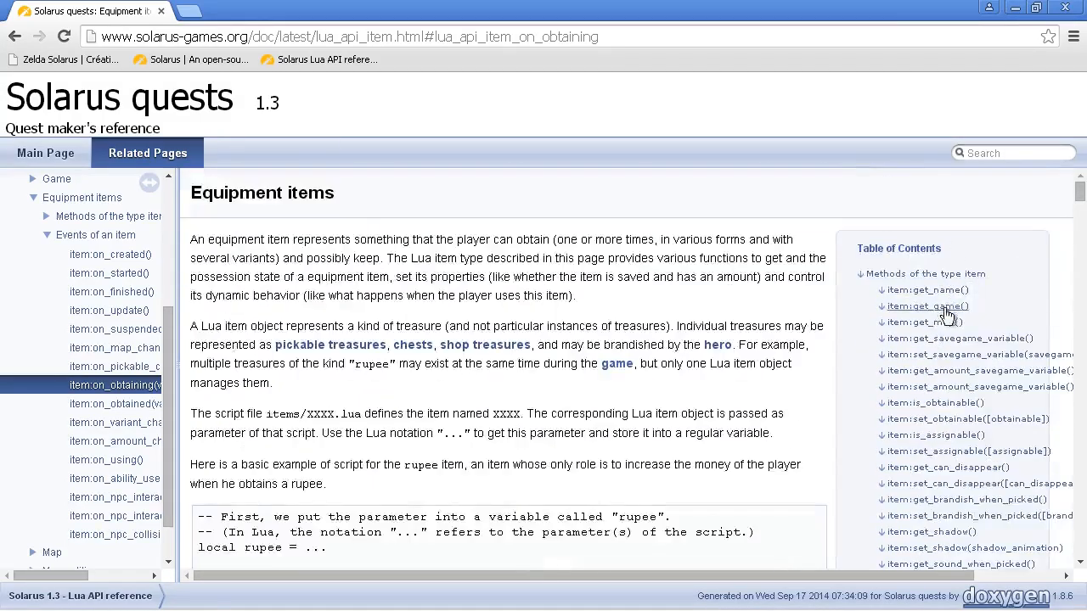
click(926, 306)
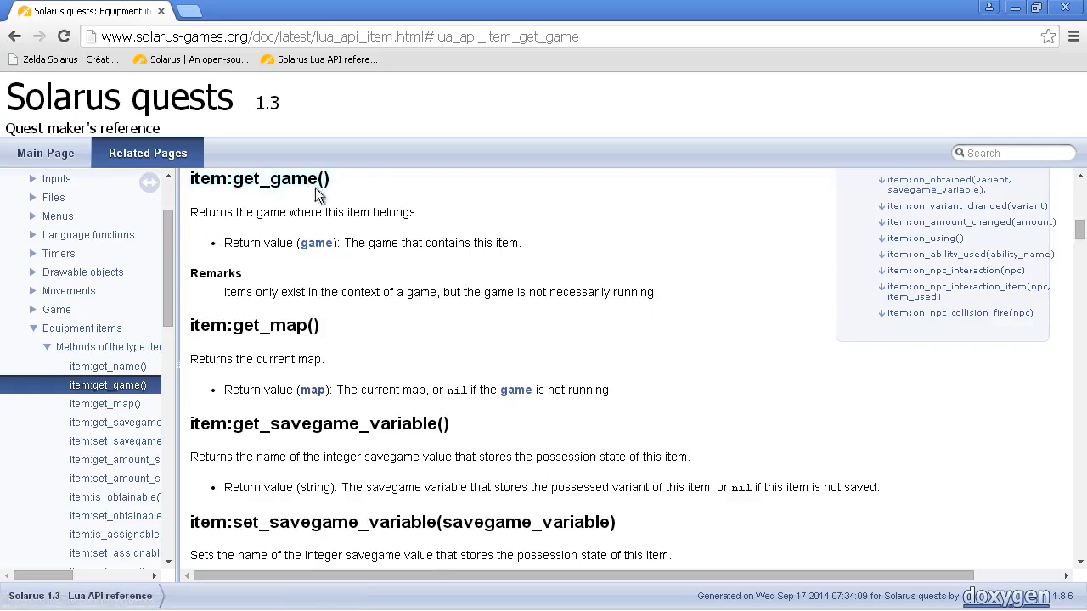
click(316, 243)
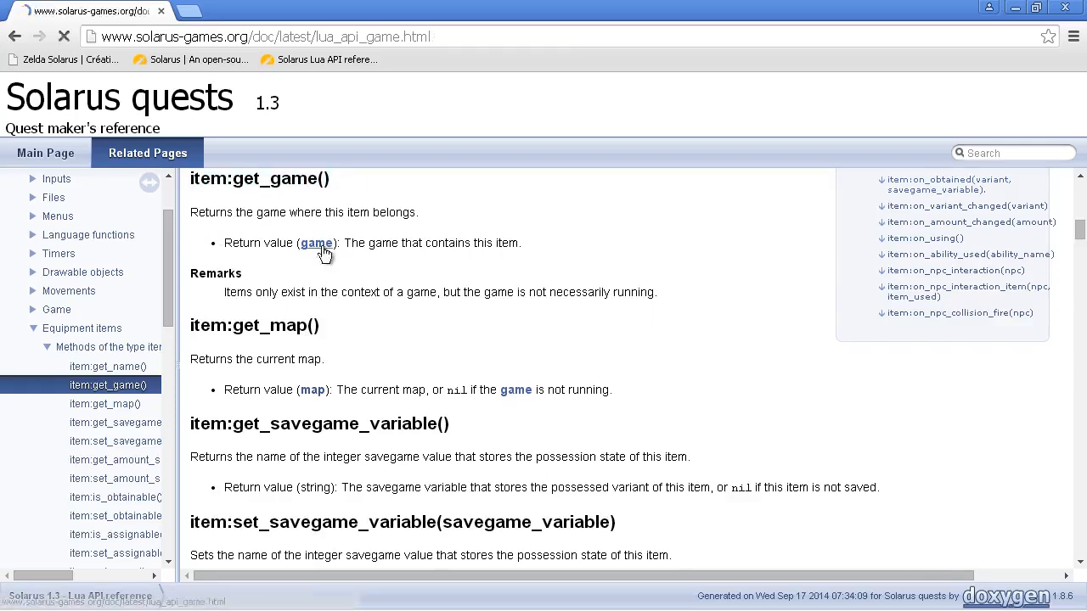
click(316, 243)
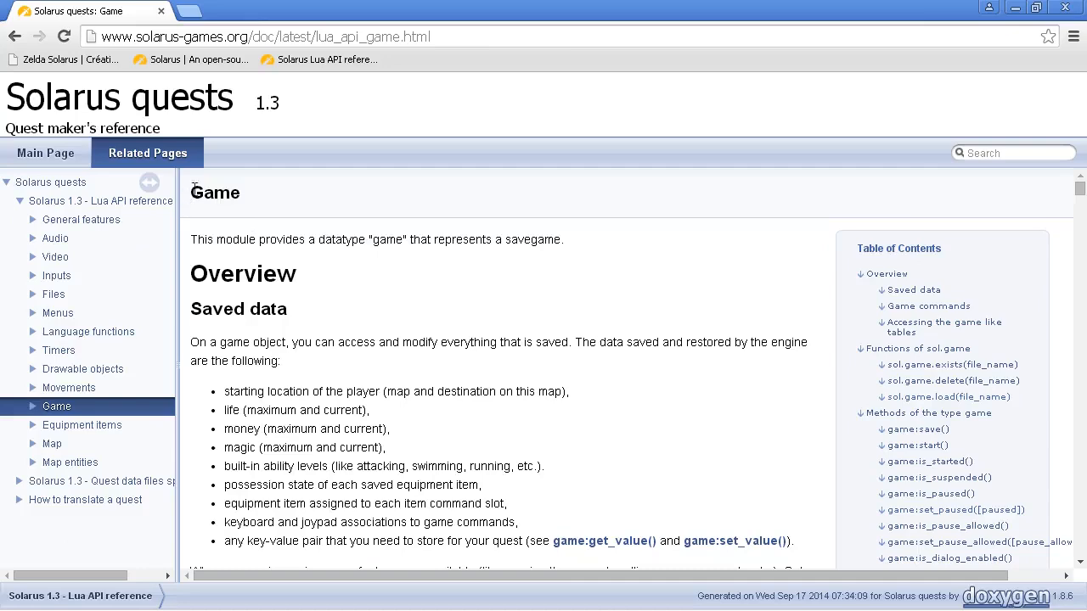
mouse_move(638, 340)
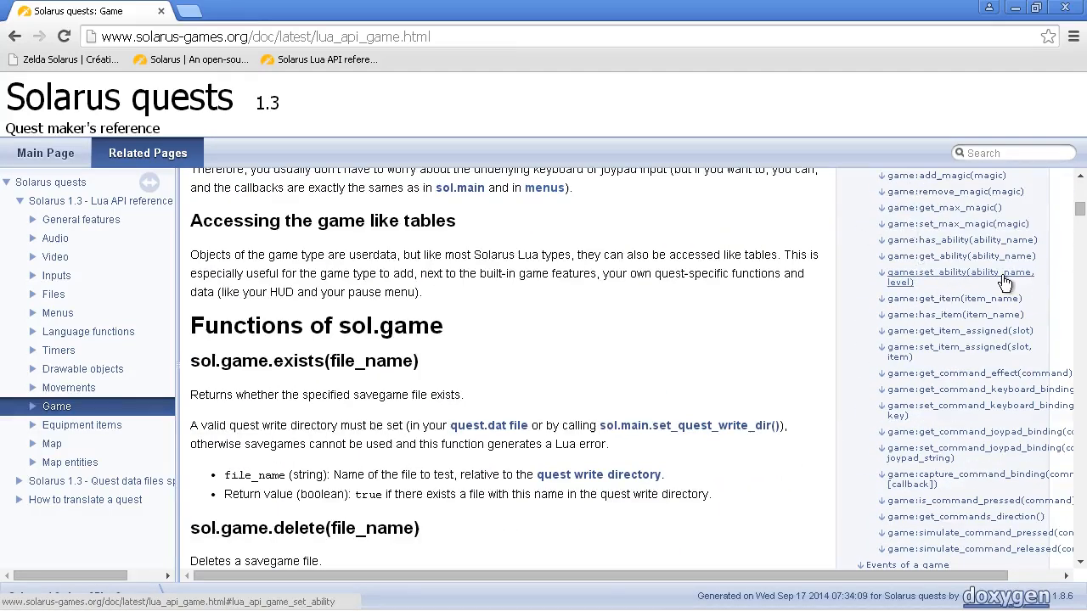
click(960, 272)
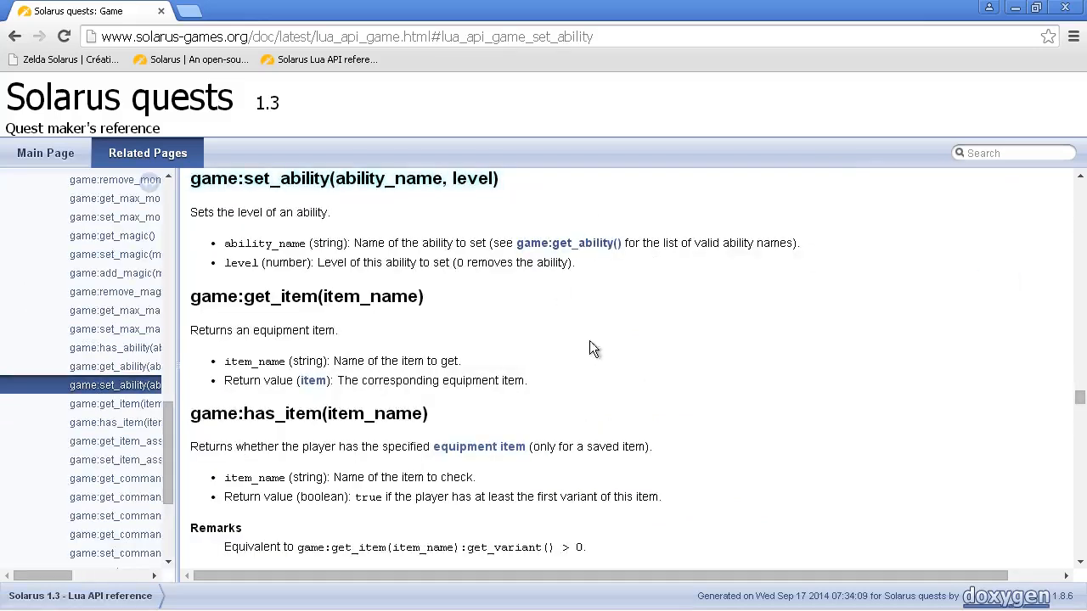
Step: Review the valid ability names under get_ability, selecting 'swim', then return to flippers.lua
scroll(up, 3)
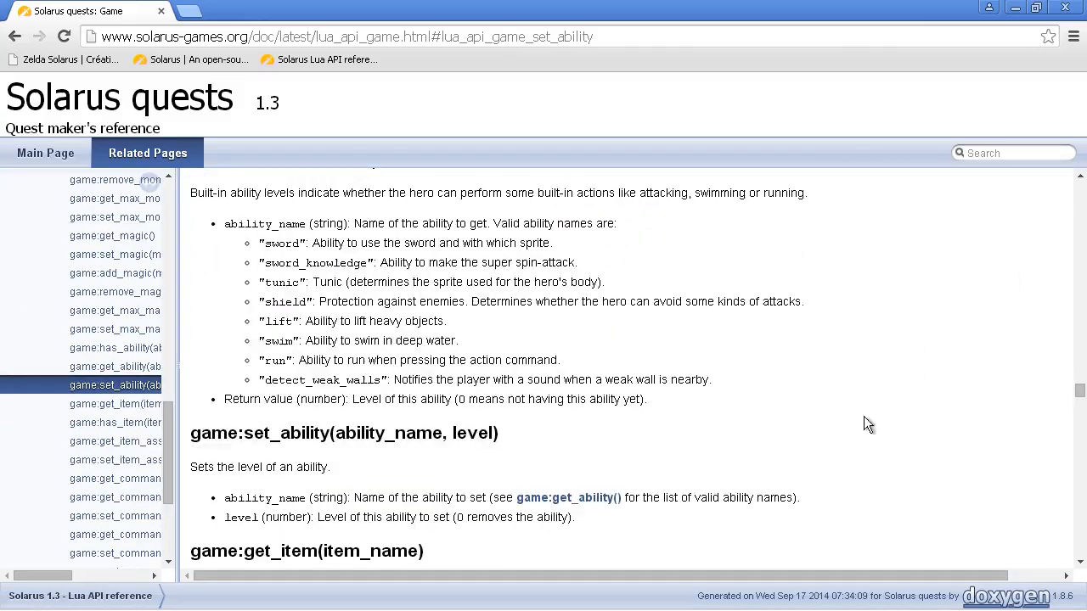
scroll(up, 3)
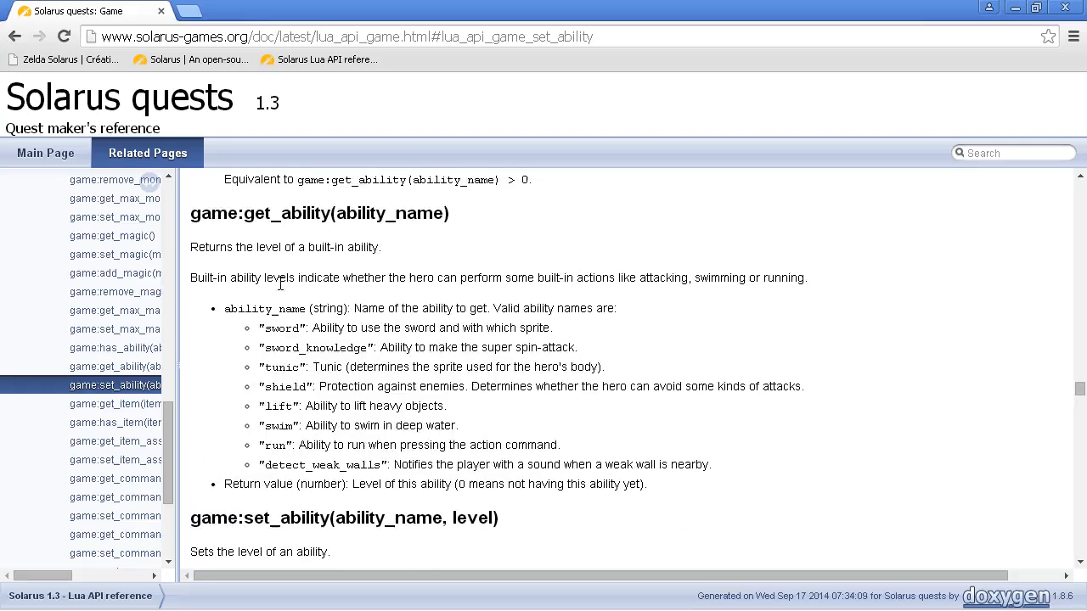
double_click(275, 328)
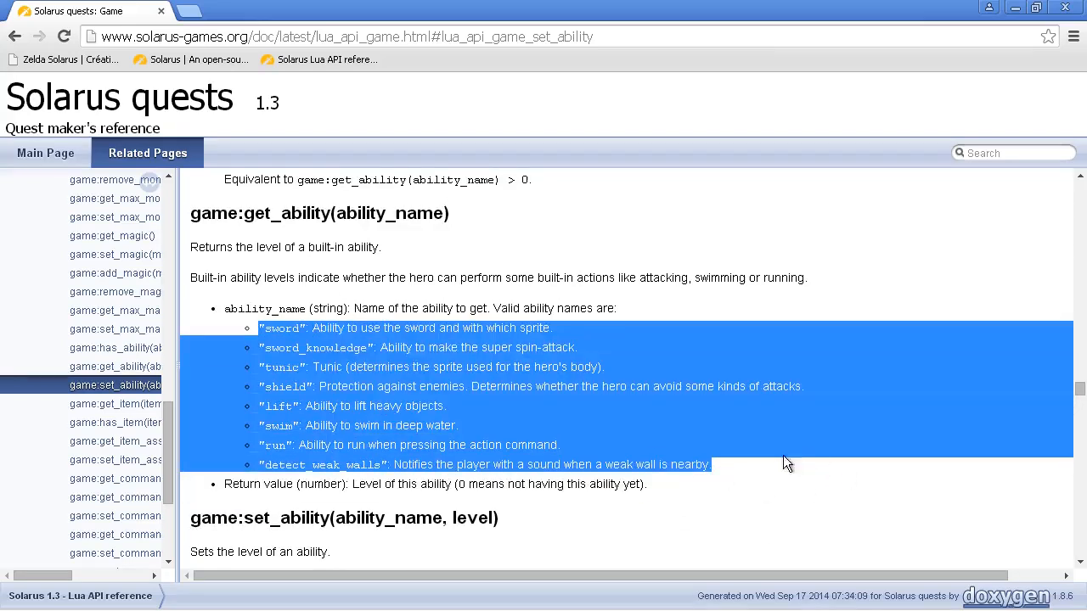
click(785, 462)
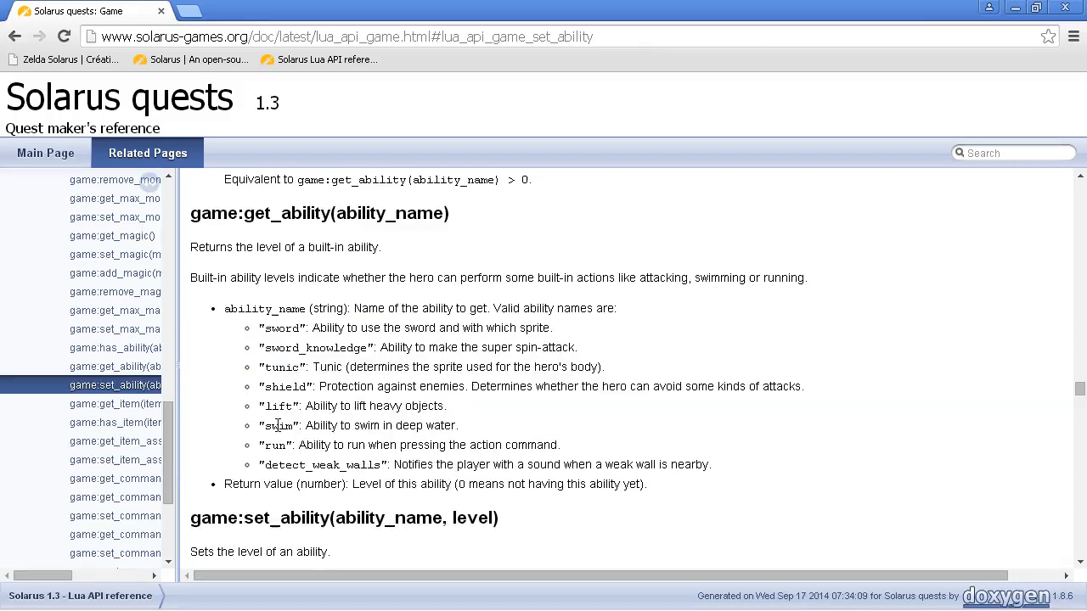
double_click(277, 424)
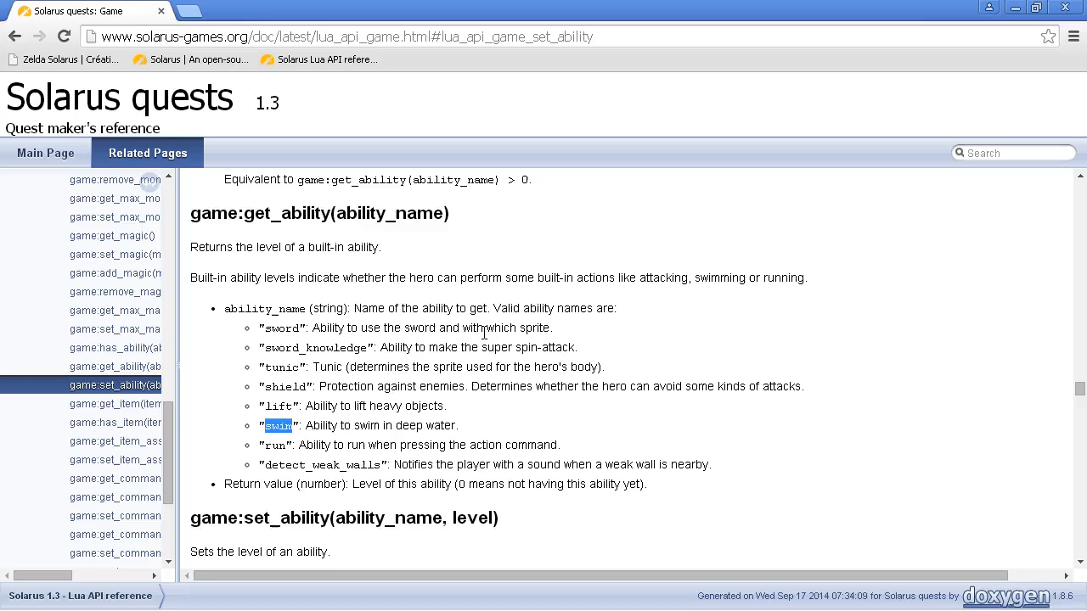
mouse_move(303, 313)
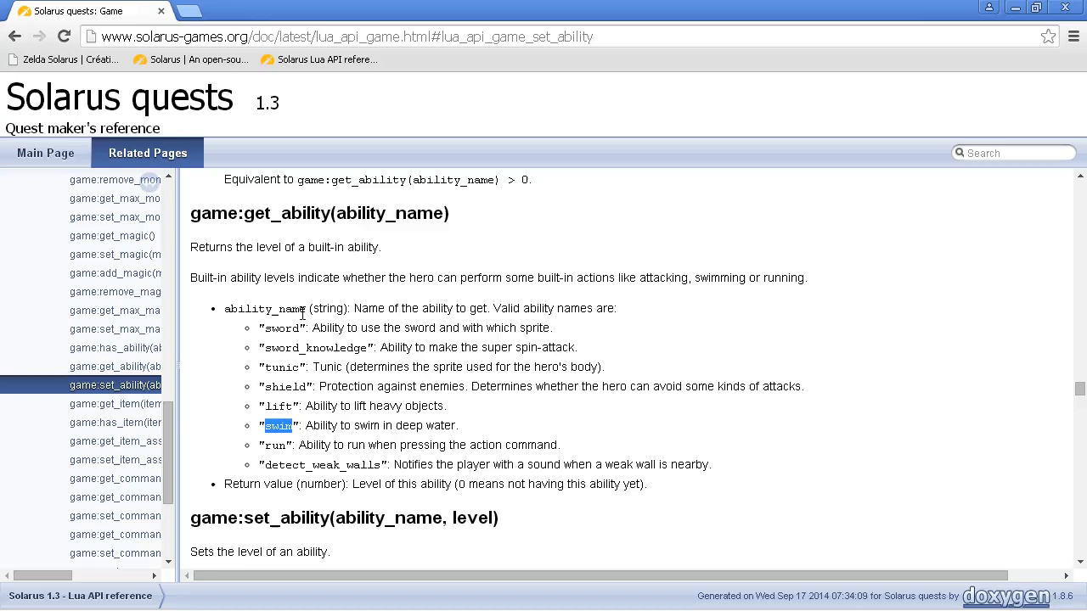
double_click(428, 404)
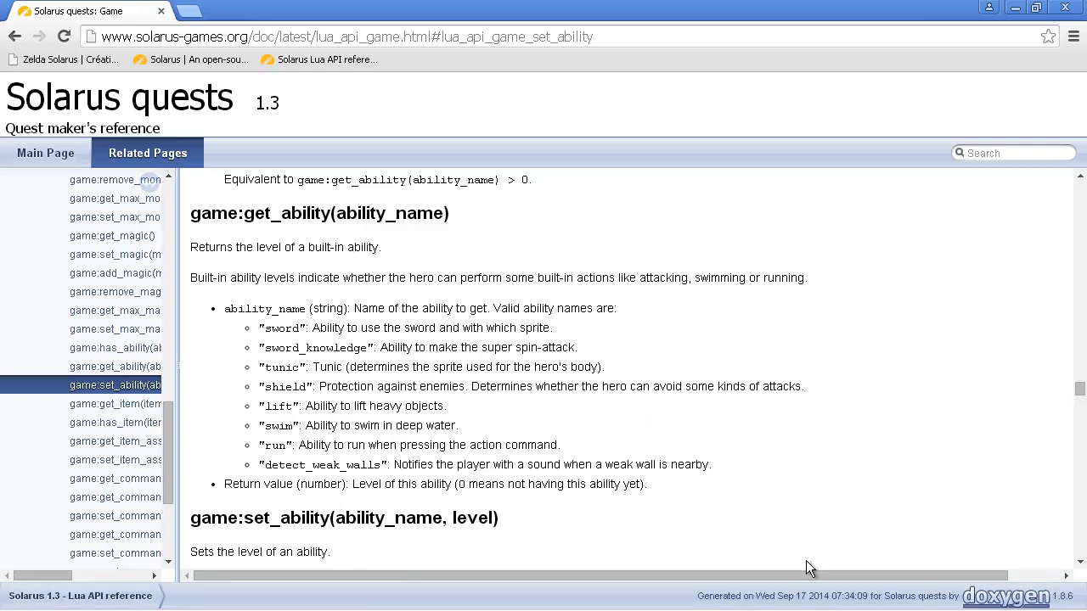
mouse_move(262, 394)
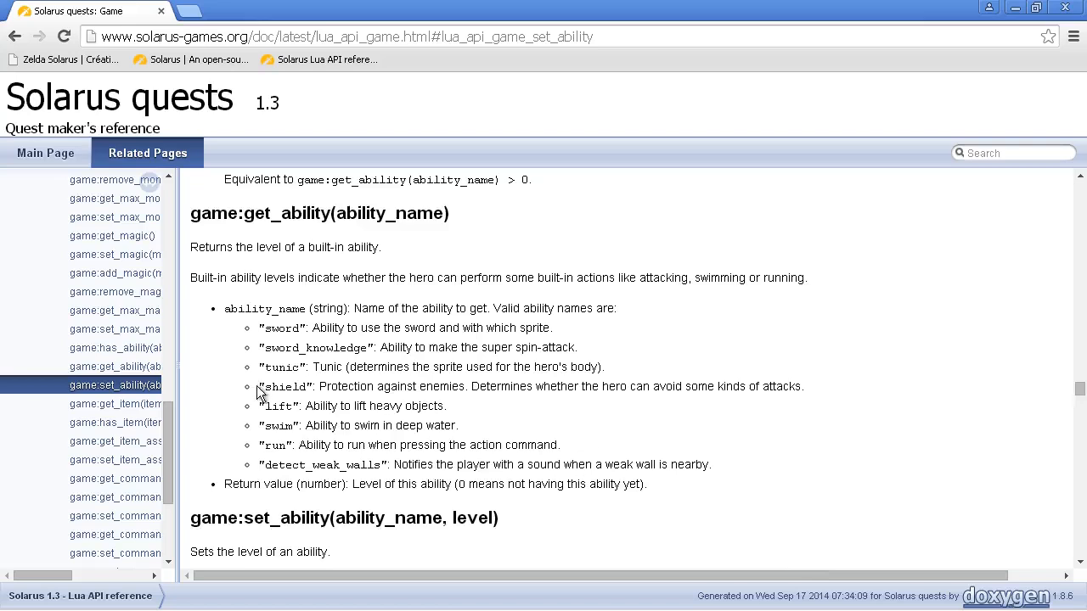
mouse_move(790, 475)
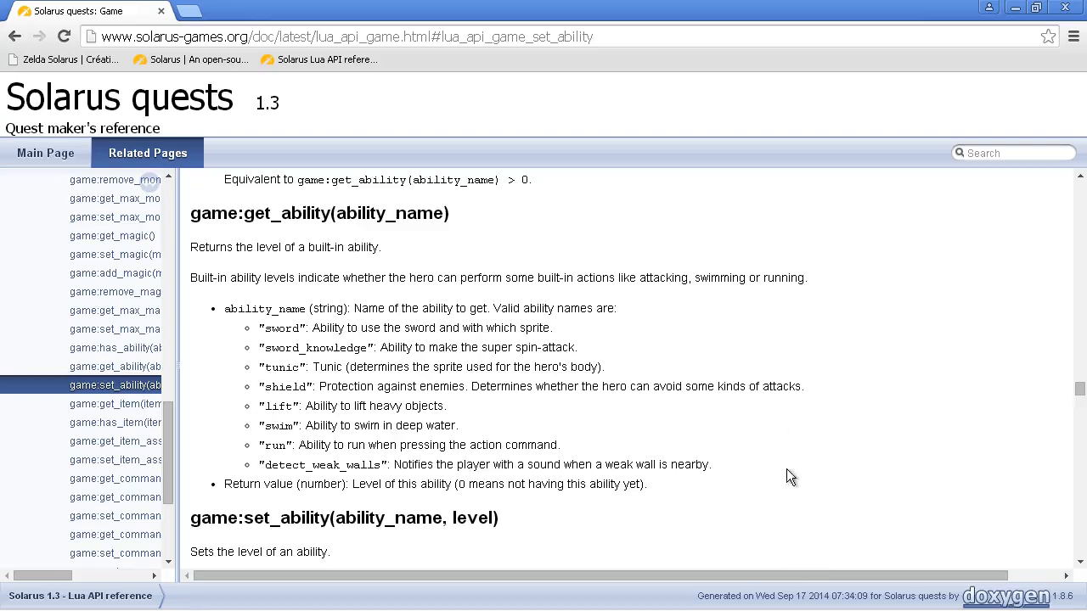
mouse_move(275, 421)
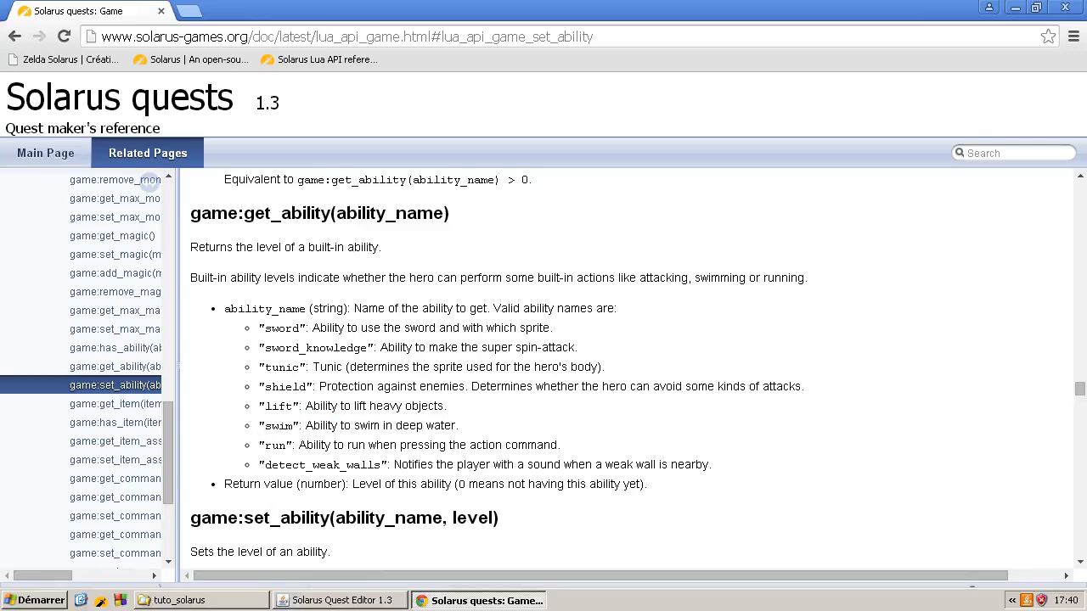
click(338, 601)
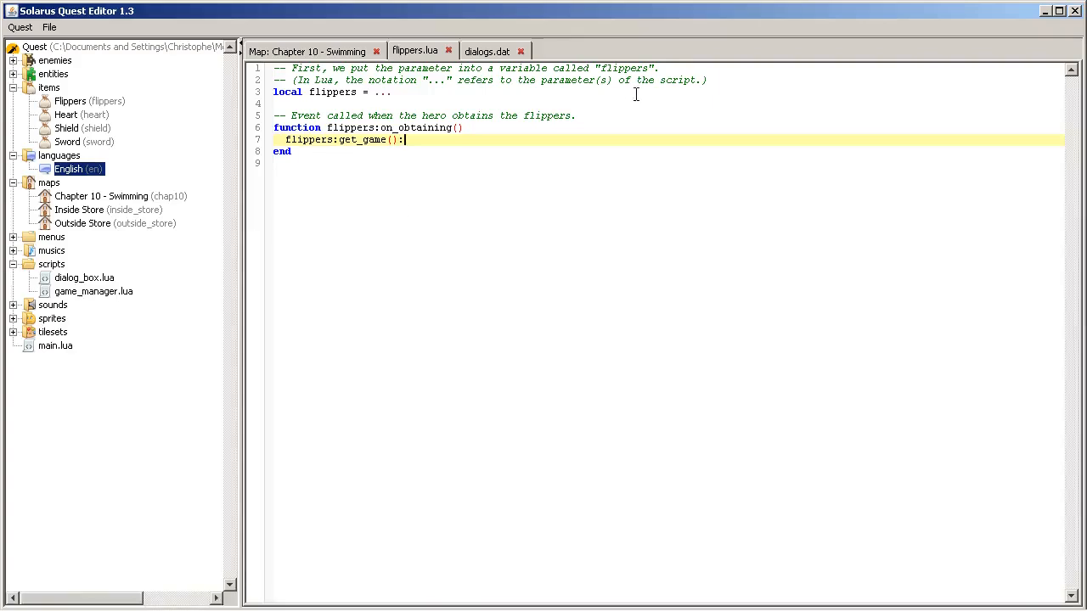
Step: Complete line 7 as flippers:get_game():set_ability("swim", 1) and add a line below the function
text(set_a)
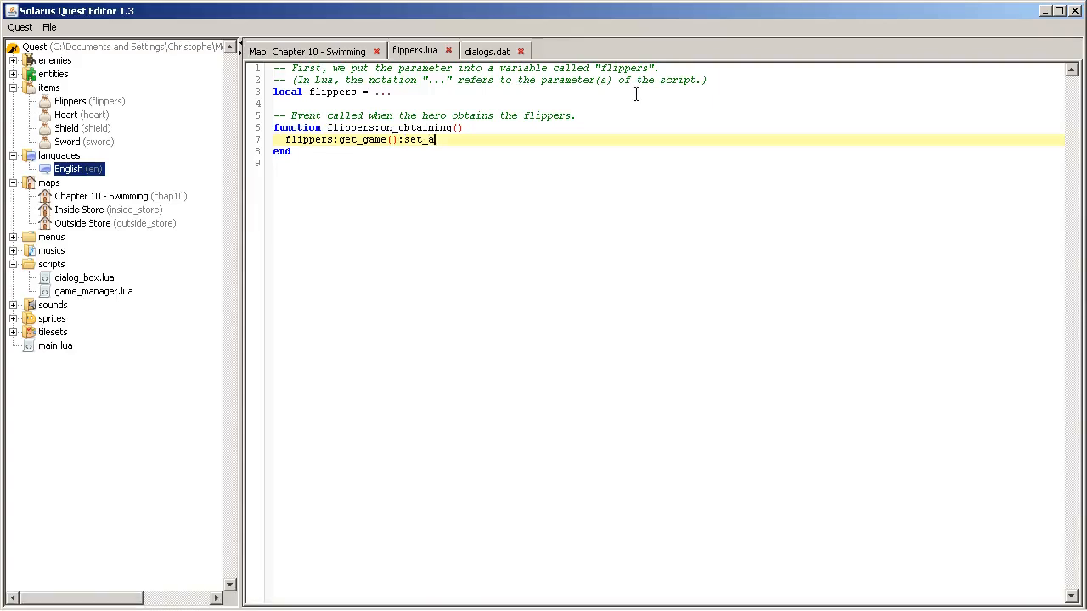
text(bility()
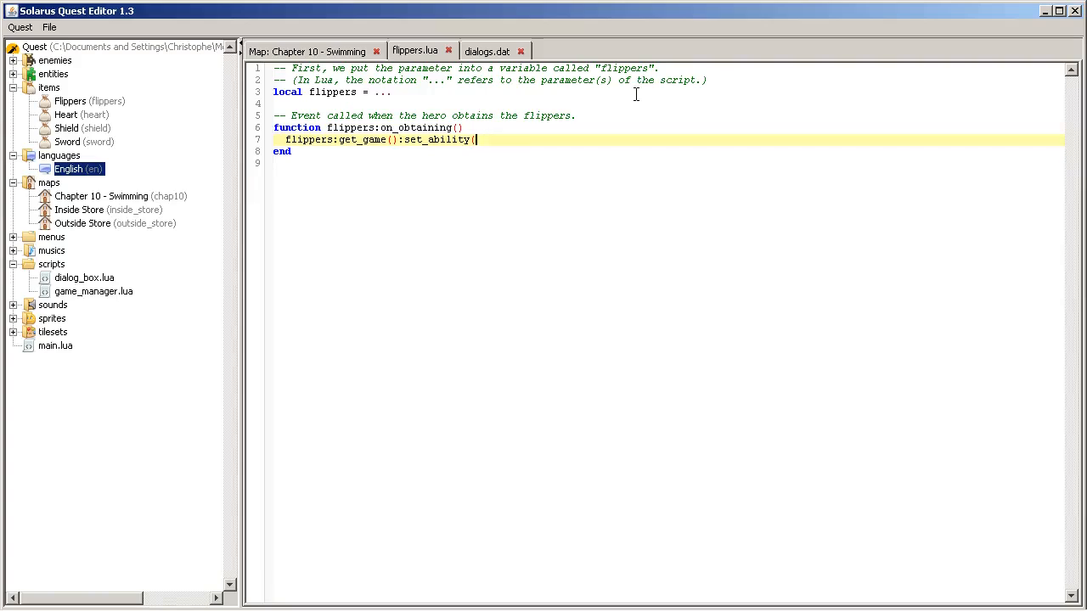
text("swim)
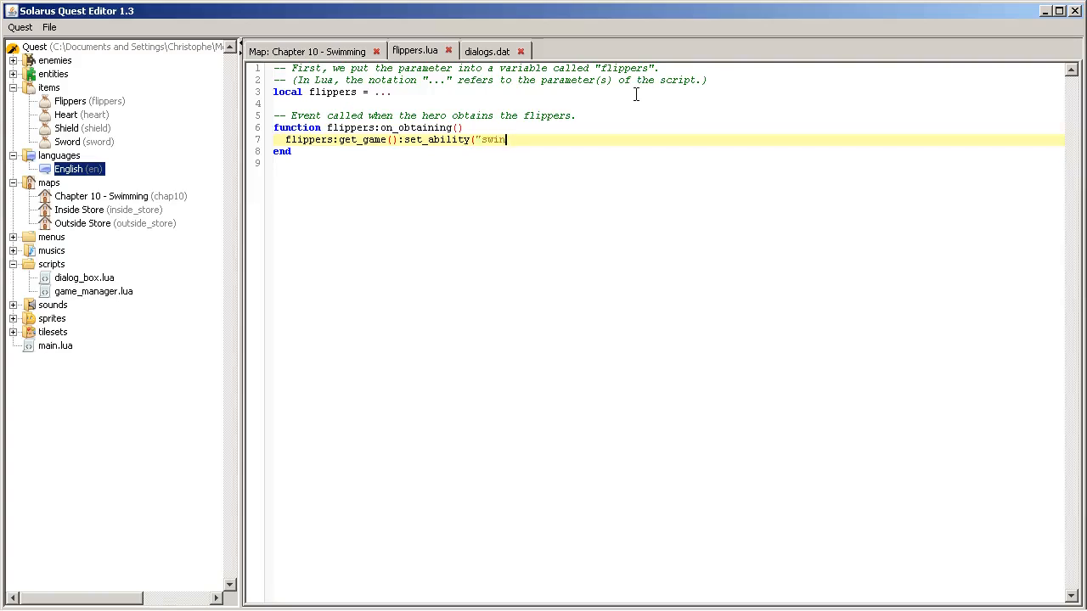
text(", 1)
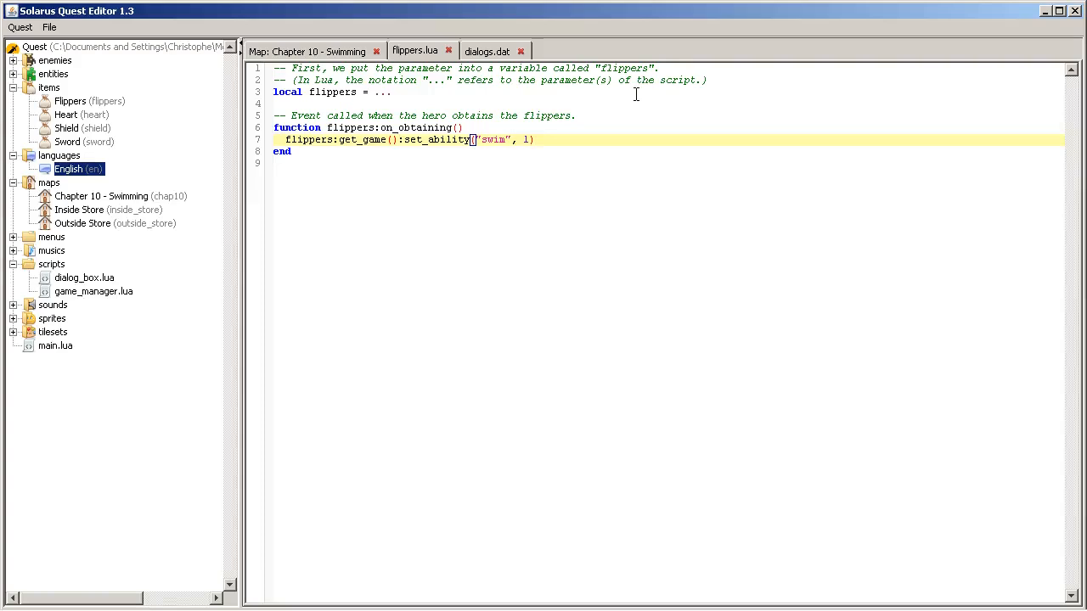
key(BackSpace)
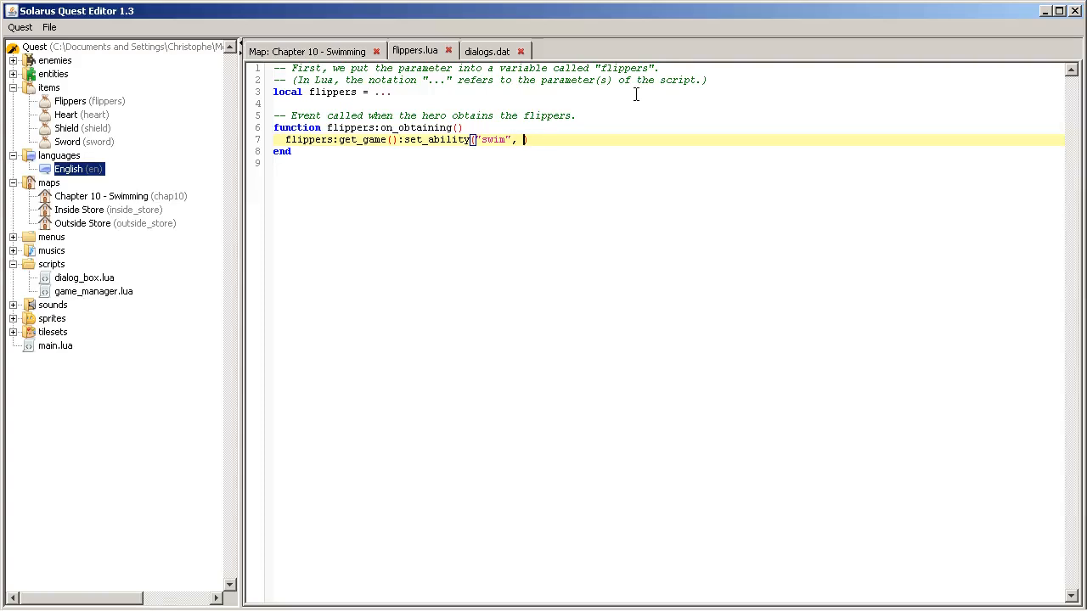
text(0)
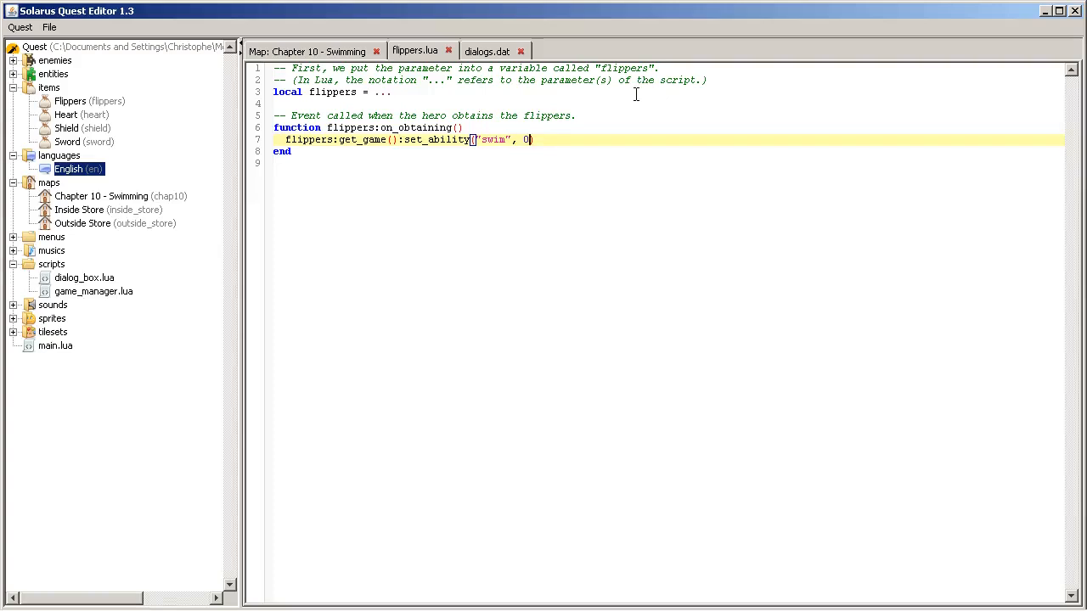
key(Backspace)
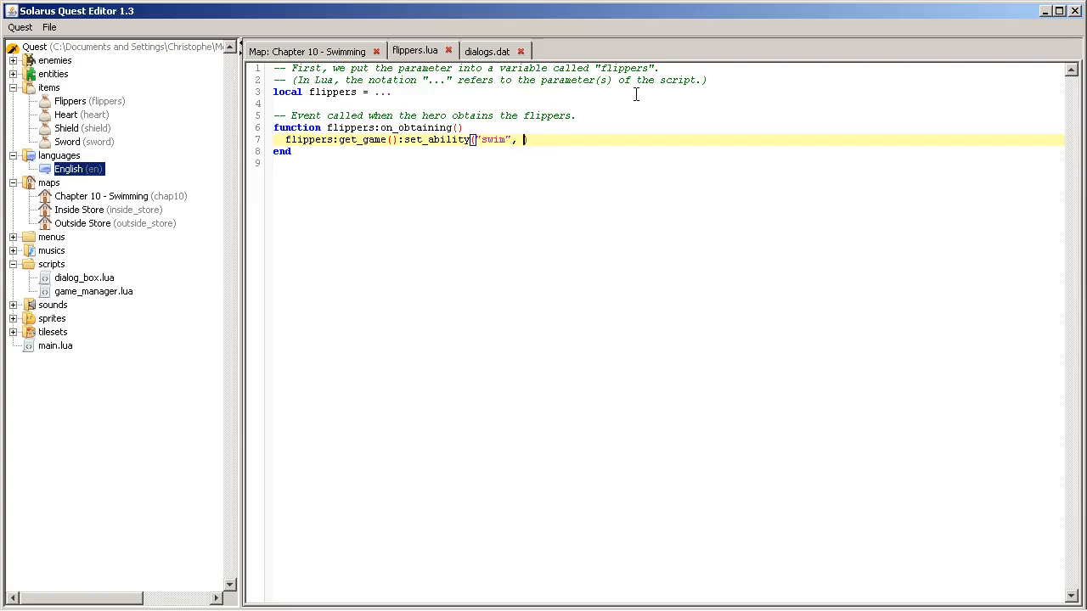
text(1))
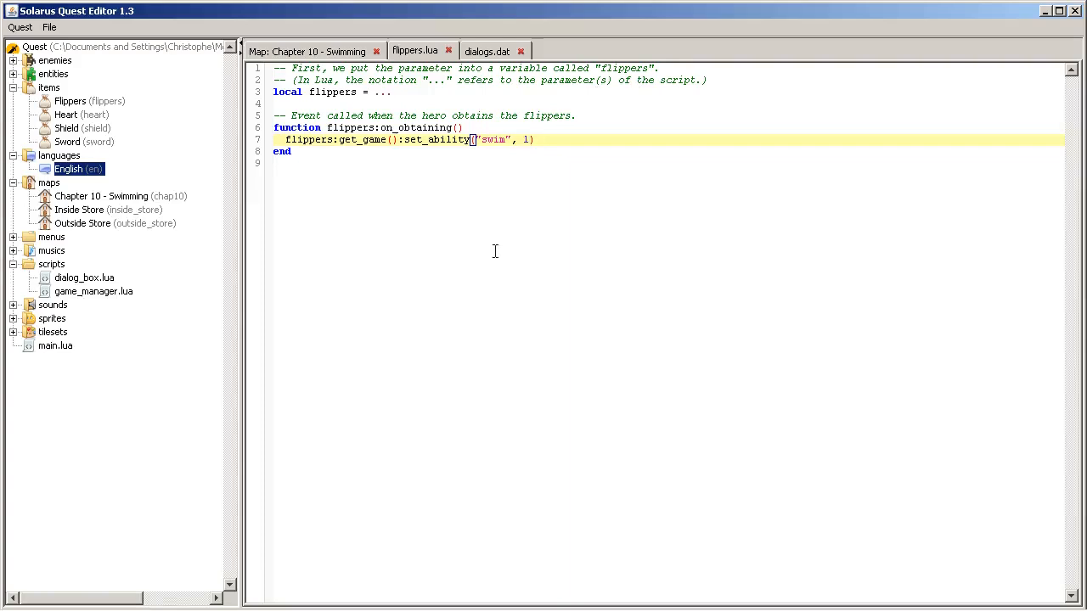
click(542, 139)
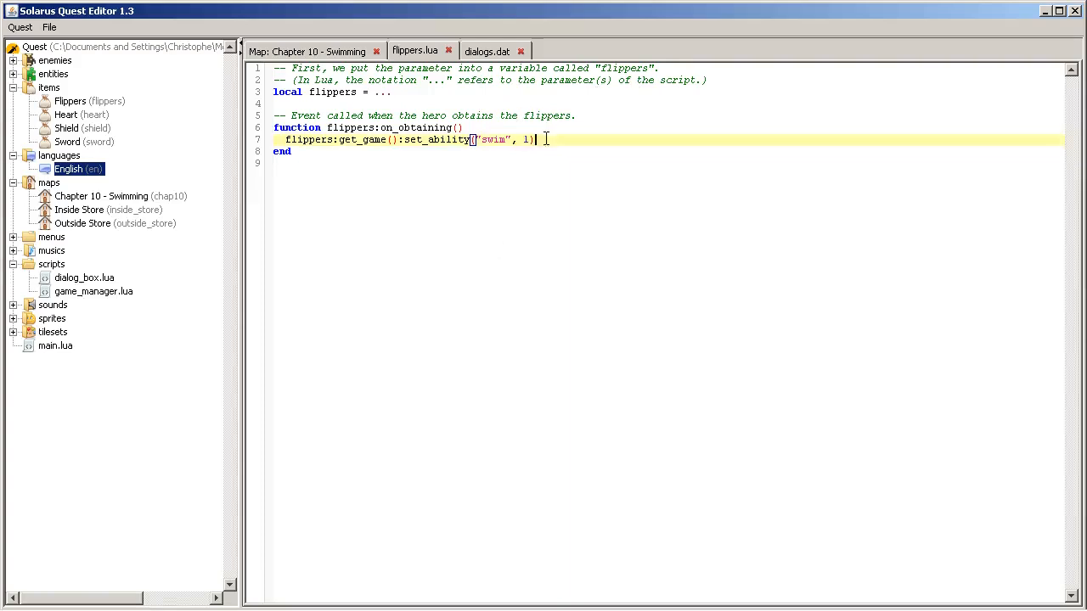
key(Return)
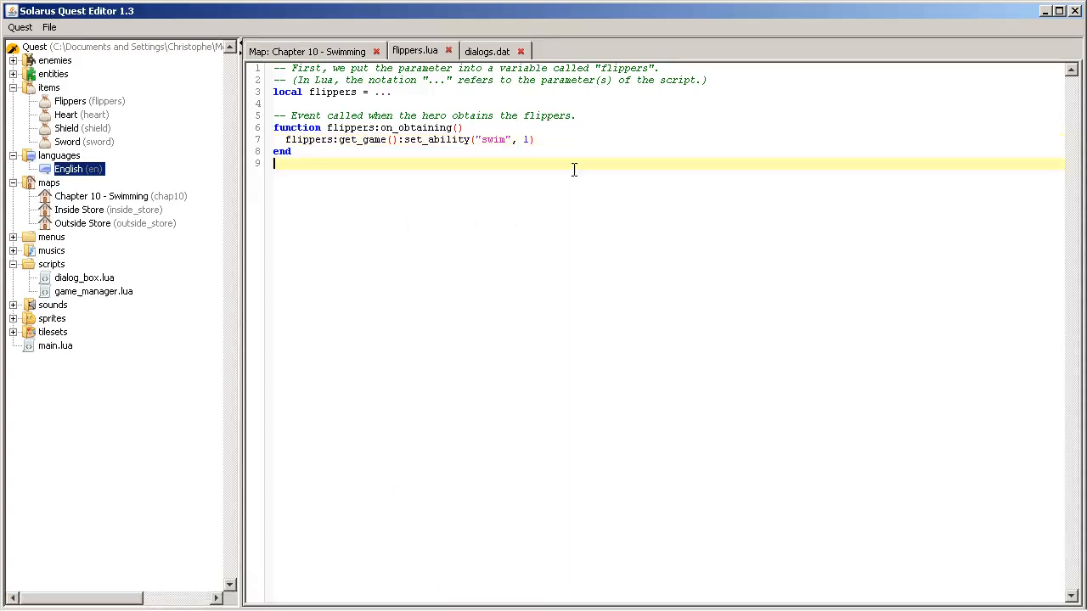
mouse_move(167, 114)
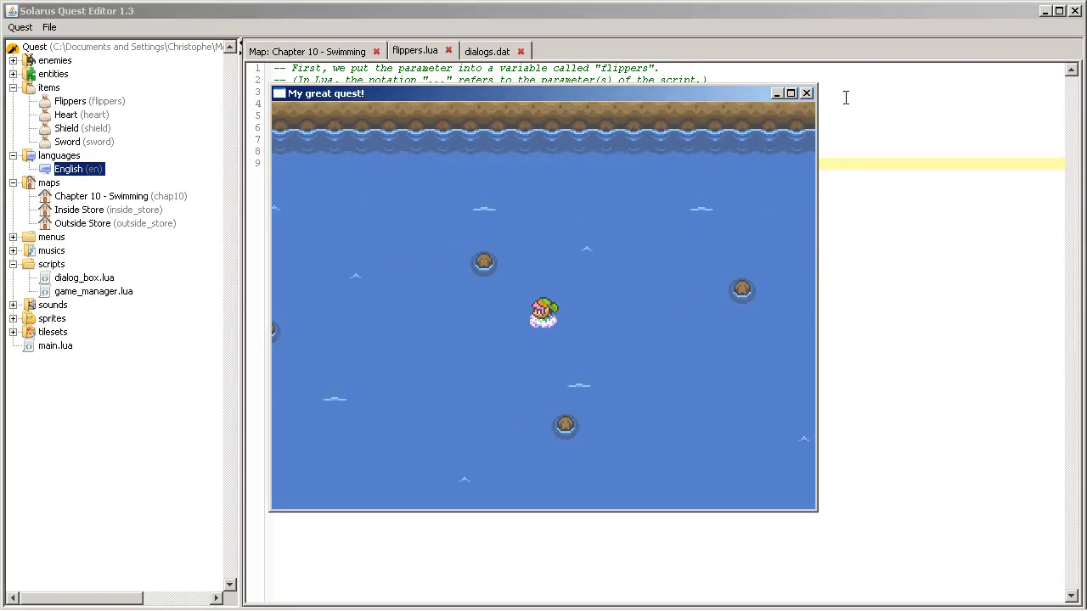
click(805, 92)
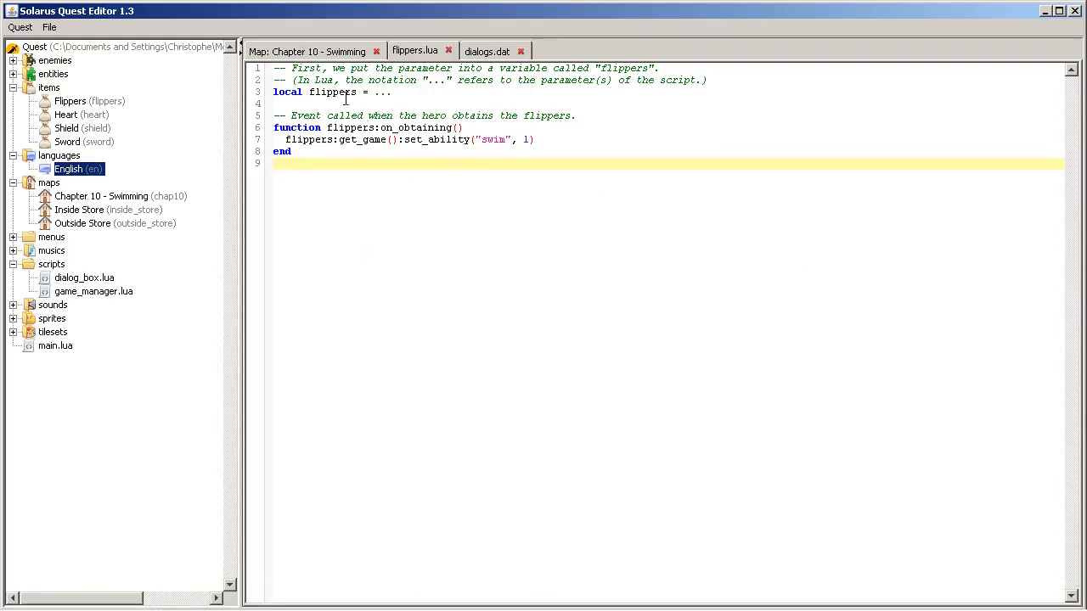
mouse_move(526, 202)
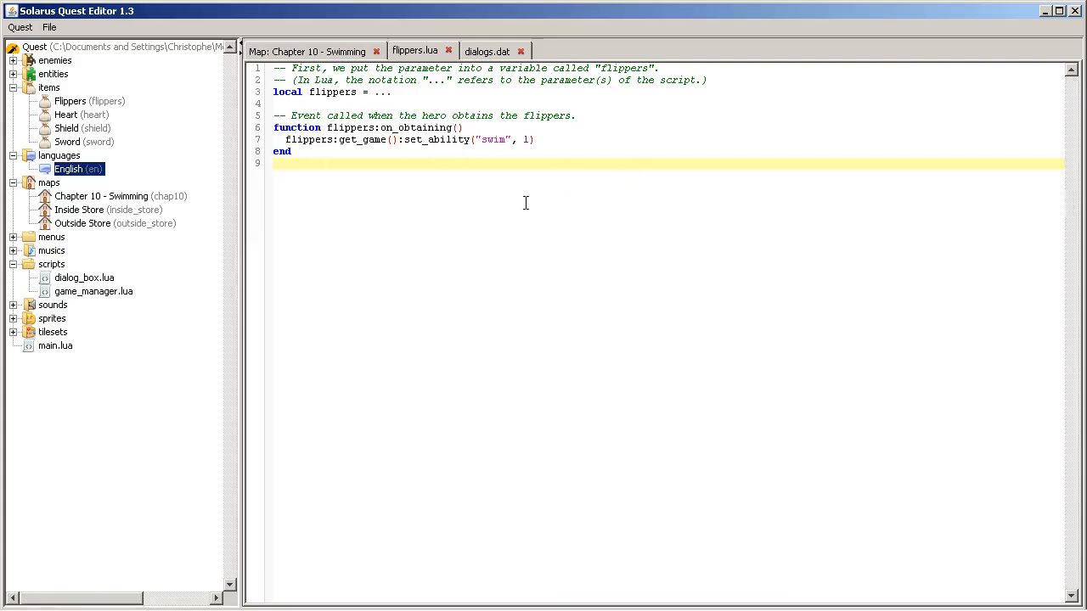
mouse_move(319, 177)
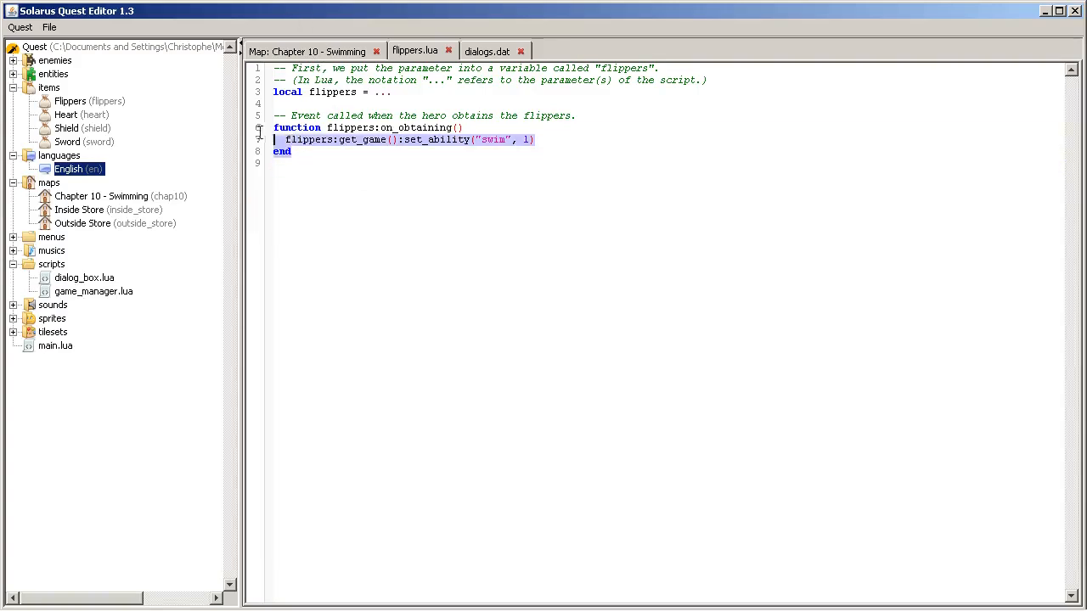
click(459, 127)
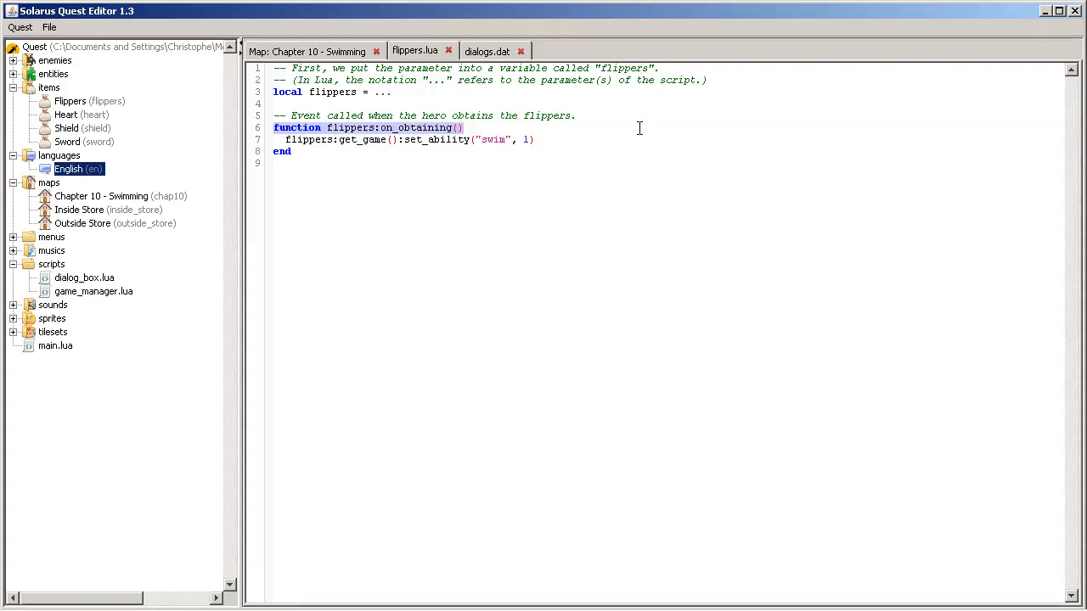
click(479, 601)
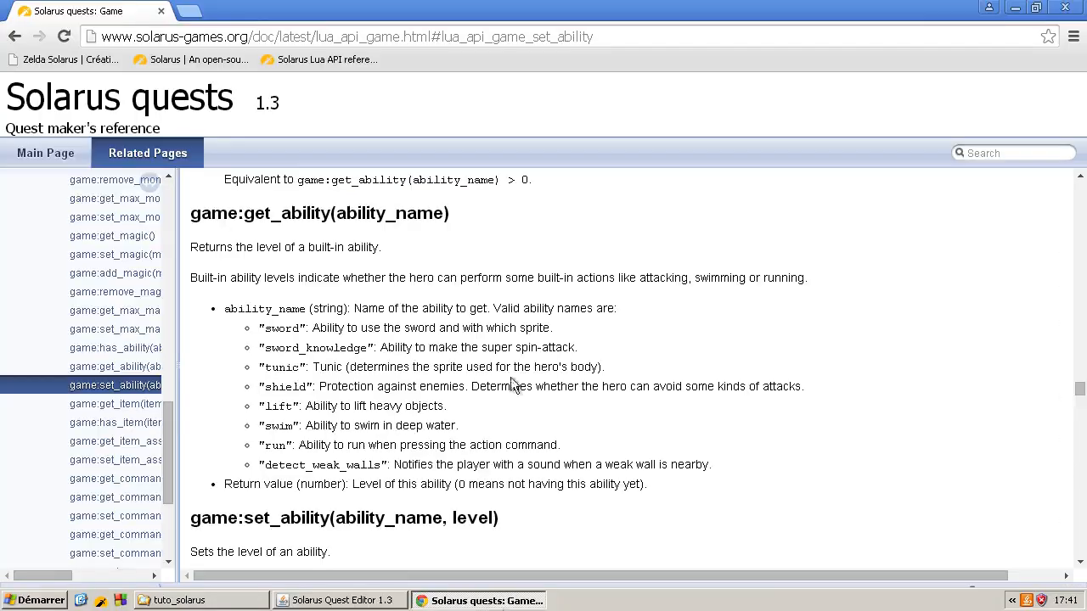
Step: Collapse the Game section in the reference tree and go to the Equipment items page
scroll(down, 3)
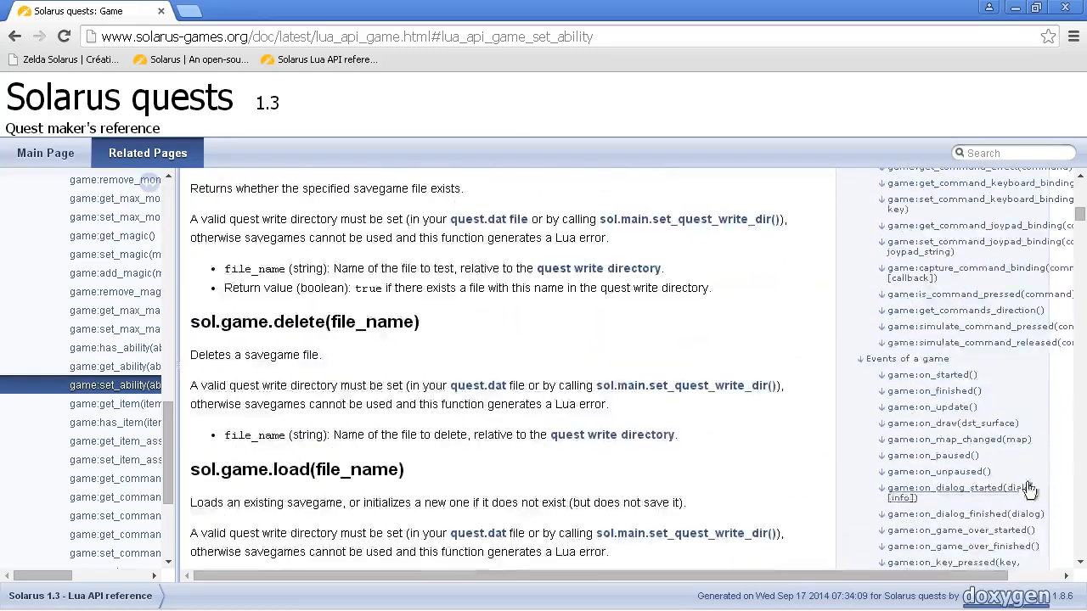
scroll(down, 3)
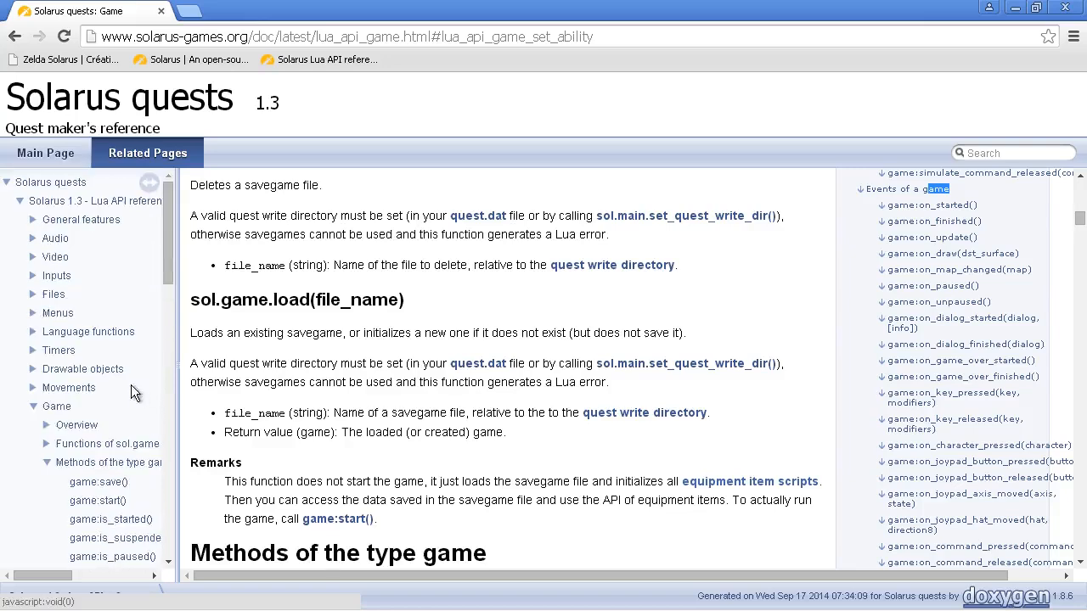
click(23, 406)
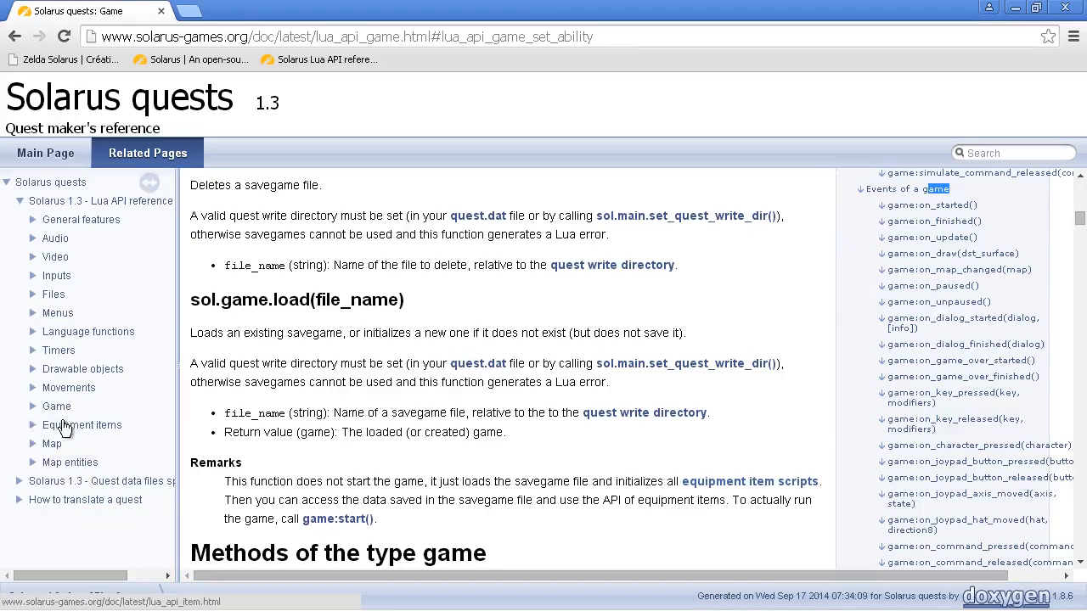
click(81, 425)
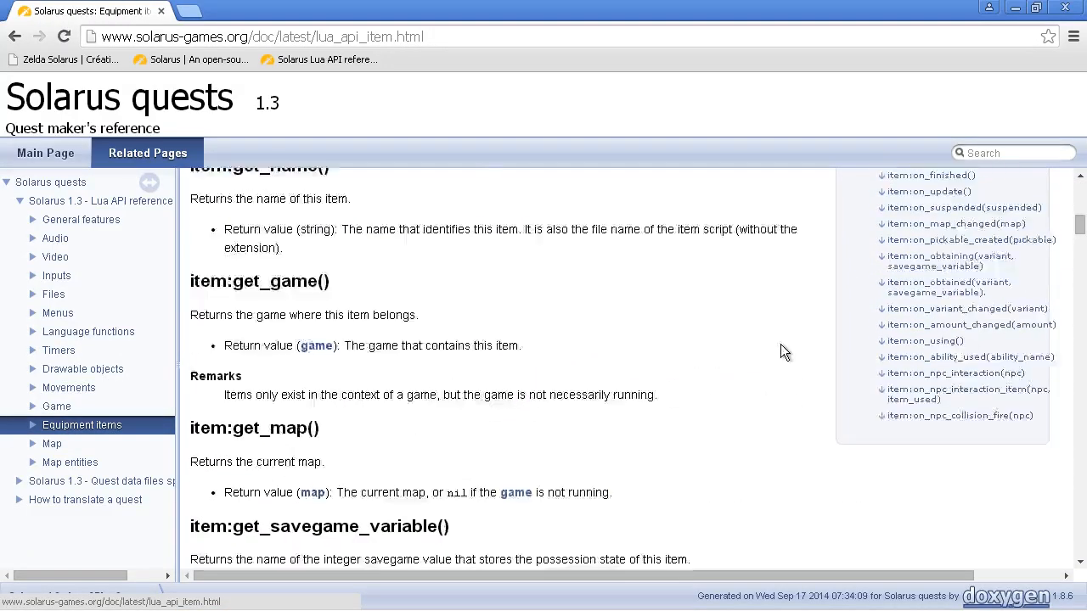
Step: Jump to item:on_pickable_created and scroll to the on_obtaining and on_obtained events
scroll(up, 3)
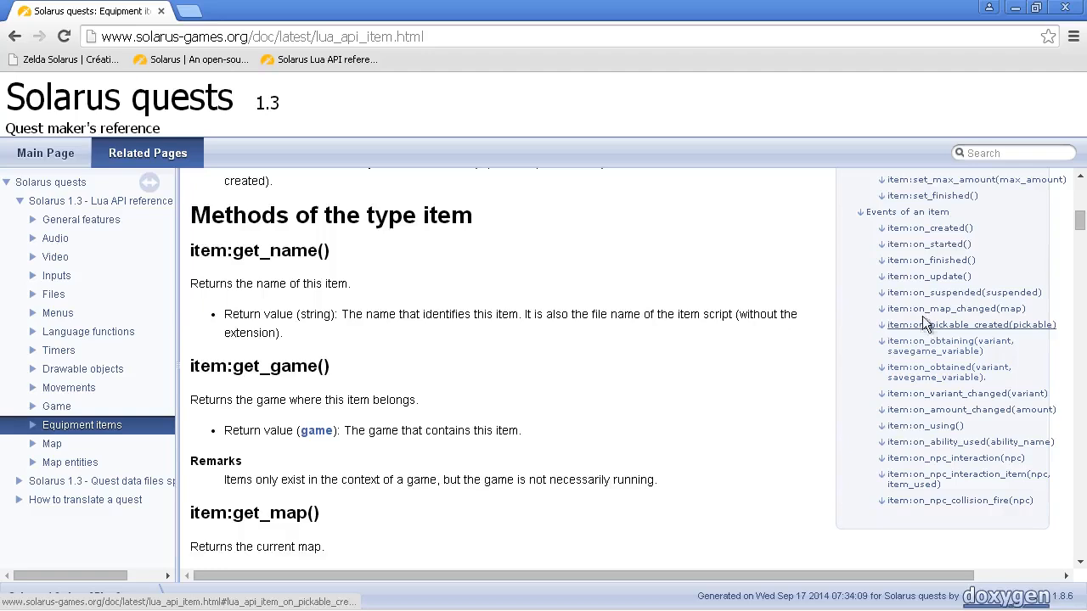
mouse_move(981, 331)
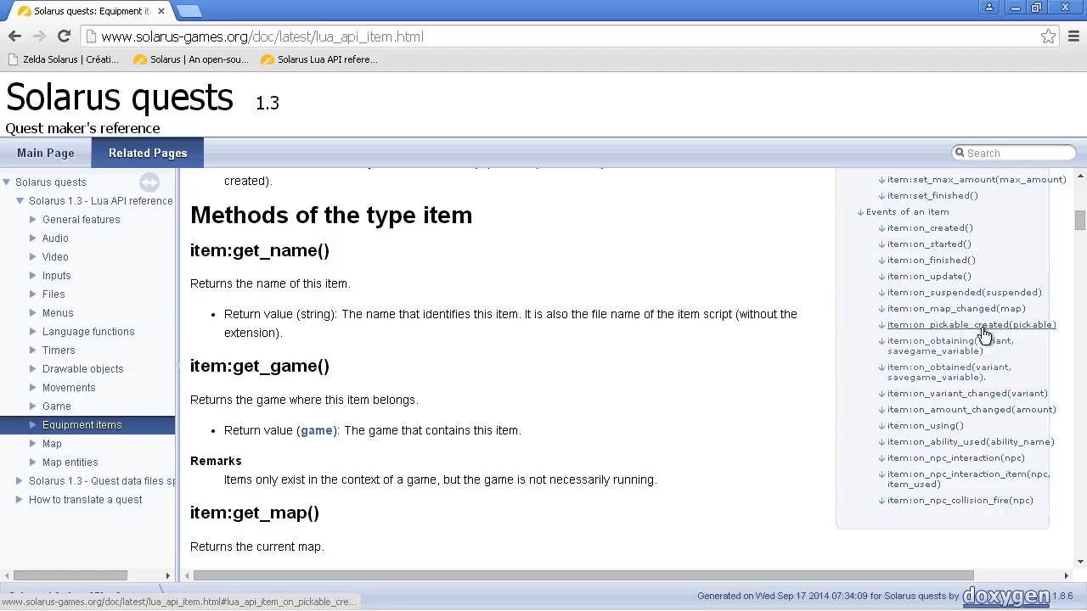
click(968, 324)
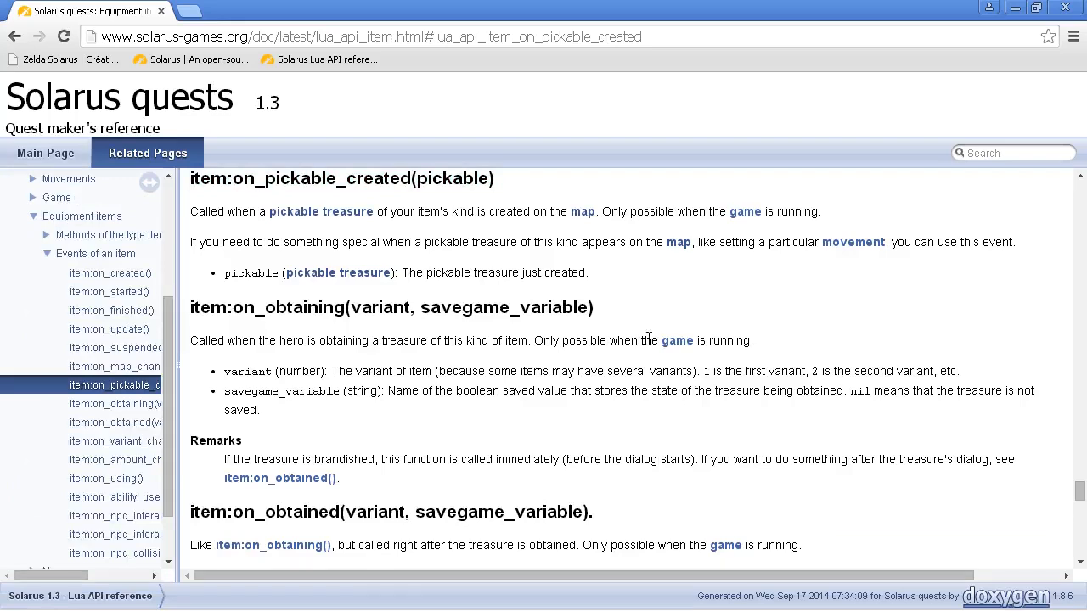
mouse_move(190, 295)
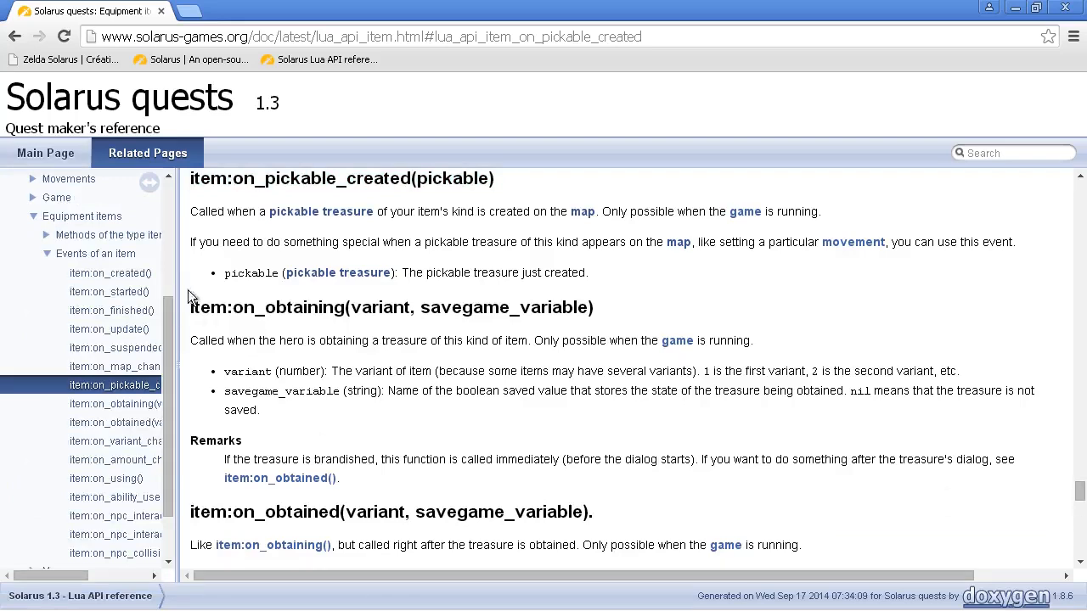
scroll(down, 3)
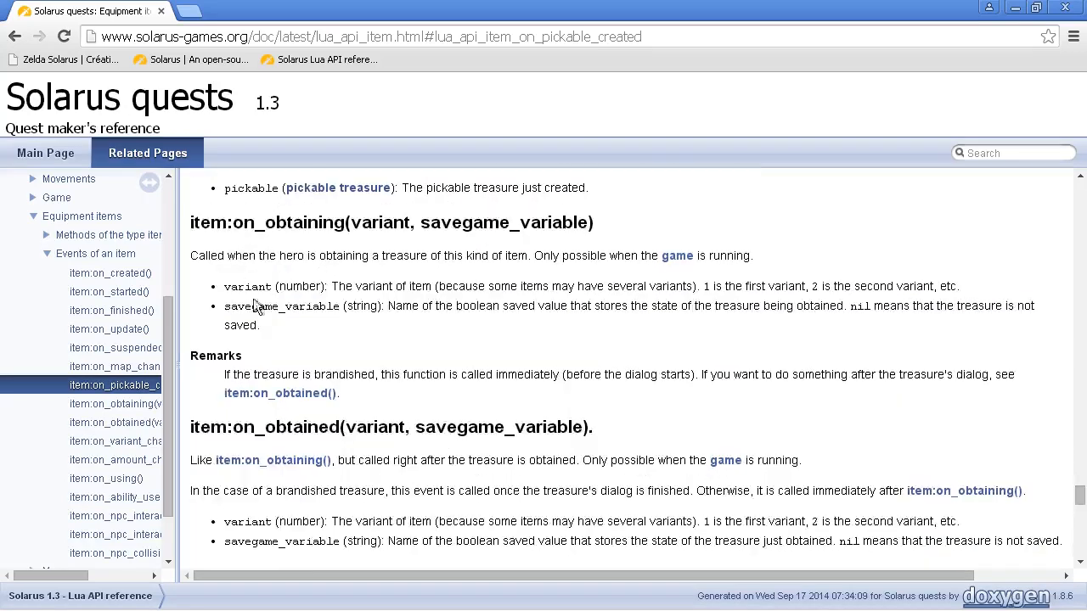
mouse_move(231, 466)
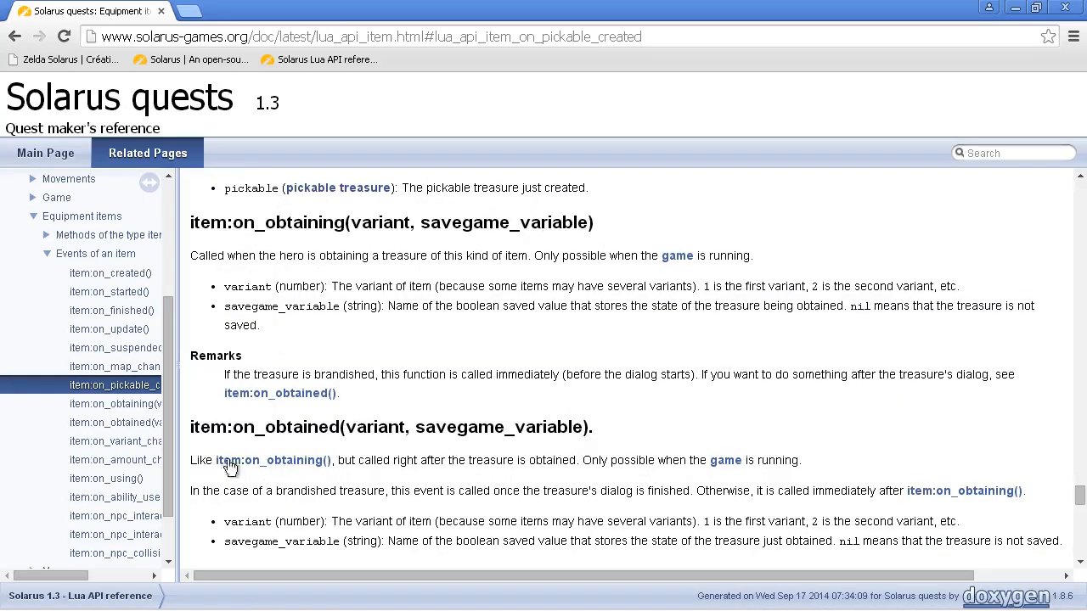
mouse_move(272, 252)
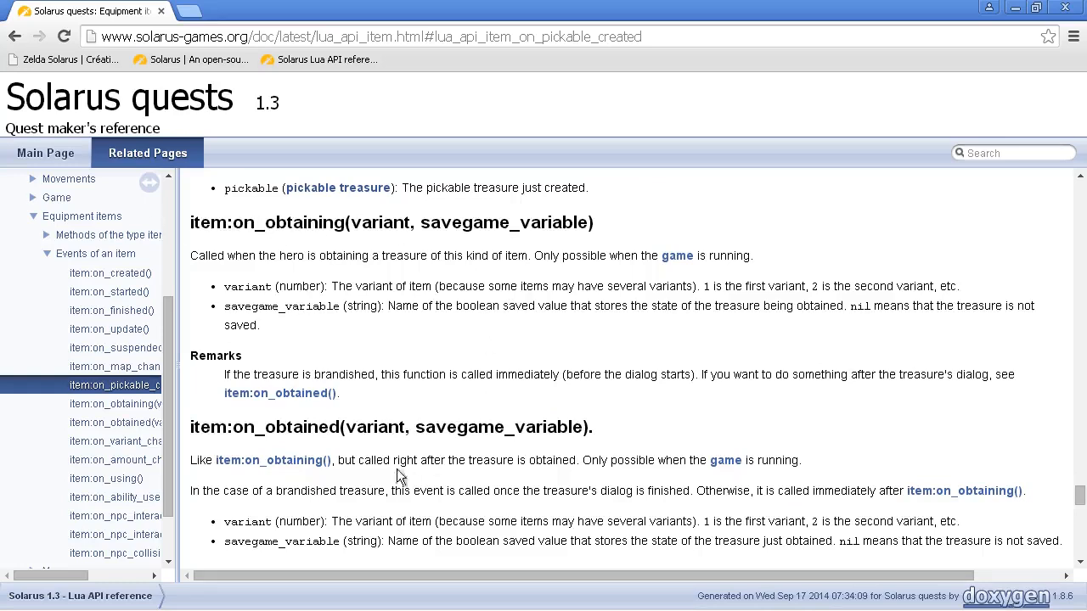
mouse_move(304, 421)
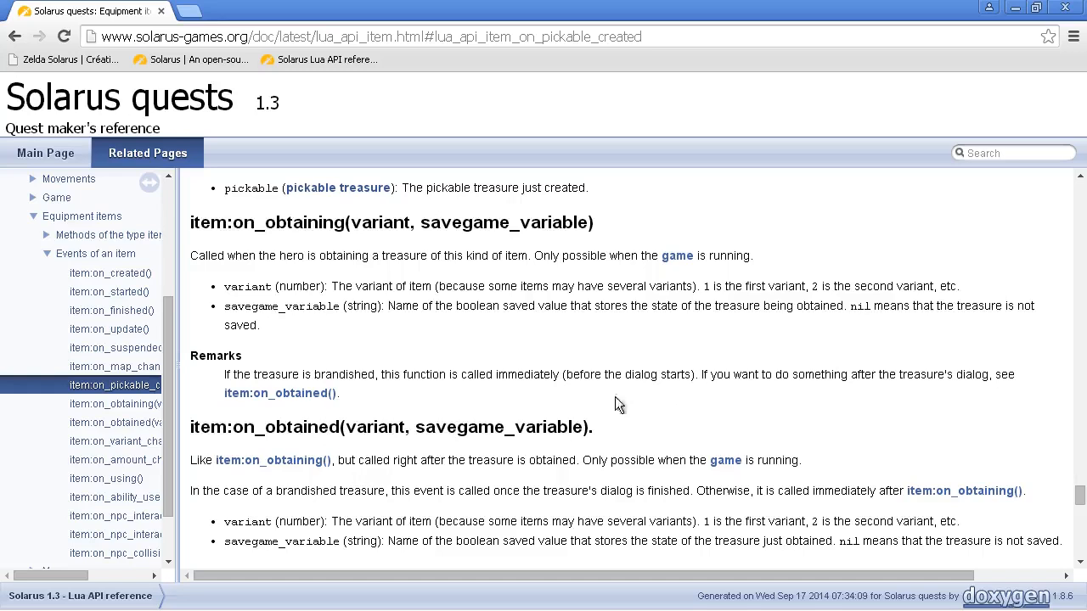
mouse_move(581, 408)
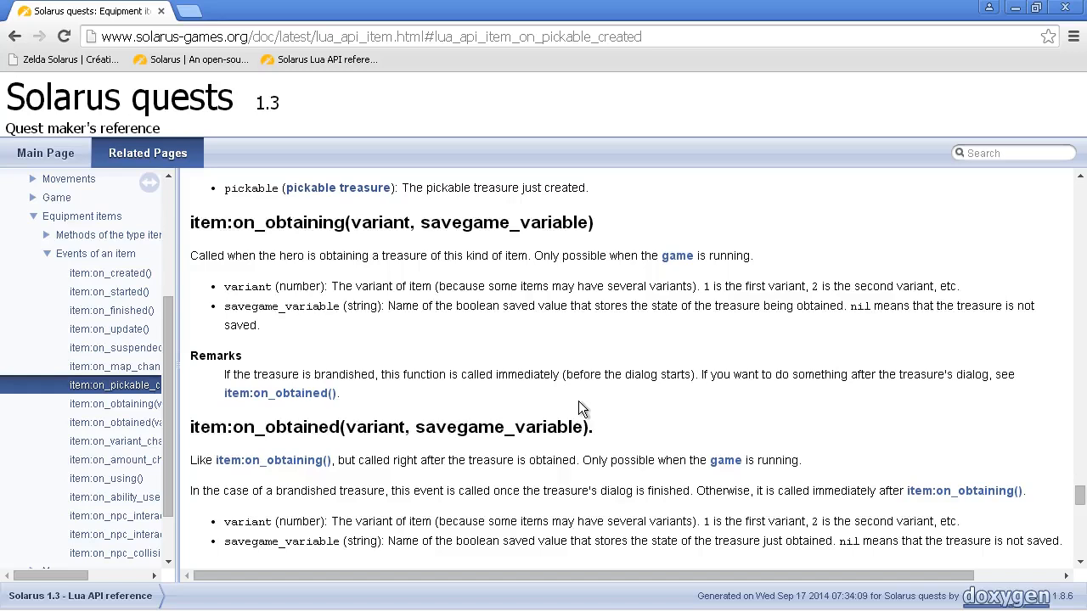
mouse_move(428, 224)
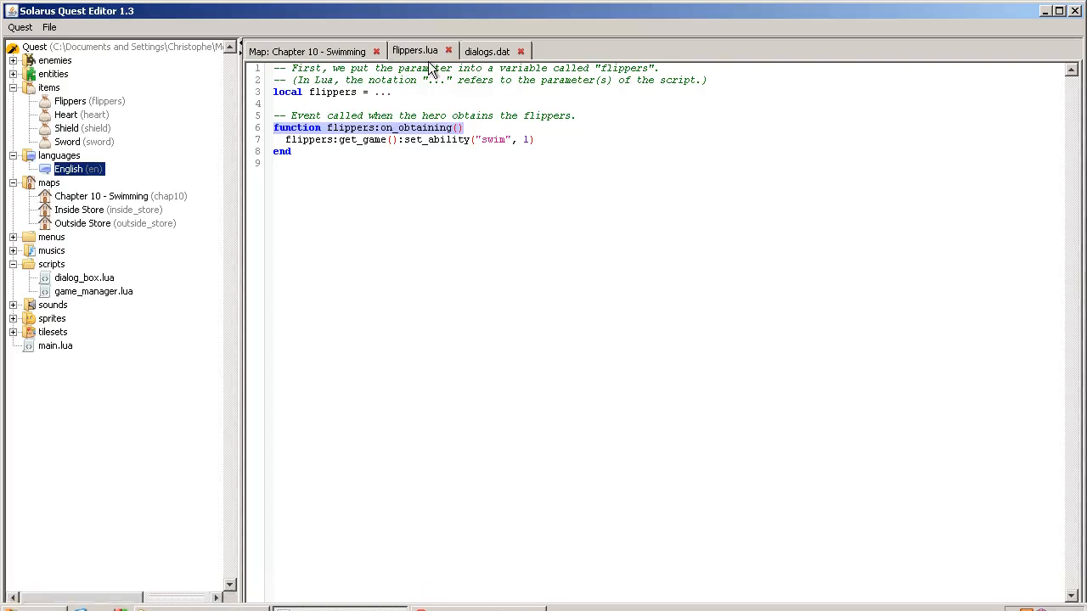
mouse_move(71, 149)
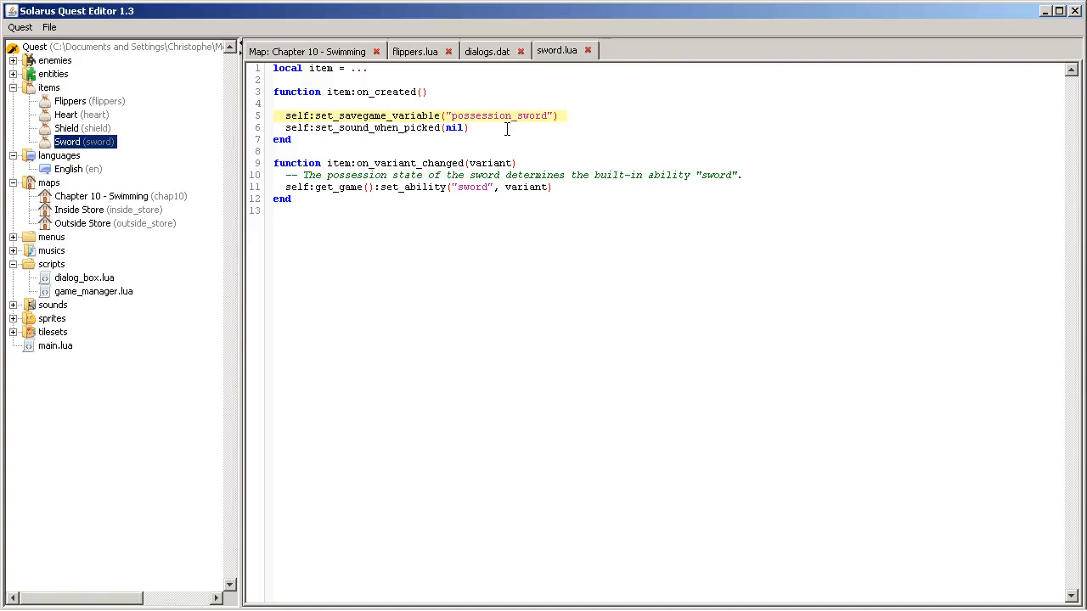
mouse_move(360, 92)
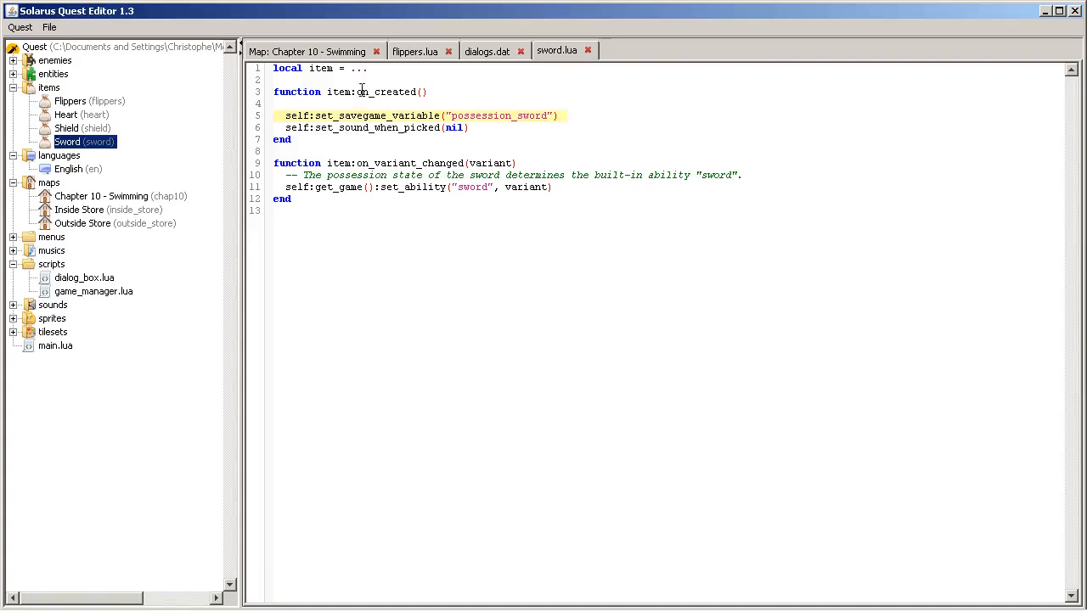
Step: Read through sword.lua, then open the Heart item's heart.lua script
click(420, 92)
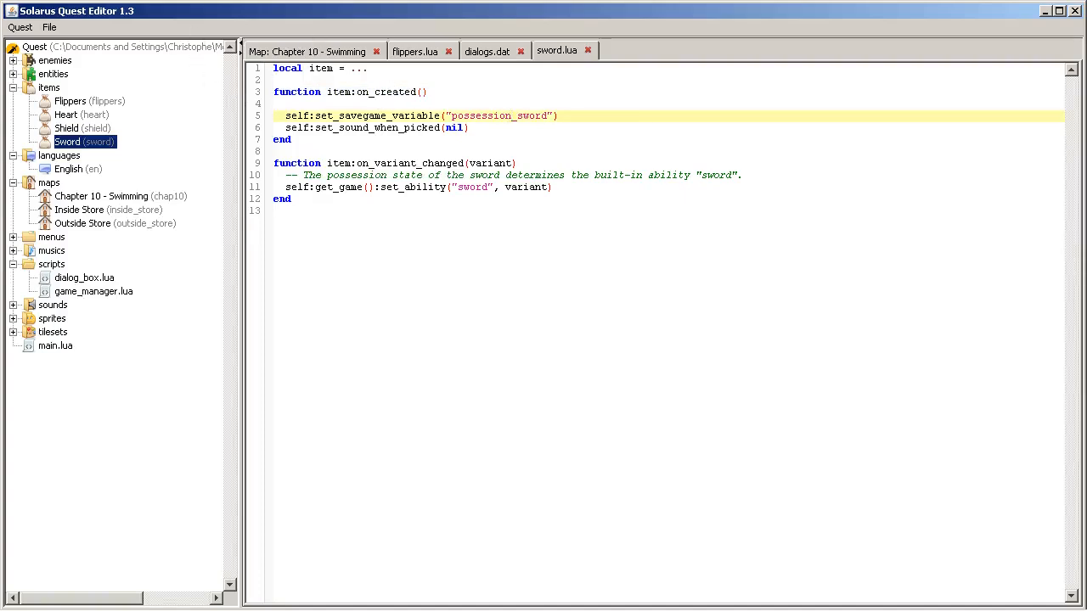
mouse_move(237, 119)
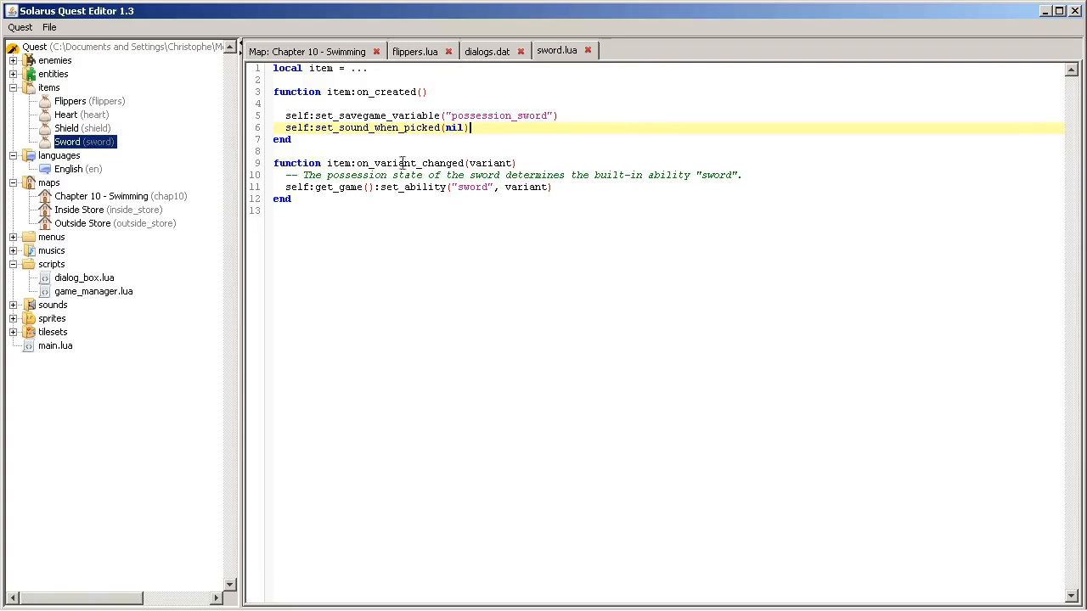
mouse_move(559, 163)
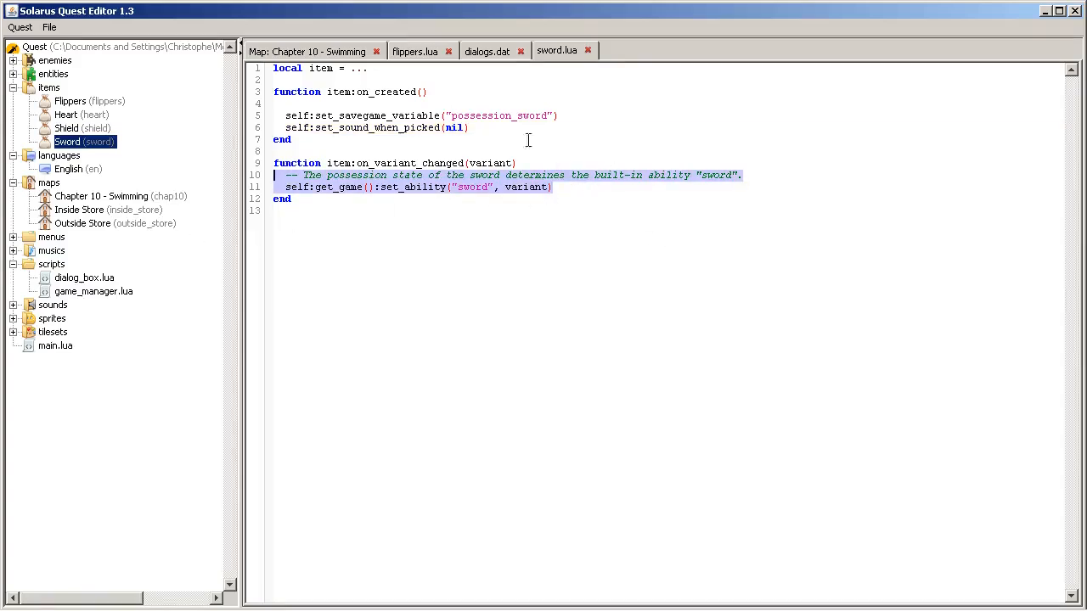
click(414, 51)
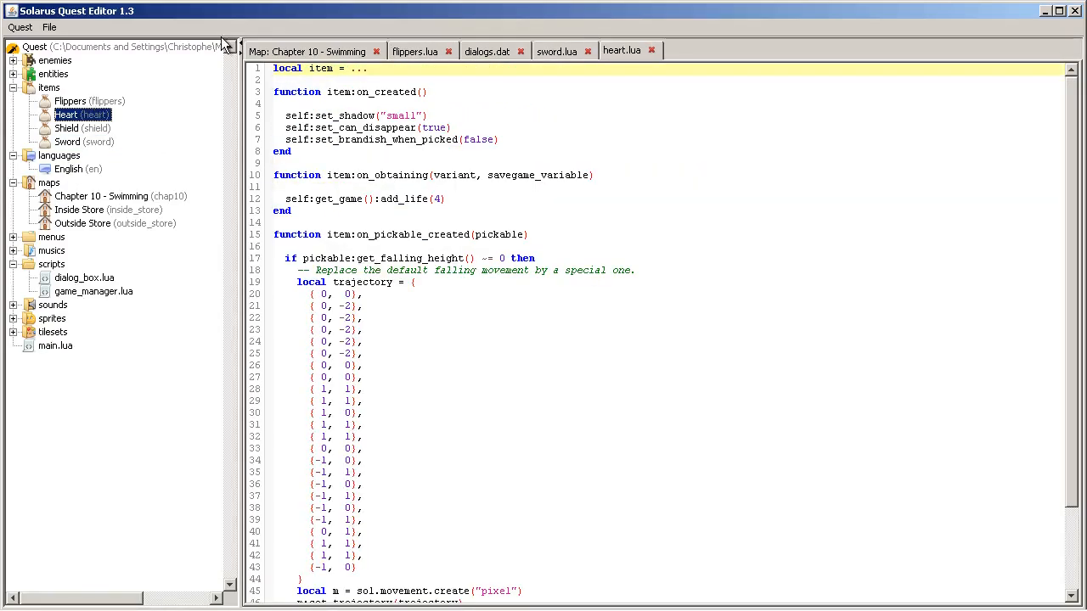
mouse_move(646, 259)
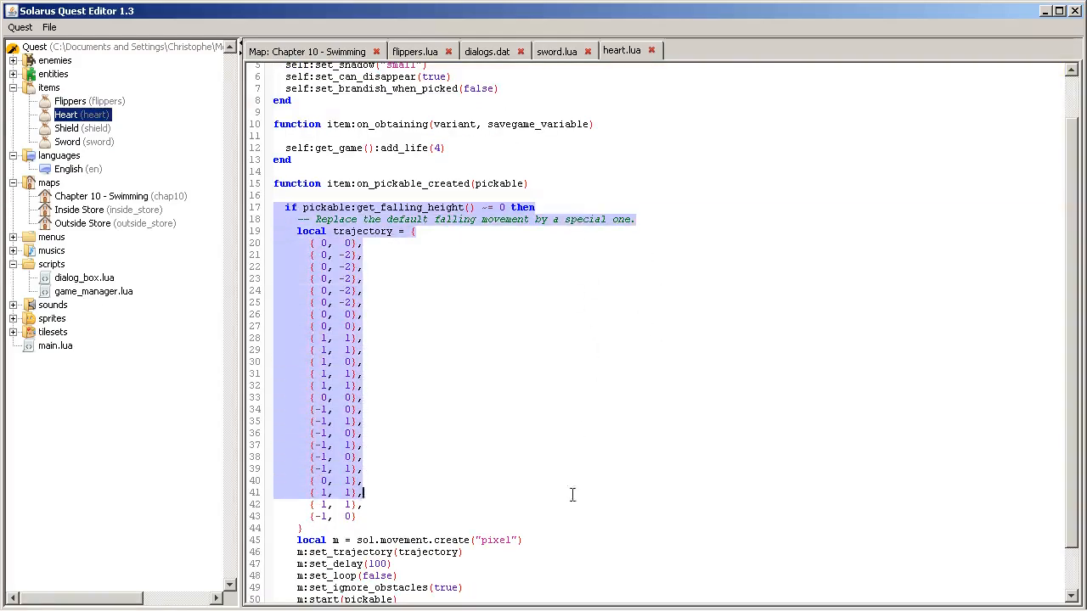
Step: Review heart.lua's on_obtaining add_life and on_pickable_created code, then switch to the item reference in Chrome
click(303, 529)
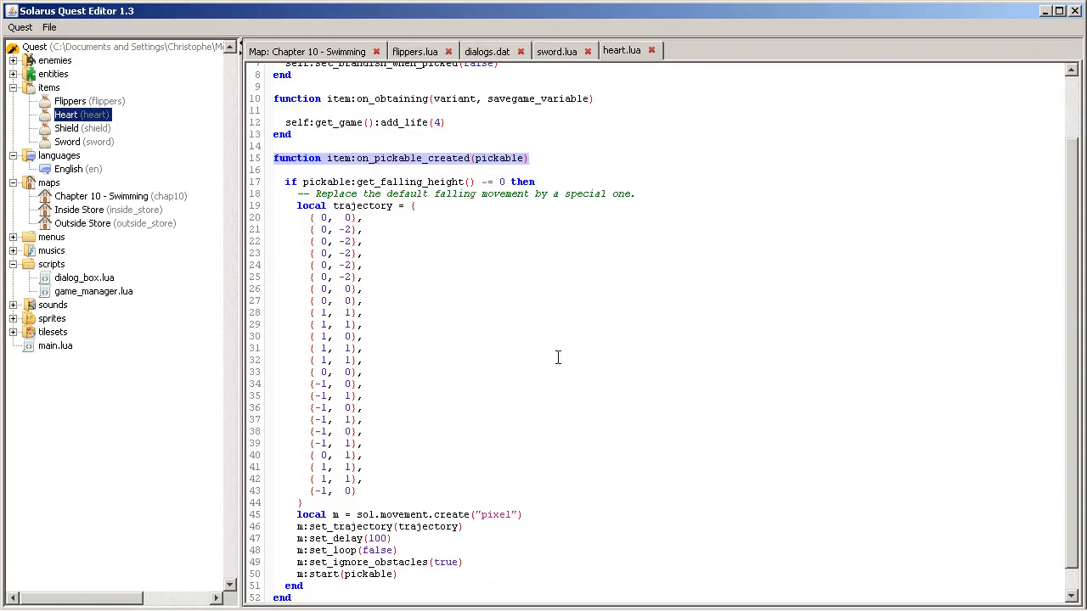
scroll(up, 3)
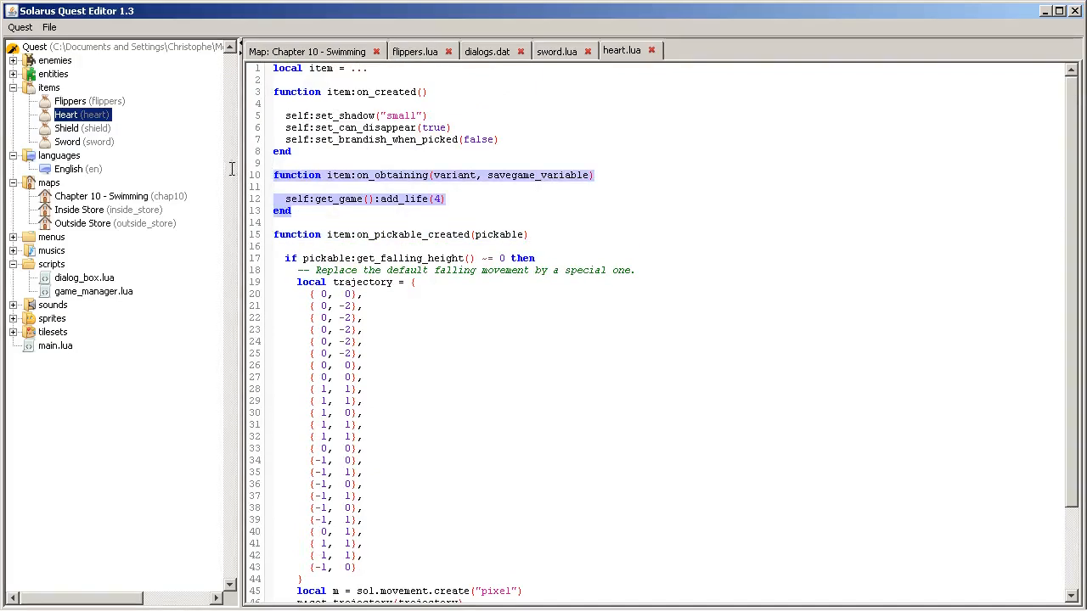
mouse_move(523, 190)
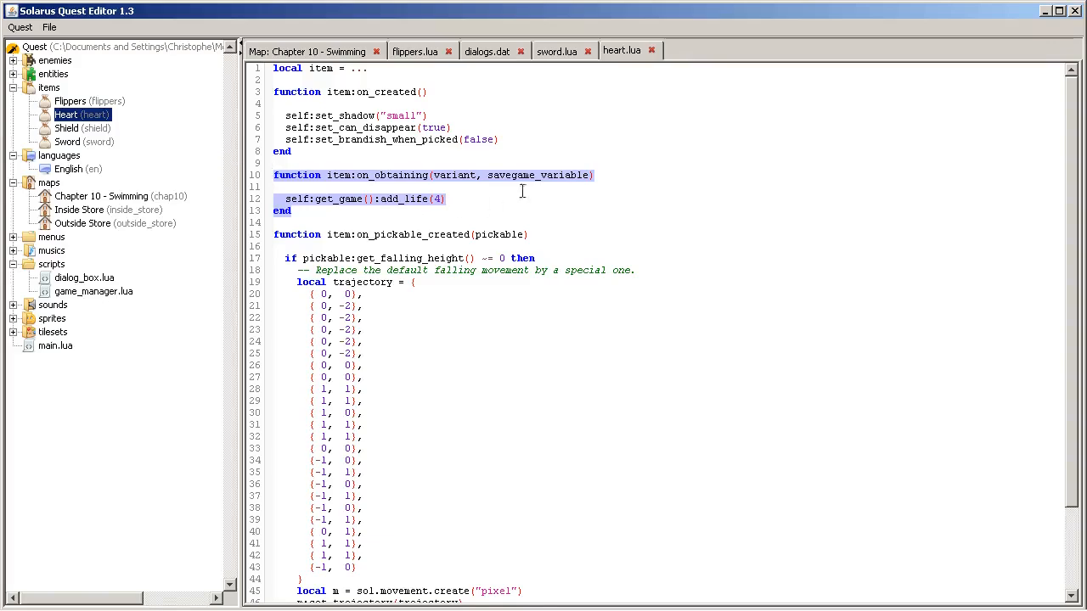
mouse_move(522, 51)
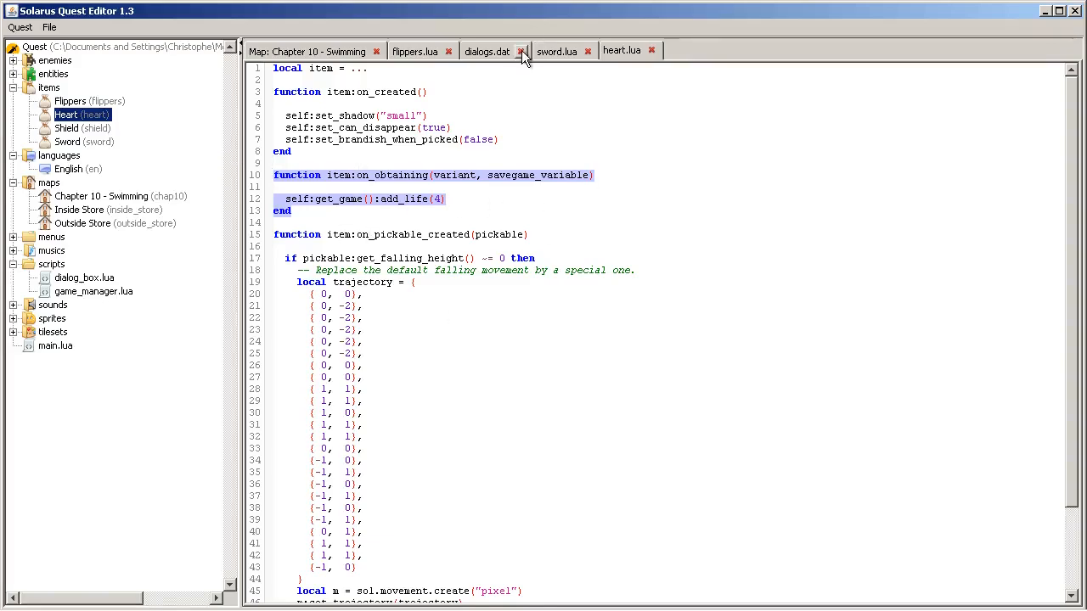
click(414, 51)
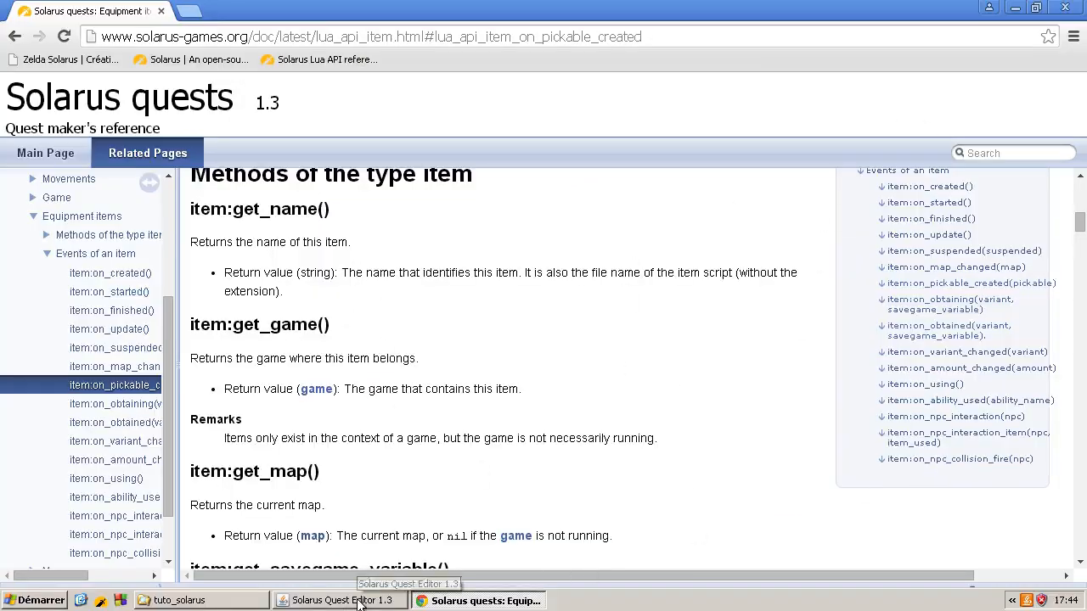
Step: Switch from Chrome back to the Chapter 10 - Swimming map in the quest editor
click(339, 602)
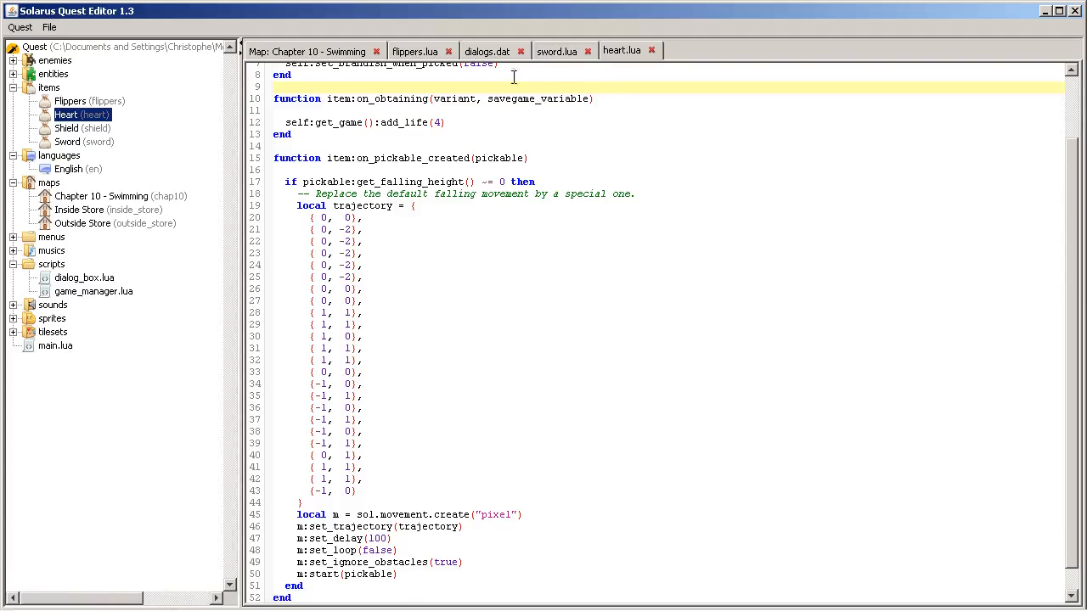
scroll(up, 3)
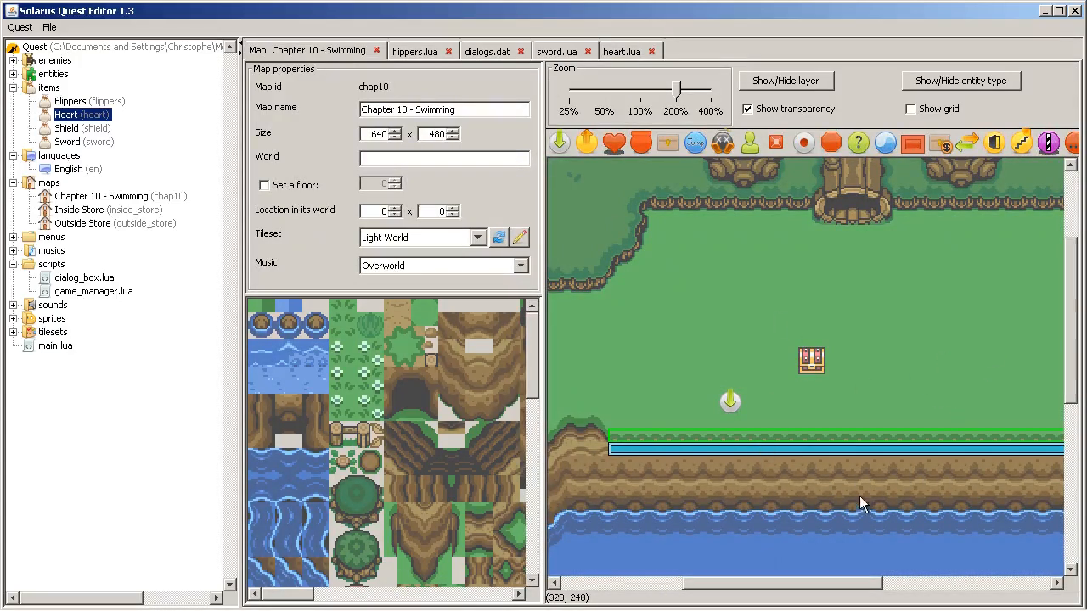
Step: Copy the ladder tiles from the Outside Store map and return to the Chapter 10 swimming map
scroll(down, 3)
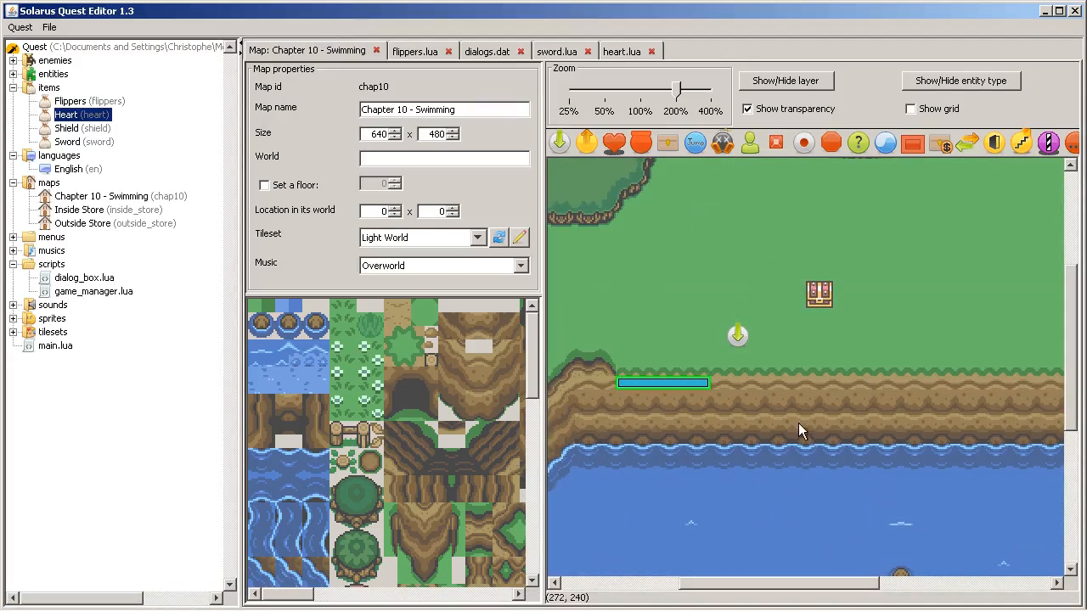
mouse_move(710, 404)
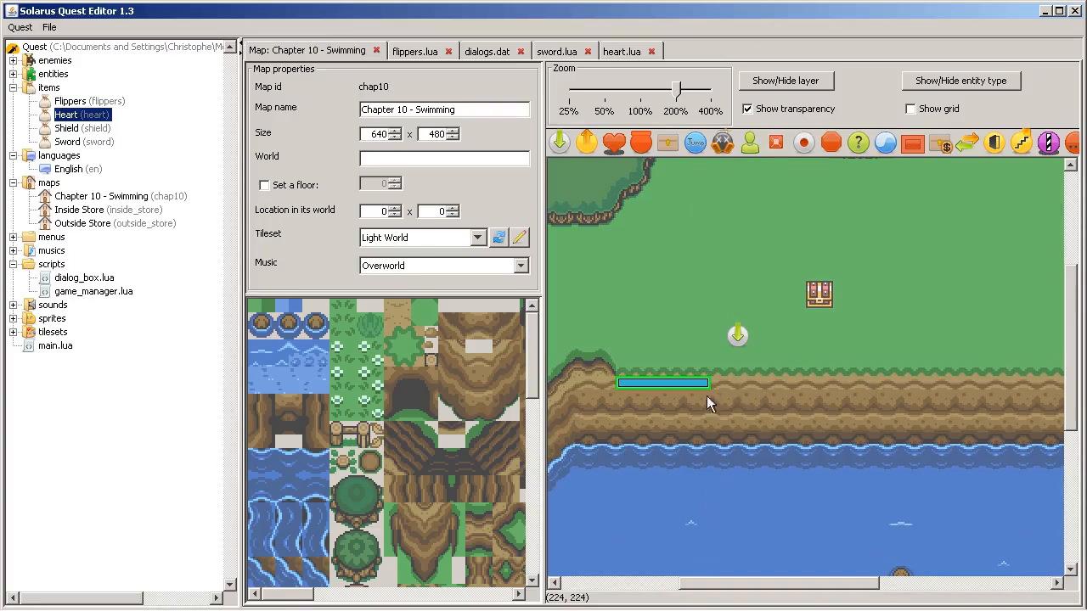
mouse_move(763, 382)
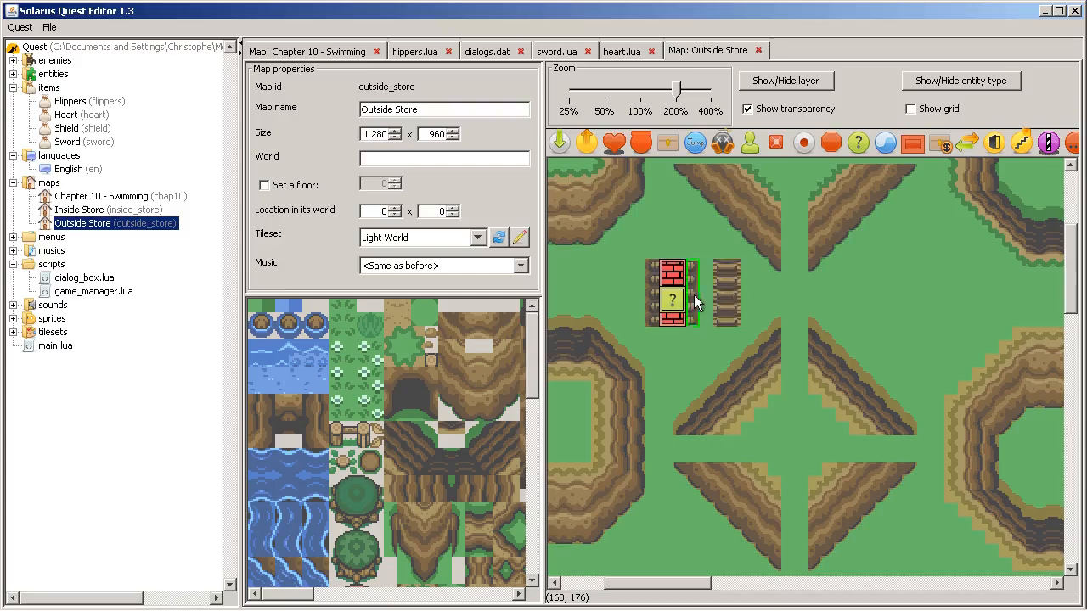
drag(671, 299, 822, 314)
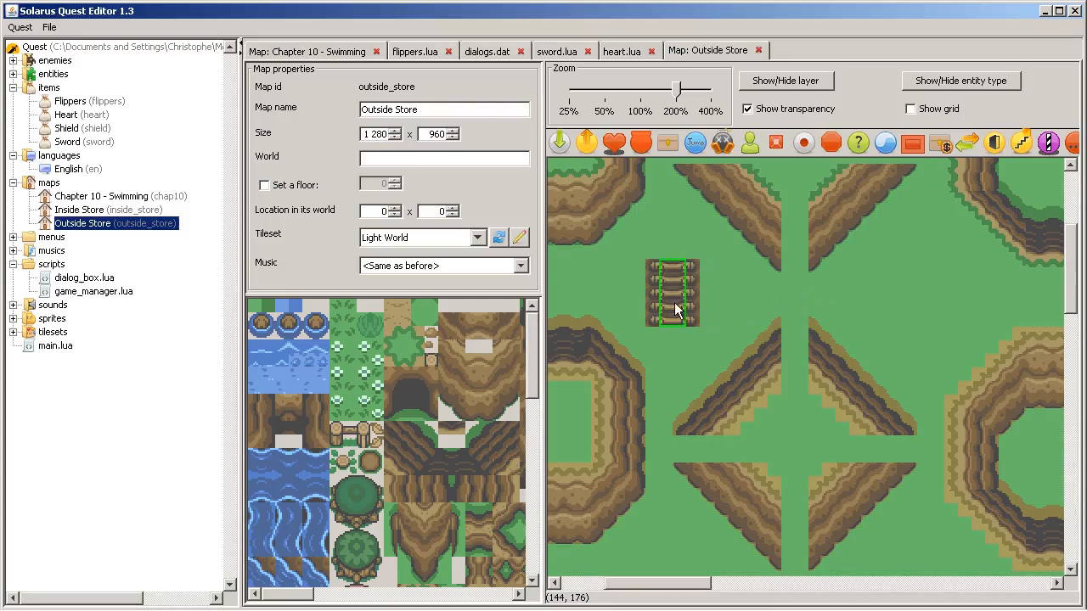
right_click(672, 293)
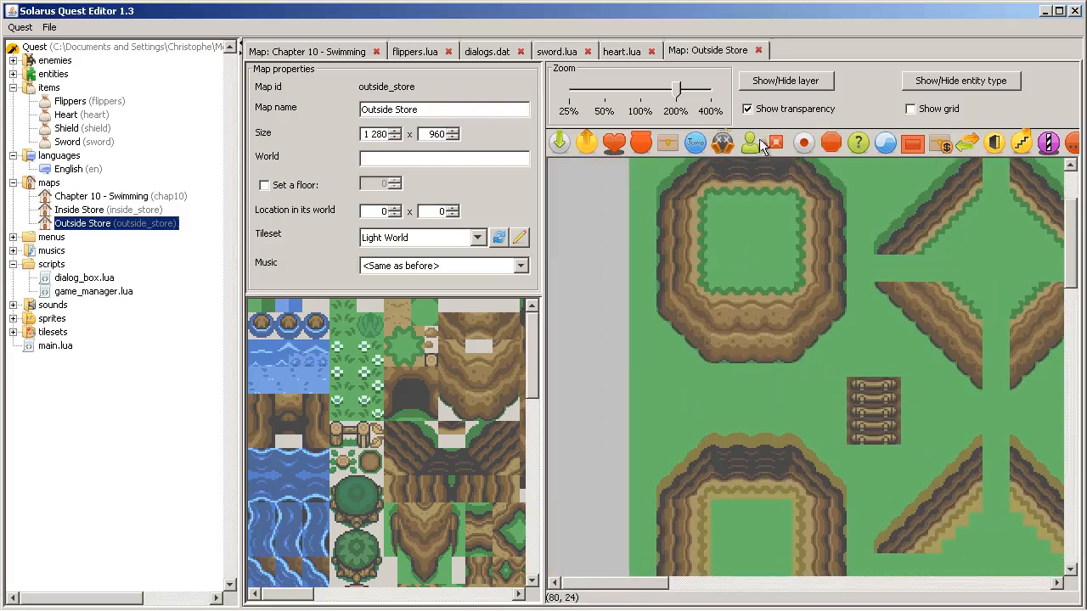
mouse_move(679, 371)
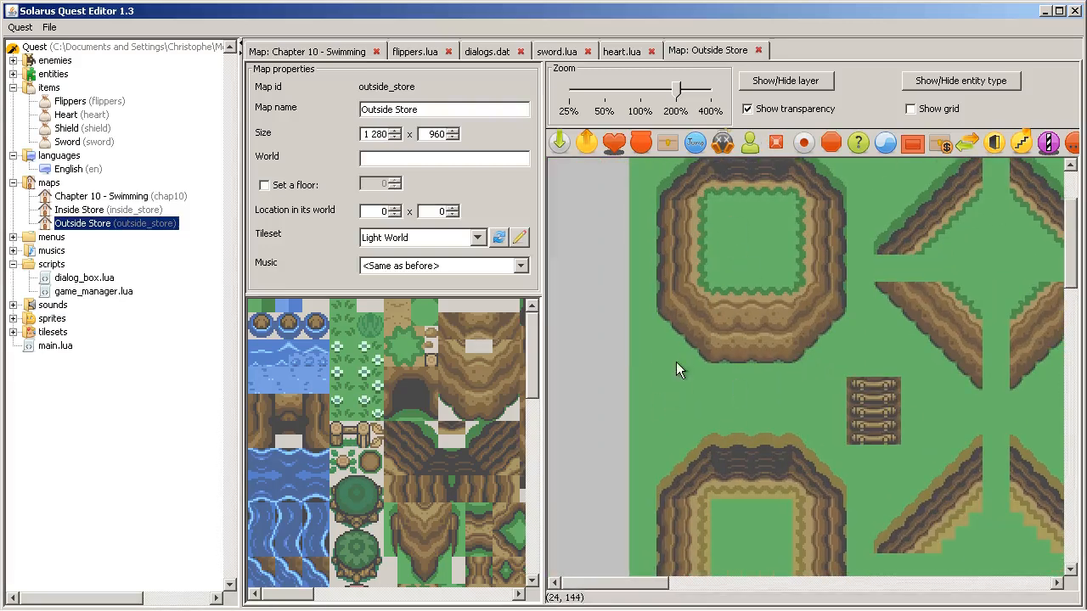
scroll(down, 3)
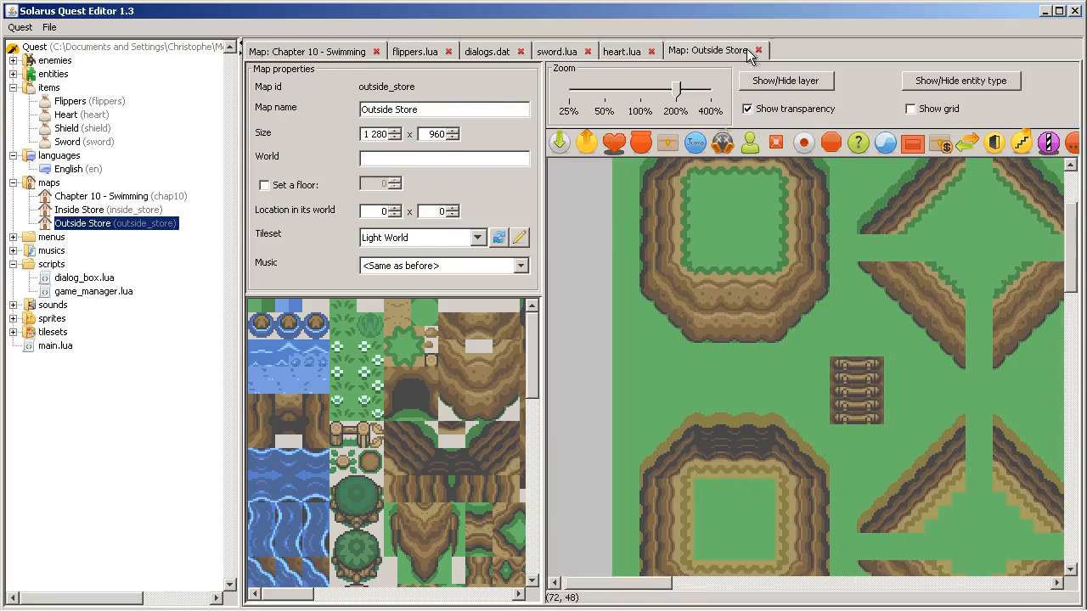
click(831, 392)
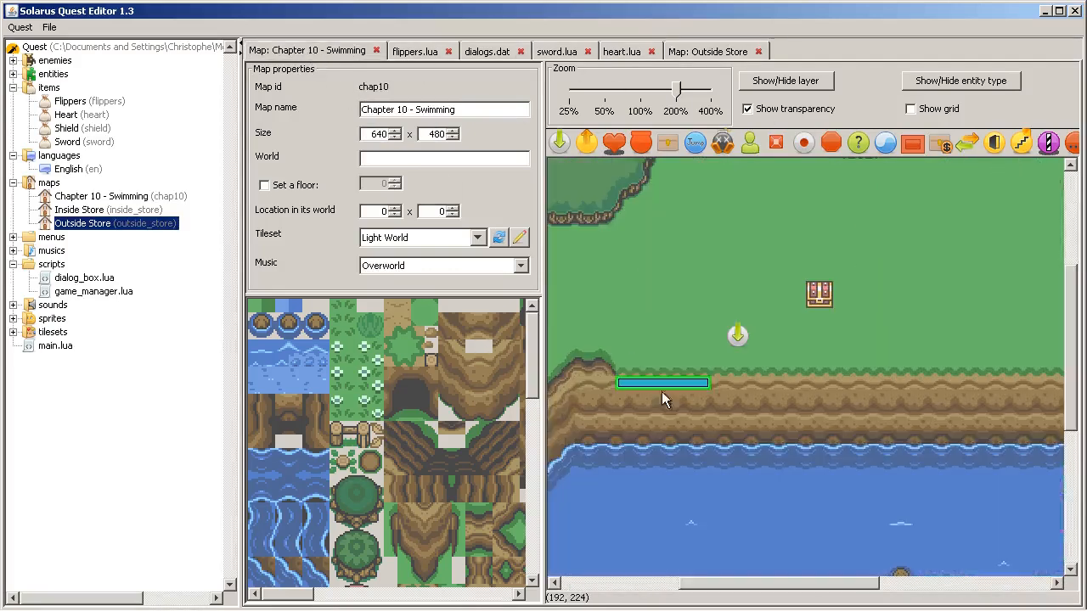
Step: Paste the ladder on the cliff beside the jumper and paint green stone steps at the waterline below it
click(737, 409)
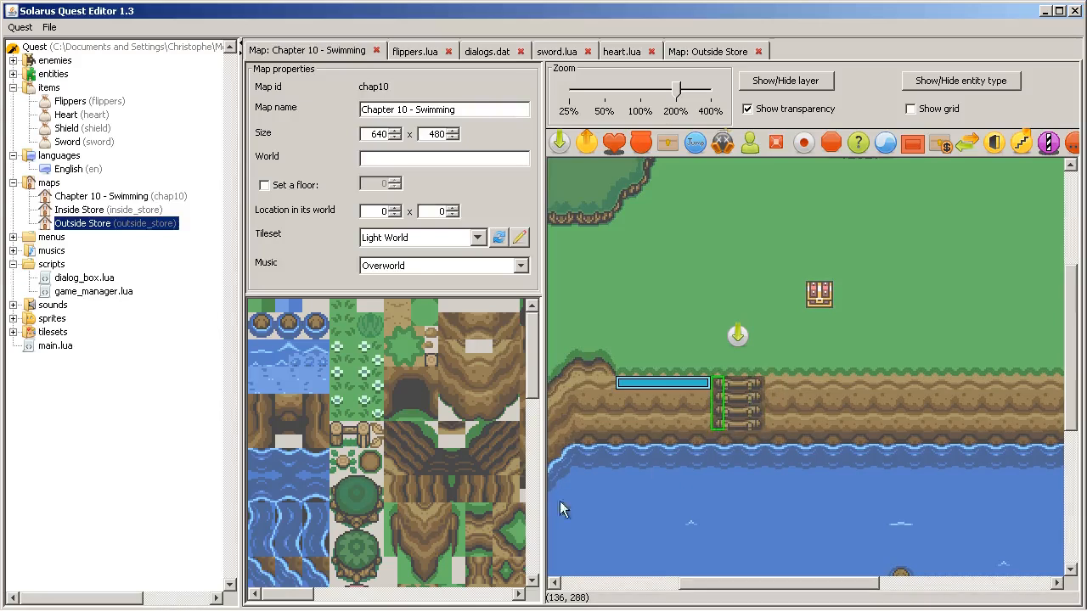
scroll(down, 3)
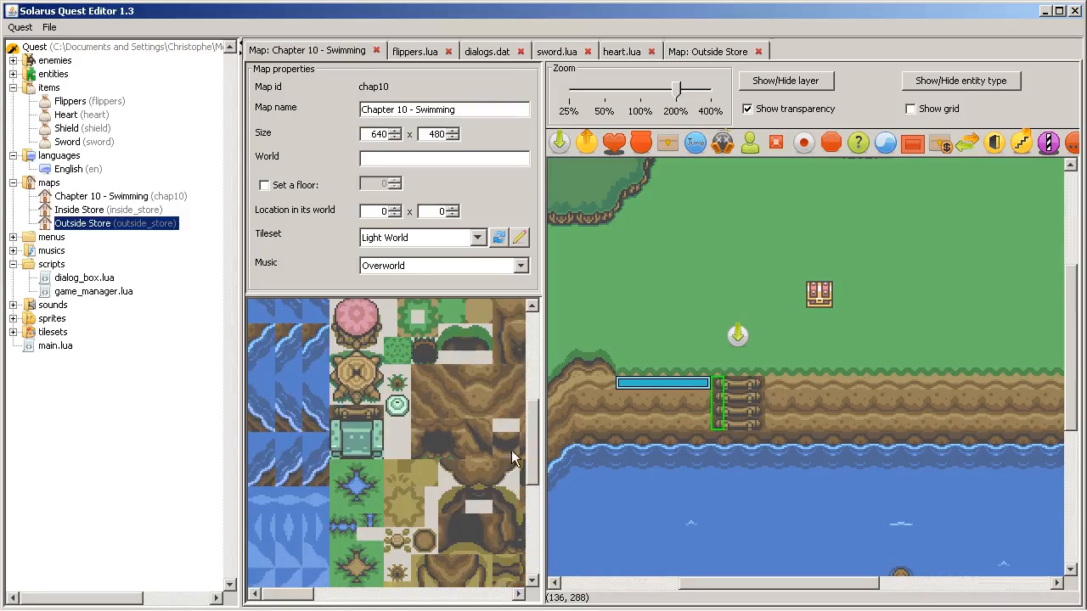
drag(717, 404, 716, 450)
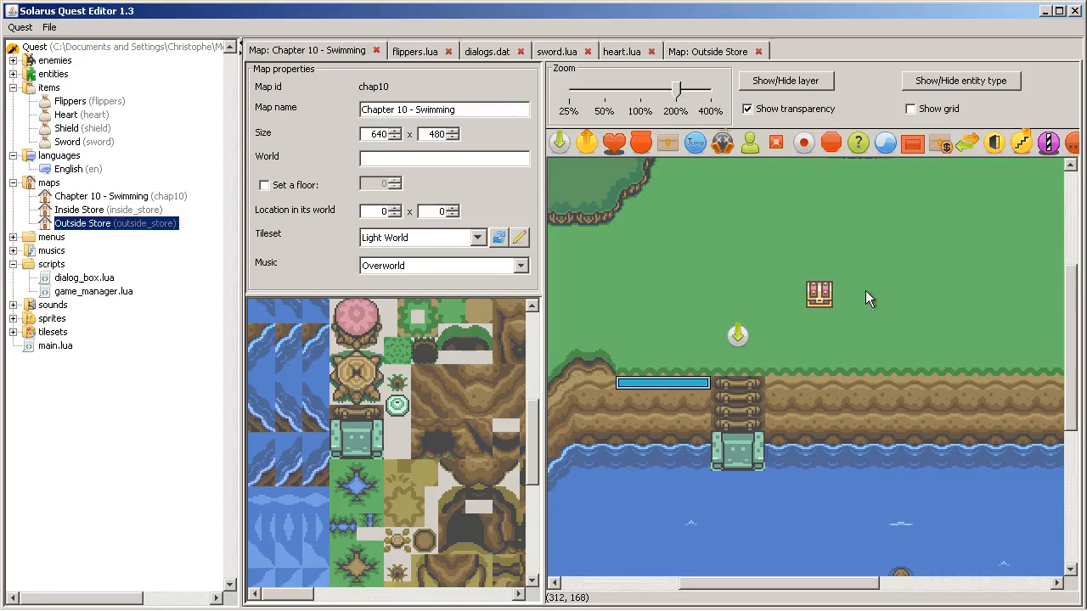
mouse_move(710, 452)
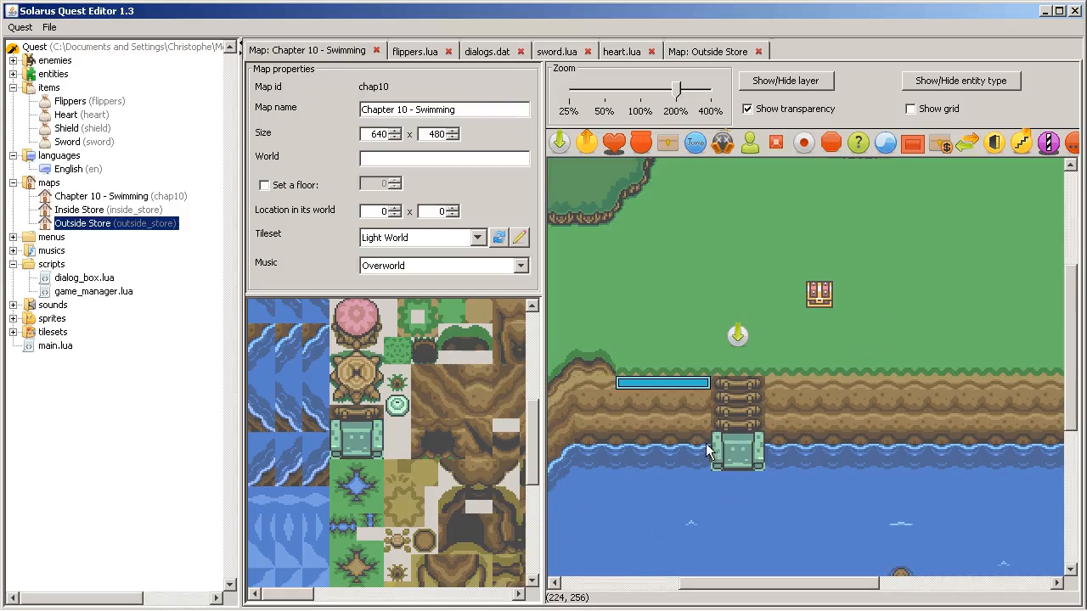
click(737, 450)
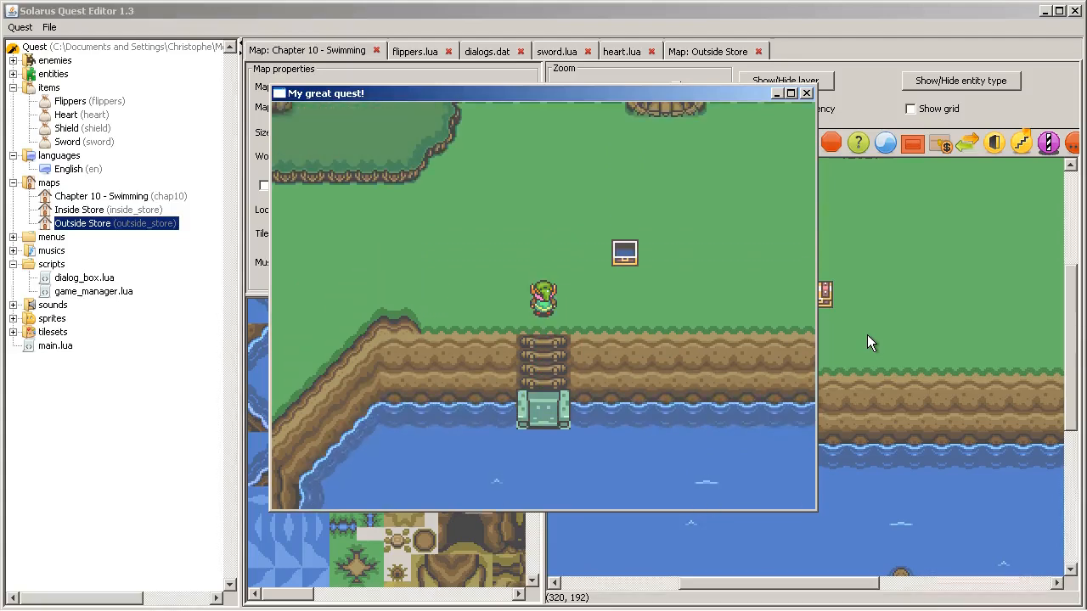
Step: End the test run and bring up the Light World tileset for editing
click(805, 93)
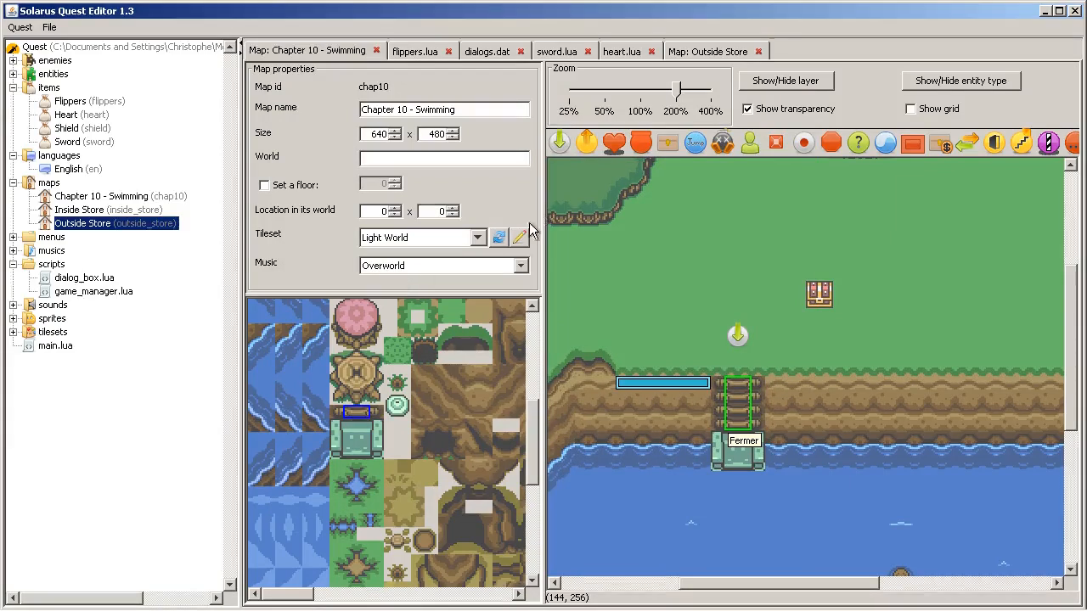
click(520, 238)
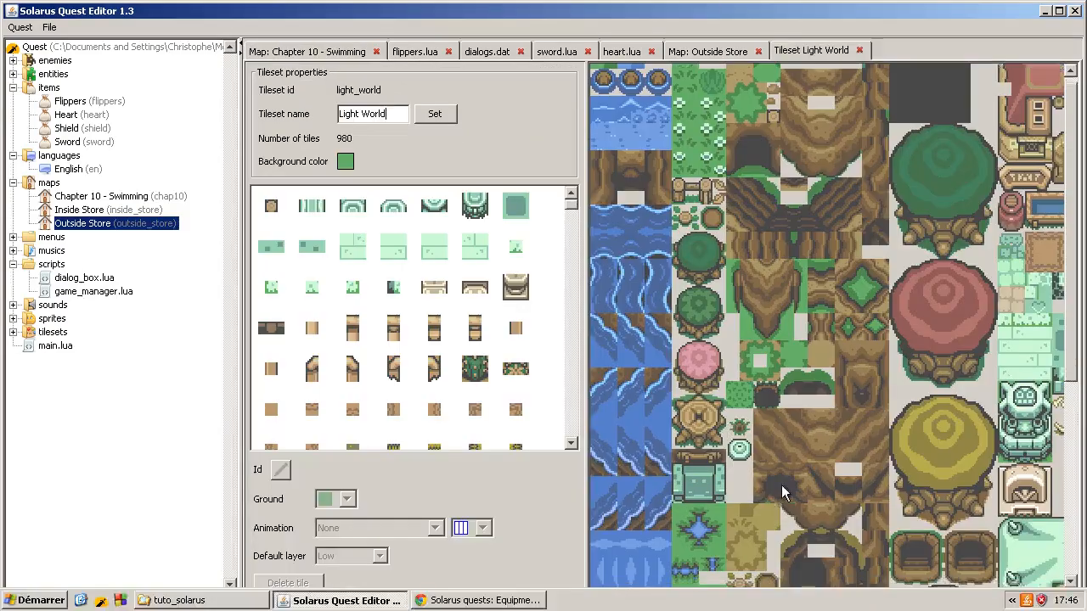
Step: Give the ladder tile Ladder ground in the Light World tileset, then close the Outside Store map
scroll(down, 3)
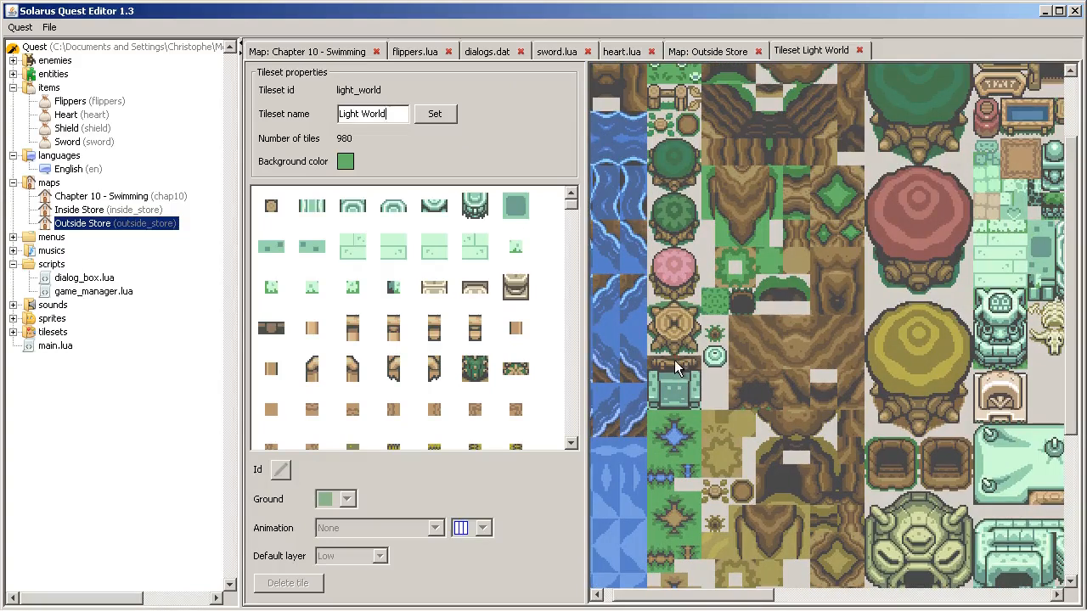
click(346, 499)
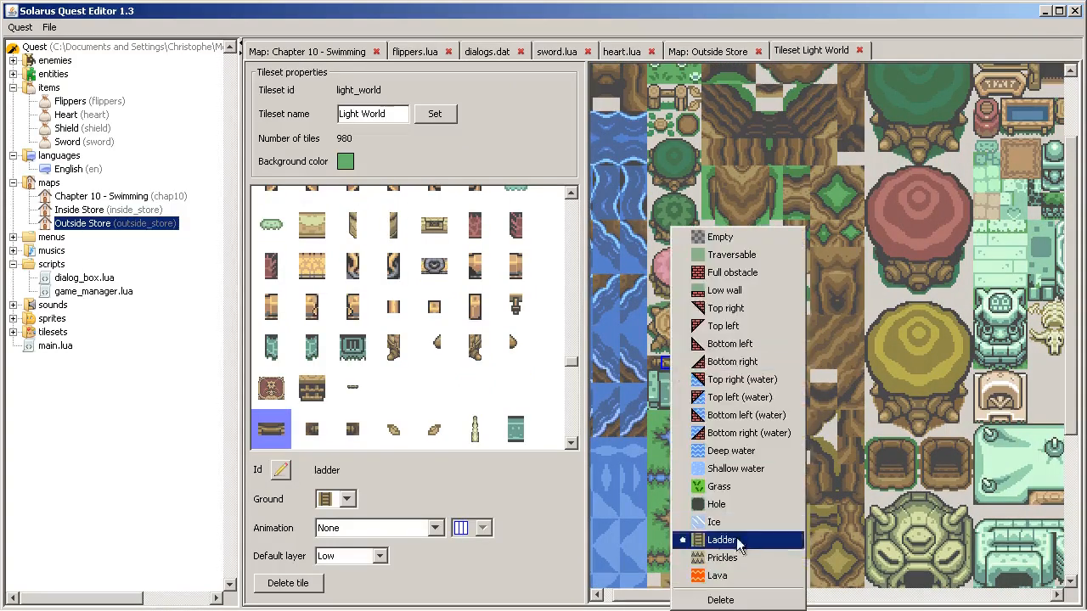
click(722, 540)
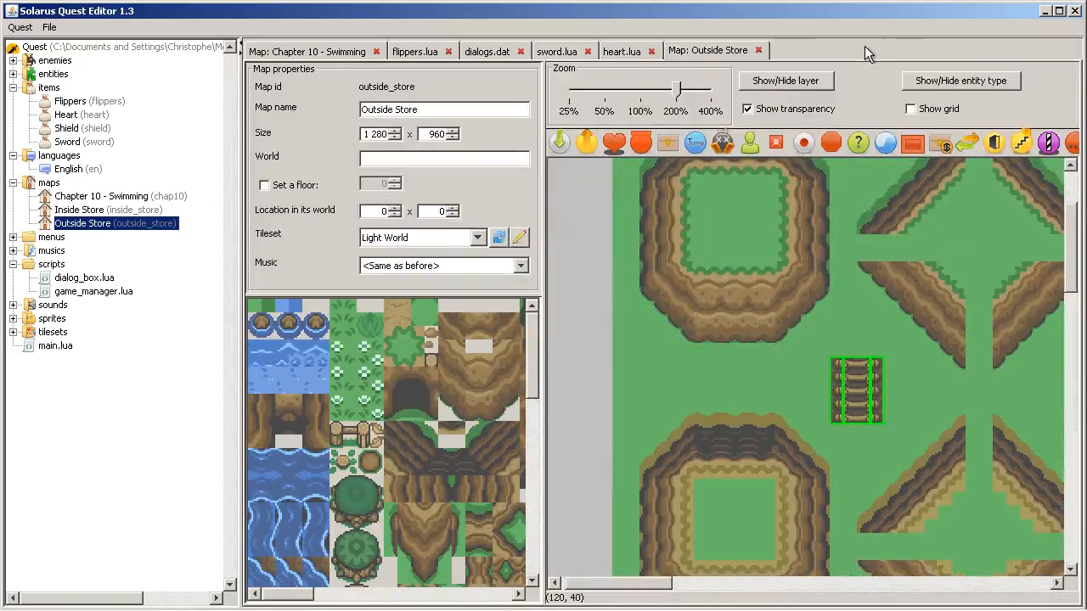
click(622, 51)
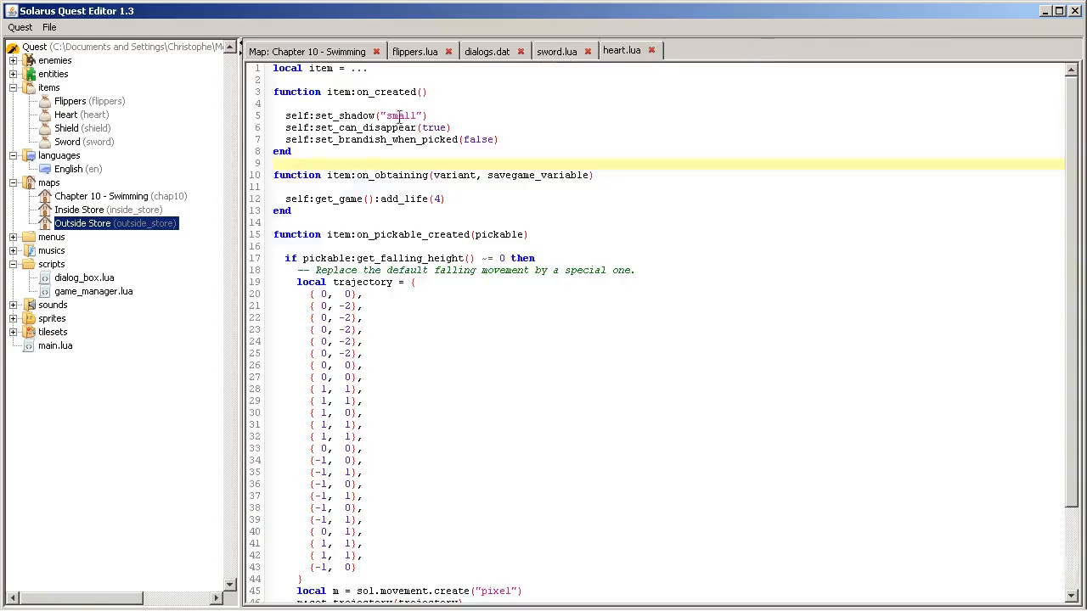
Step: Close the heart and sword item scripts and add a second jumper on the cliff right of the ladder
click(652, 51)
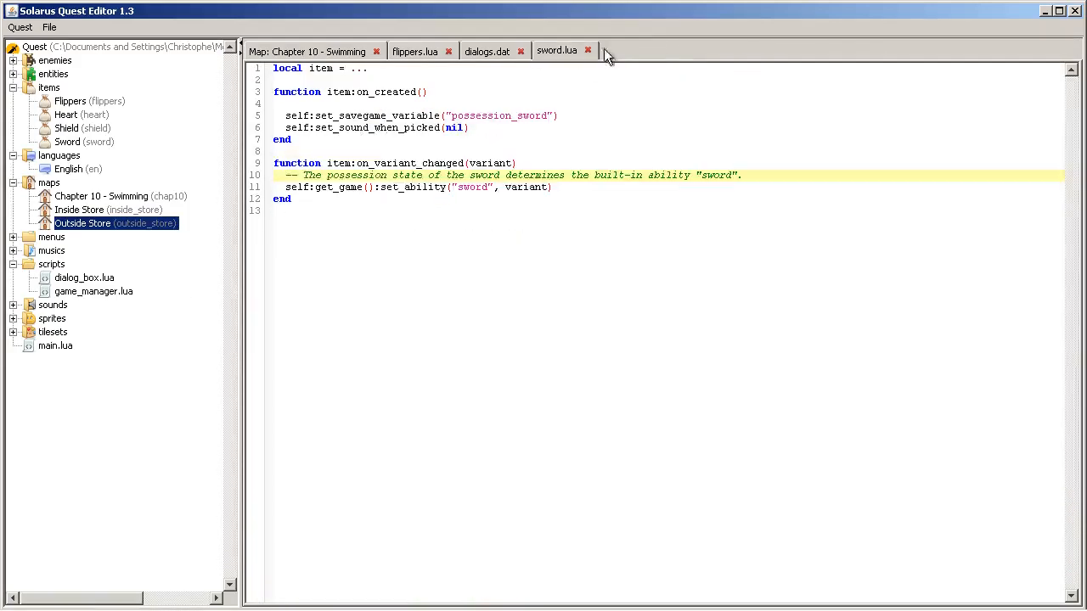
click(588, 51)
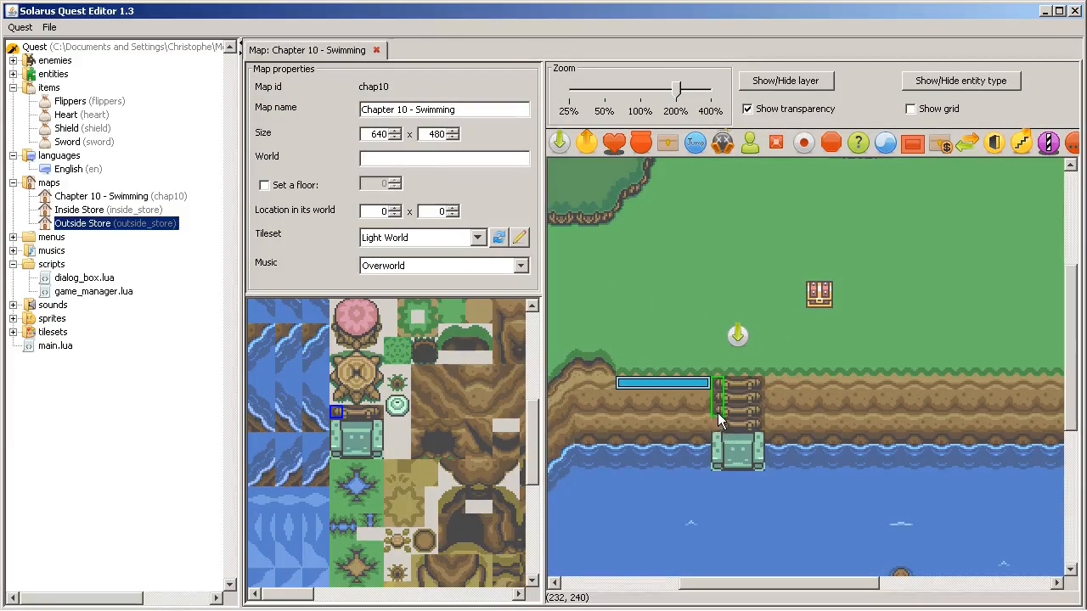
double_click(739, 395)
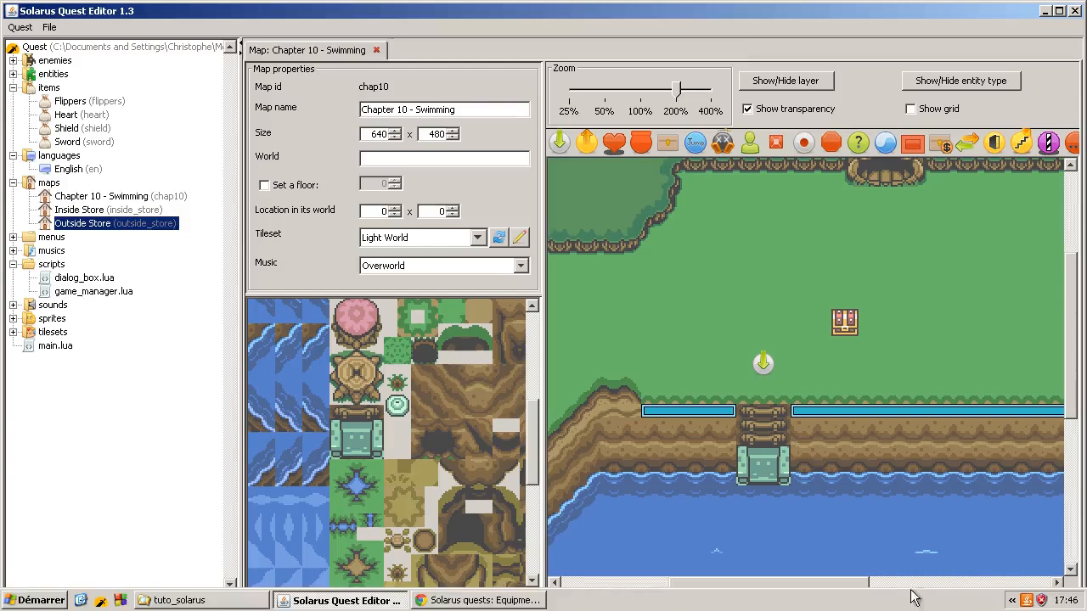
mouse_move(886, 286)
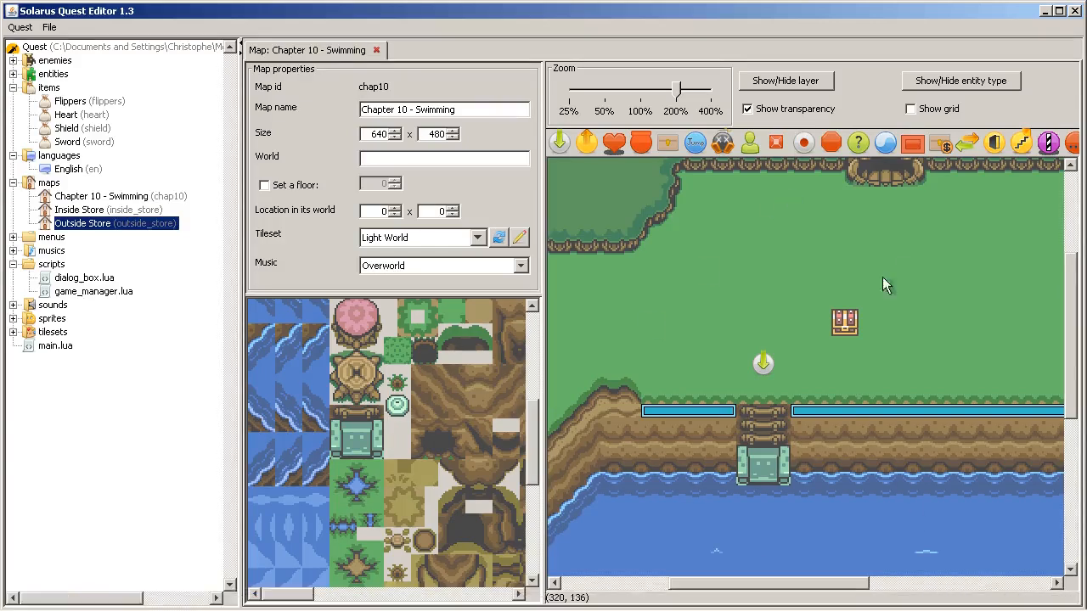
mouse_move(710, 272)
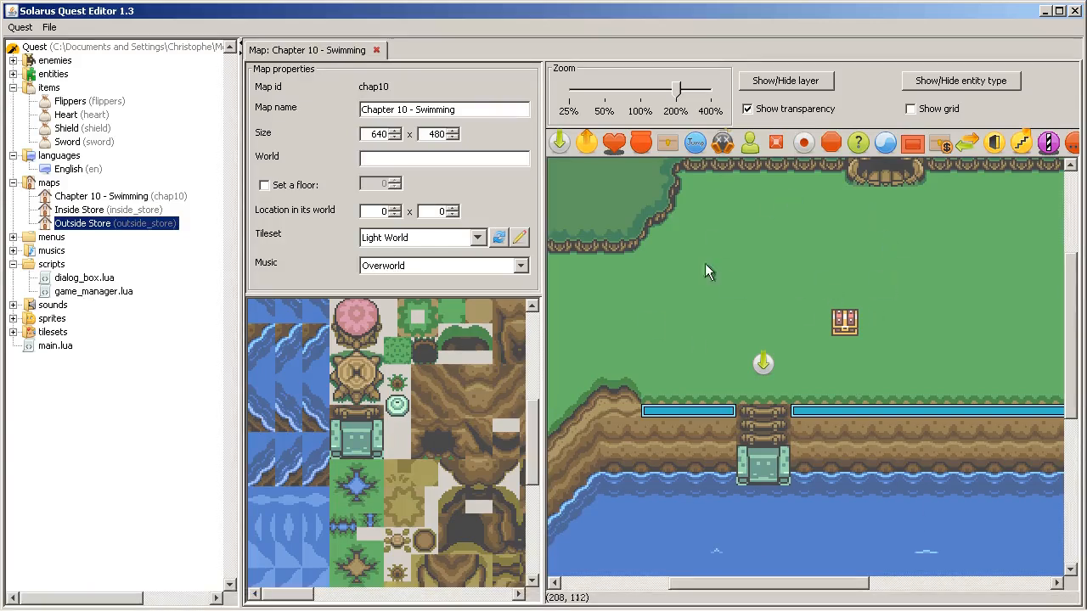
mouse_move(441, 275)
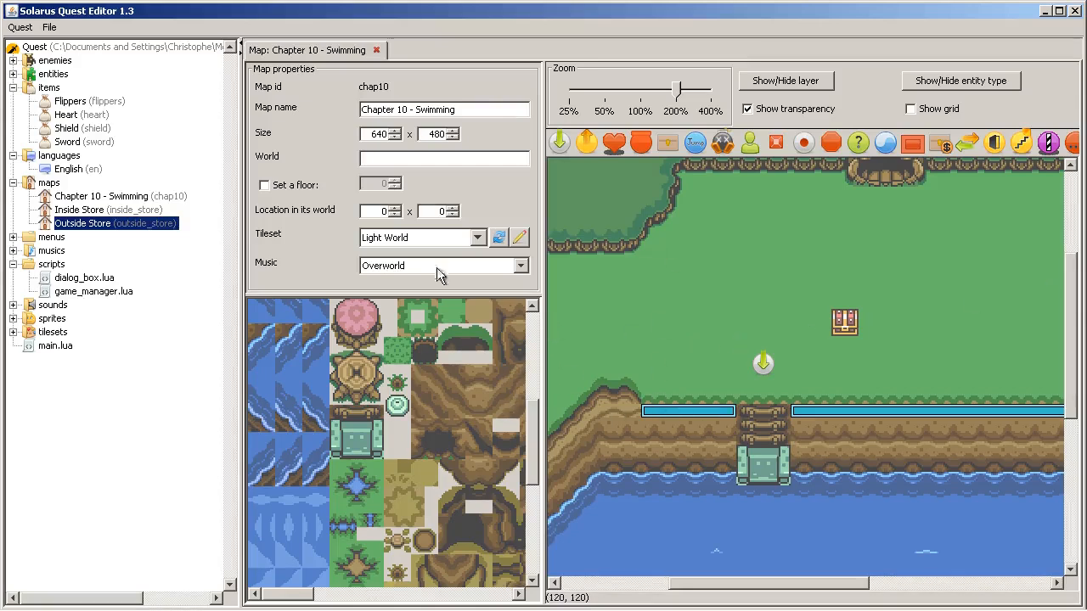